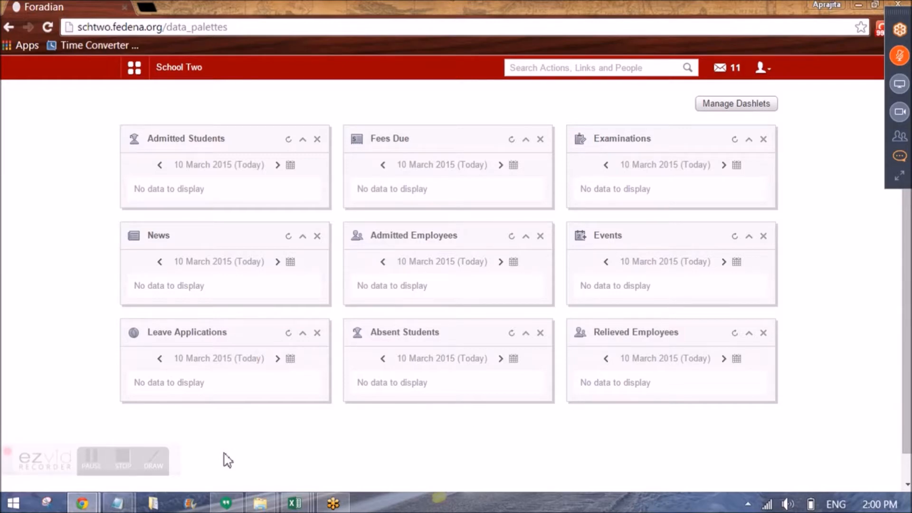
mouse_move(186, 355)
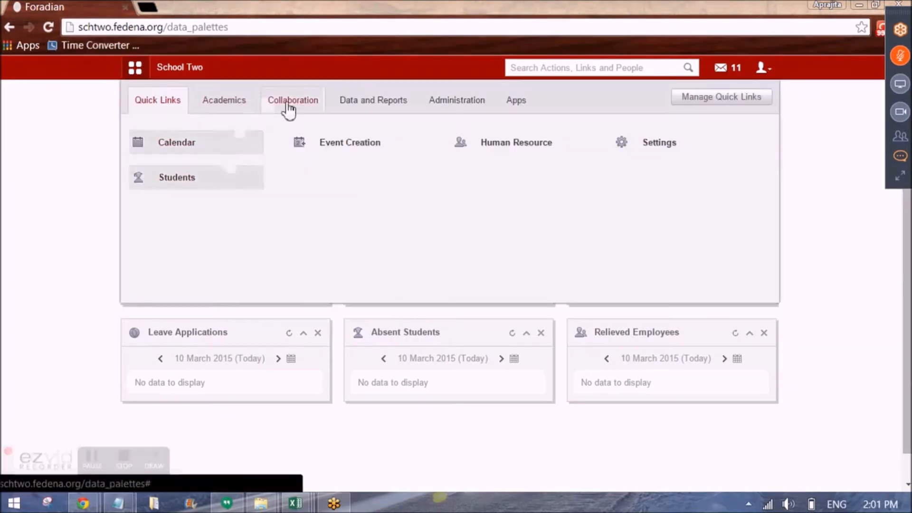
Step: Reach the Custom Imports All Exports page, which lists no exports yet
click(373, 100)
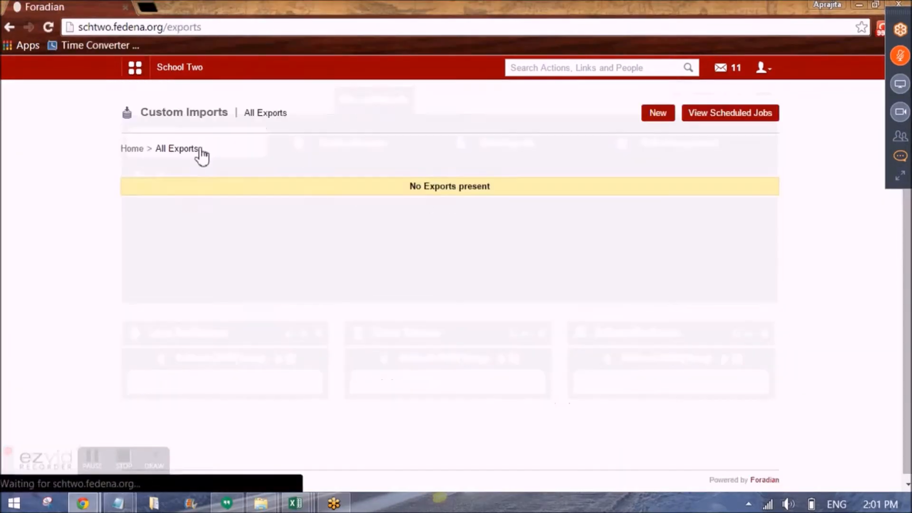
click(657, 113)
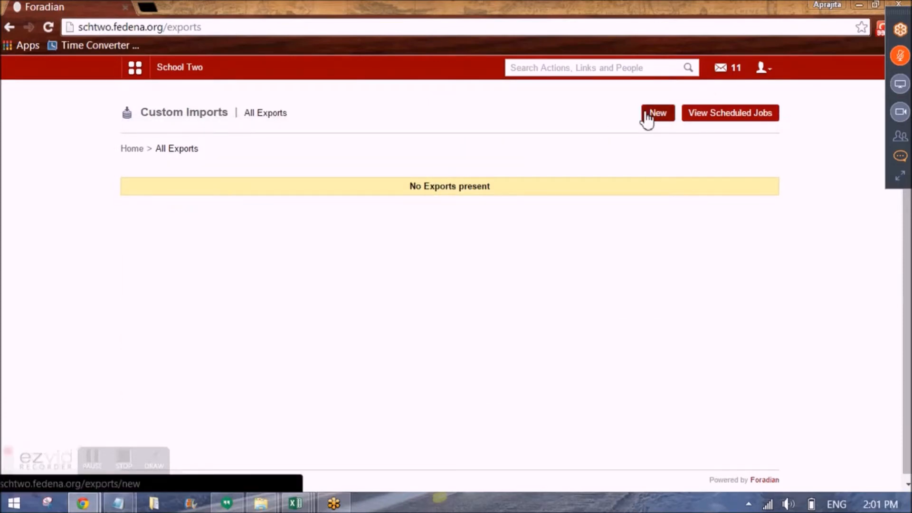
Step: Start a new CSV data export and show its list of exportable models
click(657, 112)
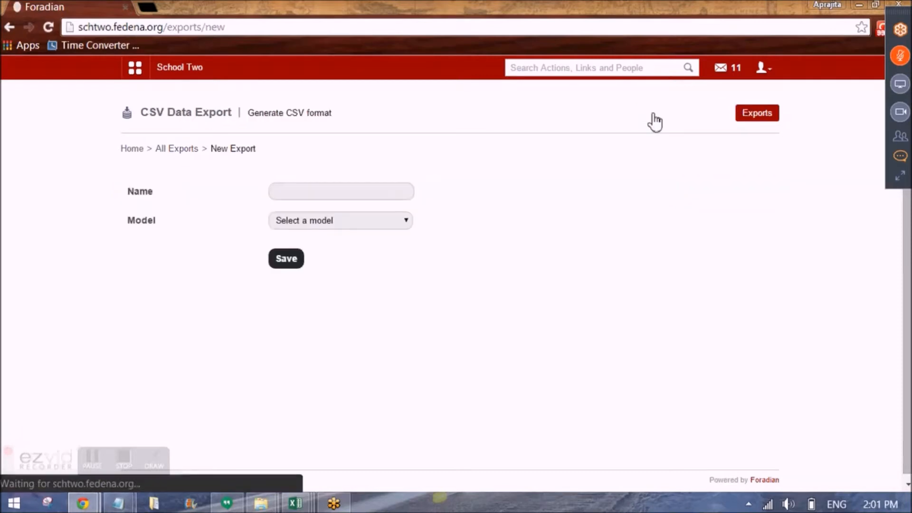
mouse_move(408, 227)
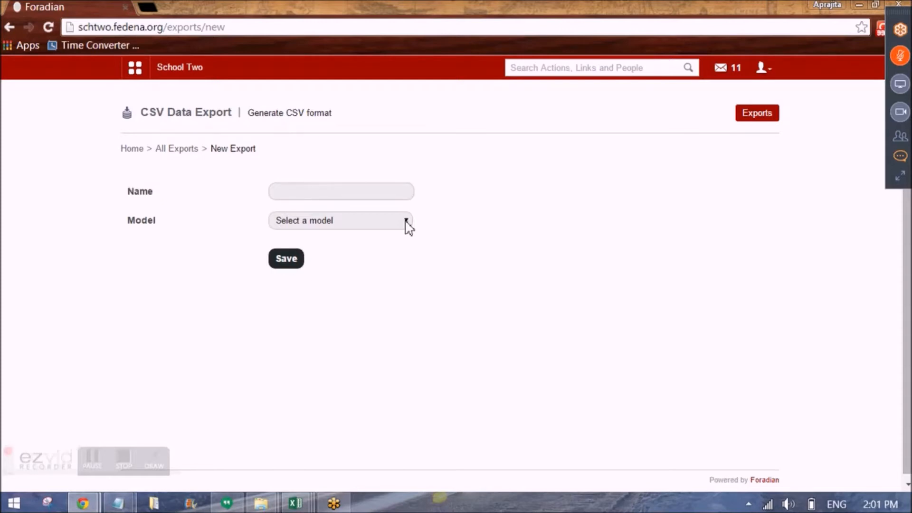
click(340, 220)
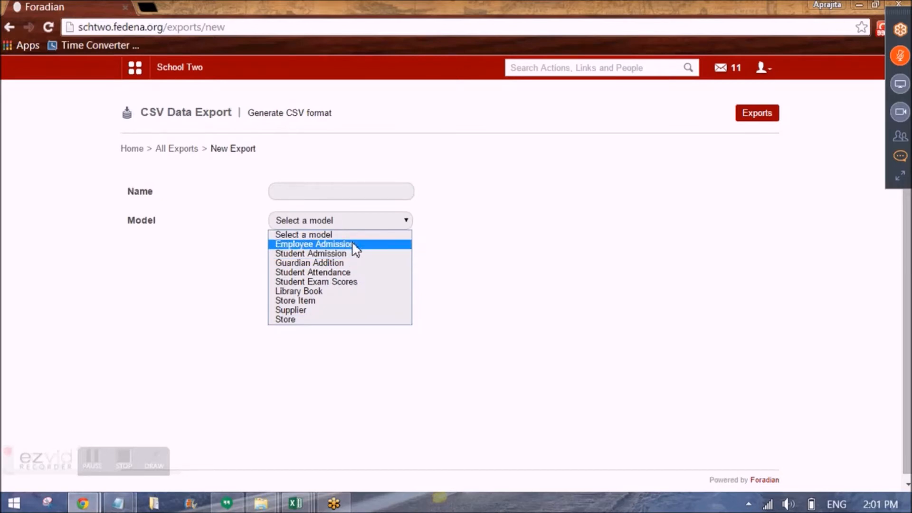
mouse_move(352, 255)
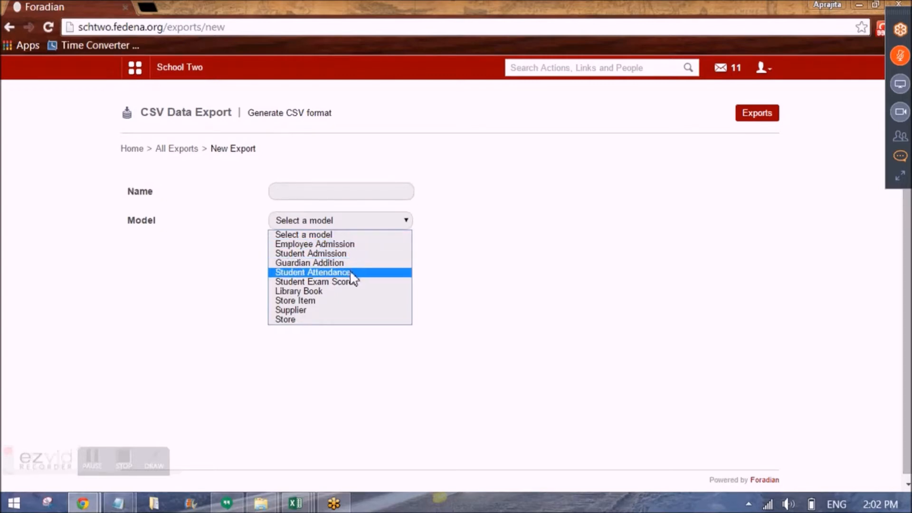
mouse_move(365, 281)
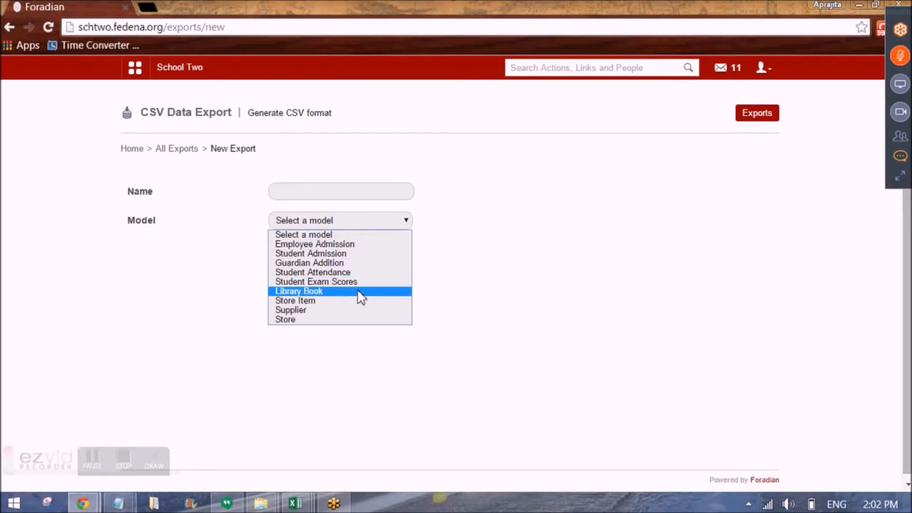
mouse_move(343, 302)
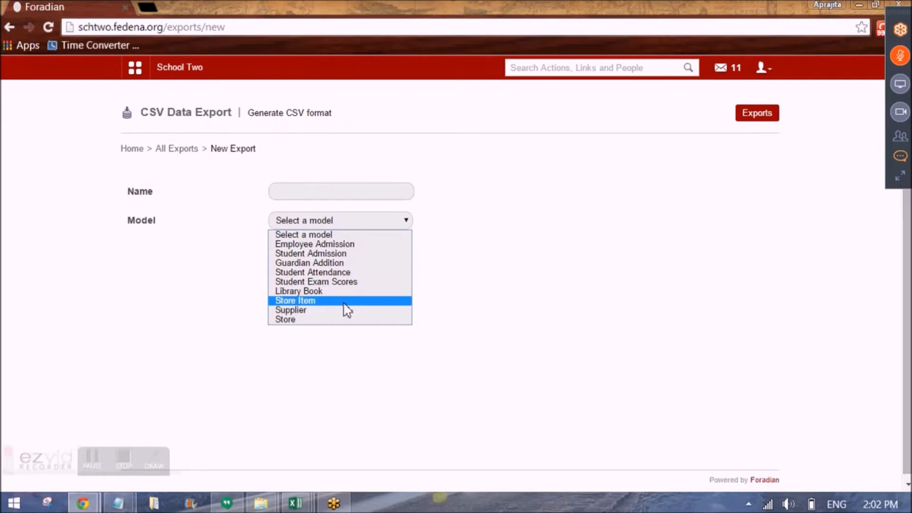
mouse_move(343, 310)
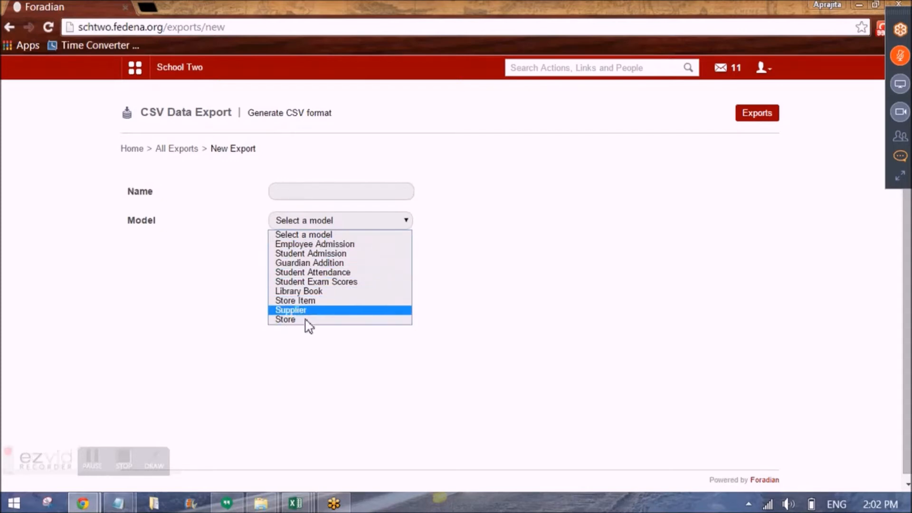
mouse_move(295, 300)
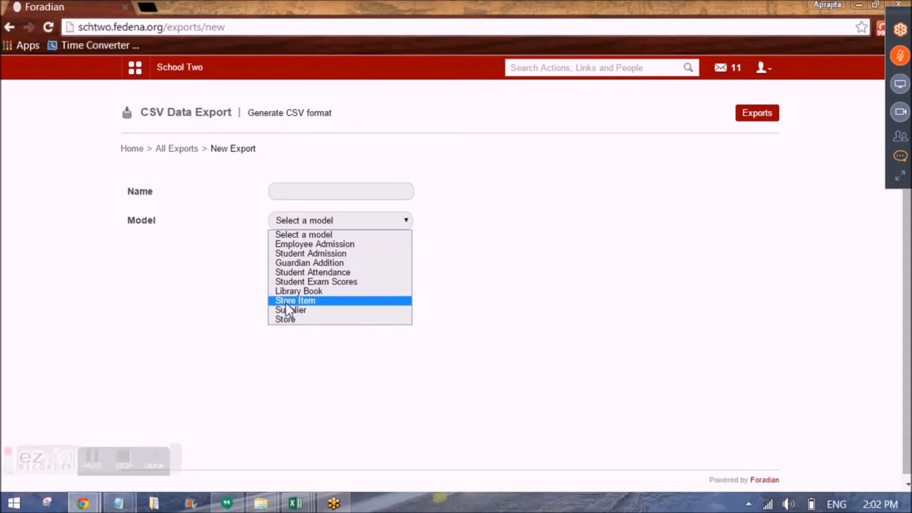
mouse_move(315, 245)
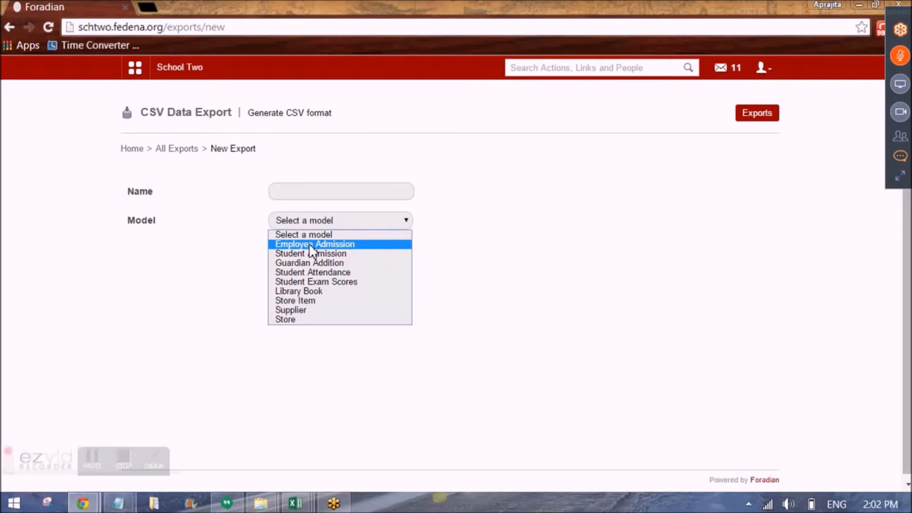
mouse_move(311, 253)
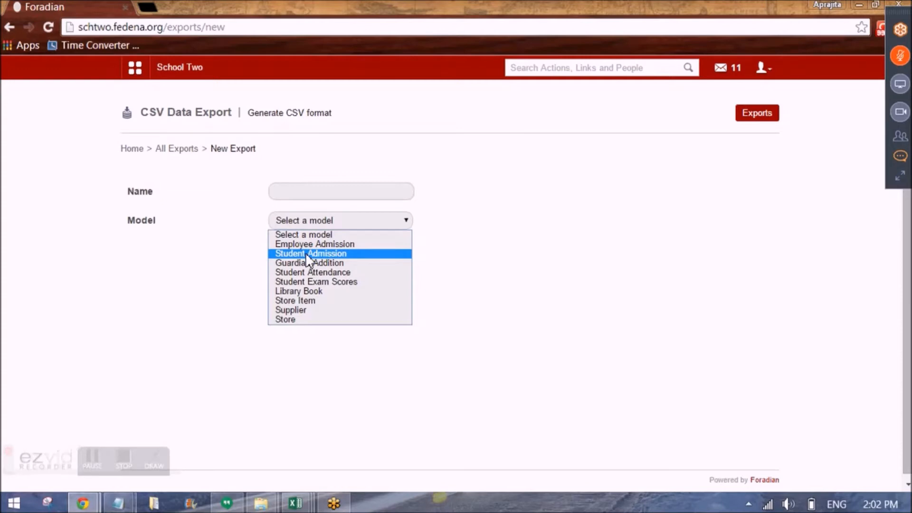
Step: Choose the Student Admission model and include student additional details in the export
click(310, 253)
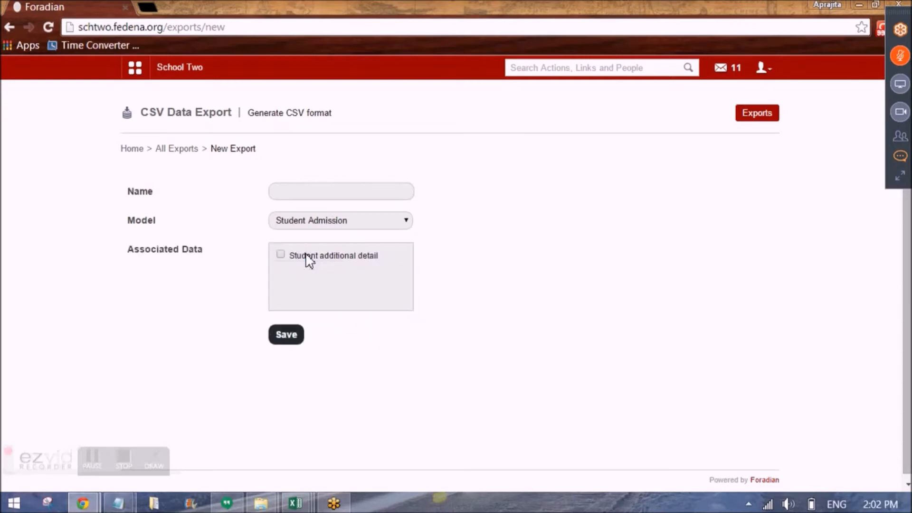
mouse_move(229, 191)
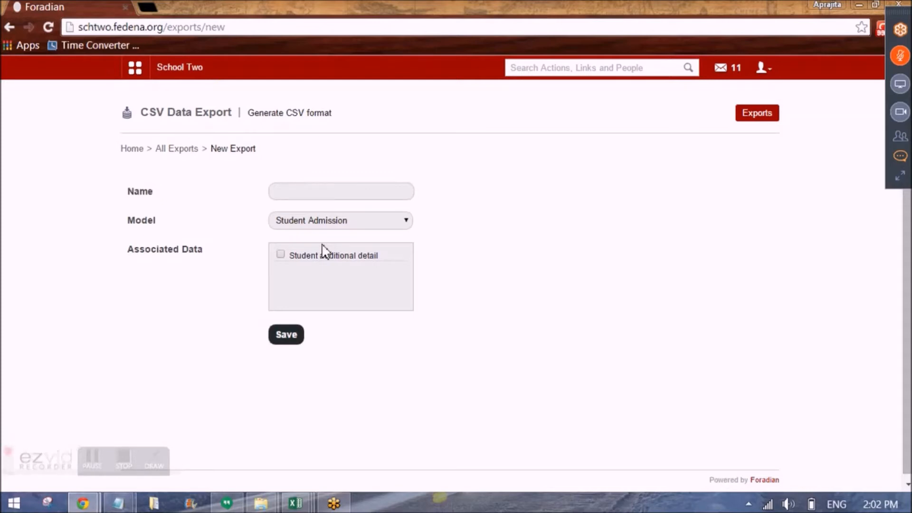
mouse_move(301, 278)
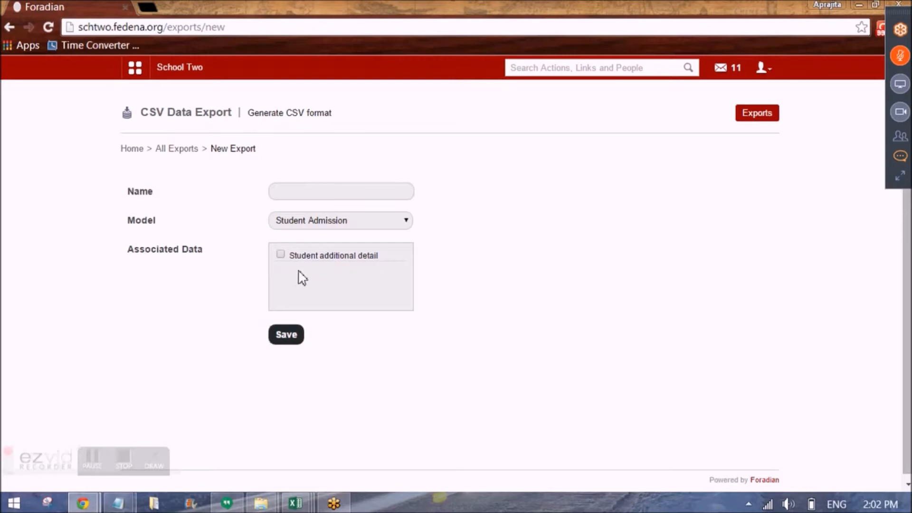
mouse_move(371, 257)
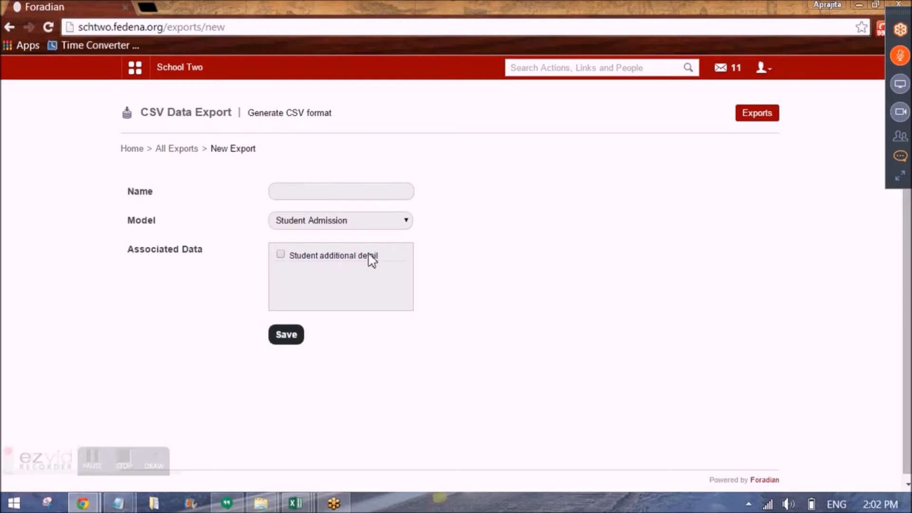
click(280, 255)
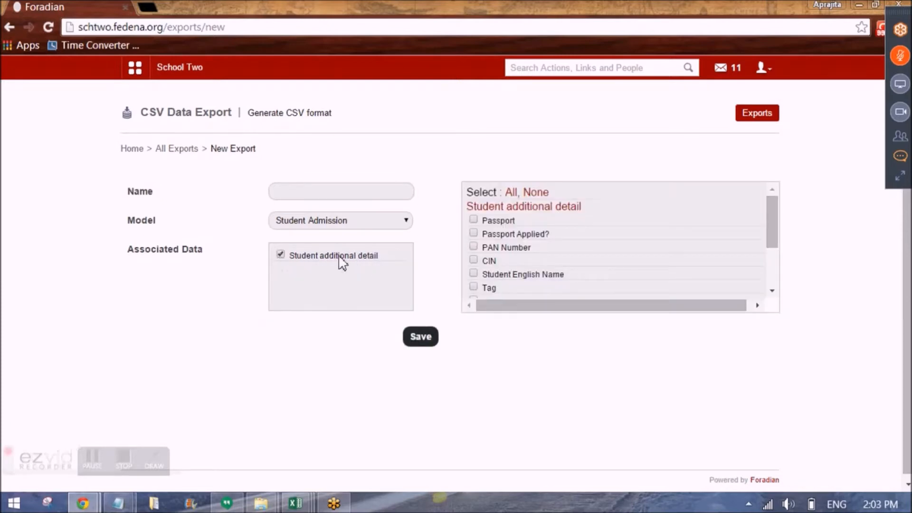
scroll(down, 3)
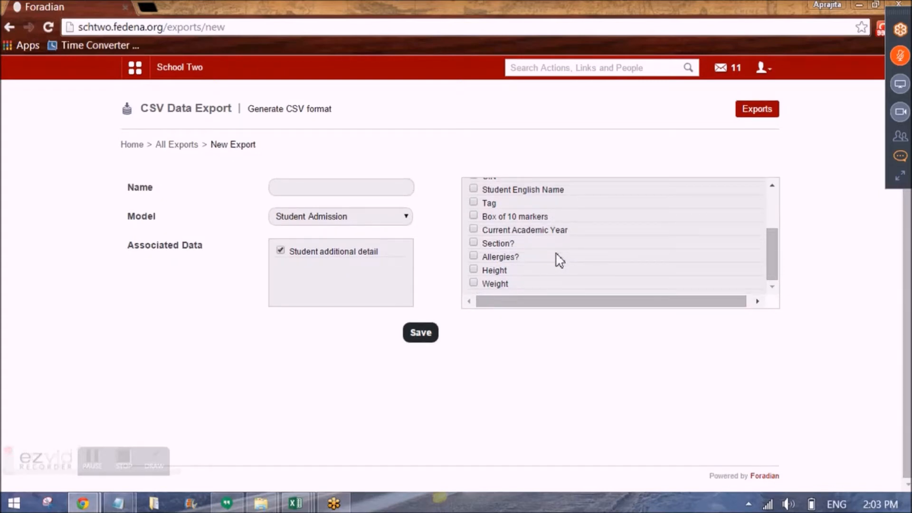
Step: Tick the Height, Weight and Allergies? additional detail fields for the export
click(341, 187)
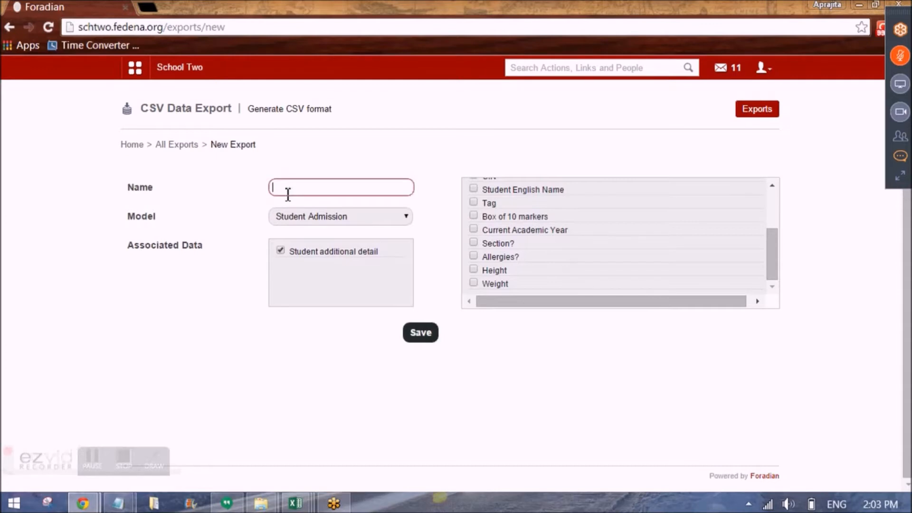
mouse_move(353, 205)
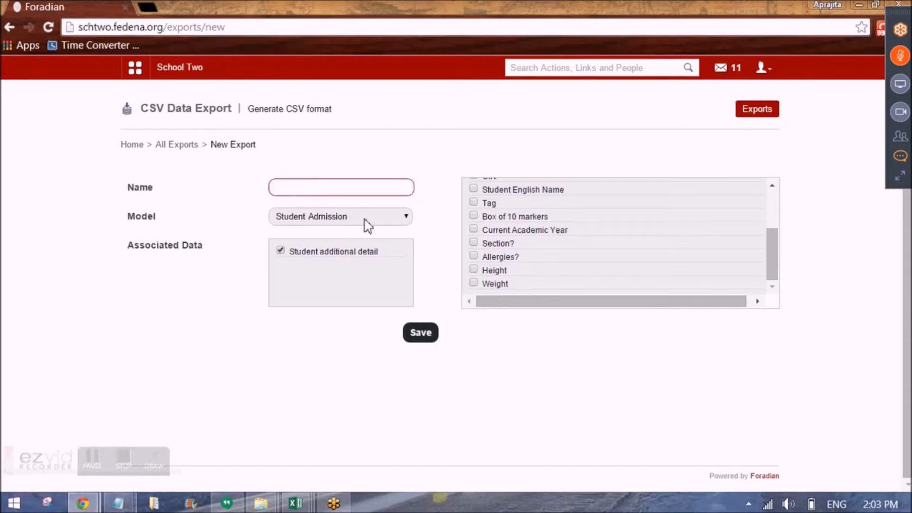
click(341, 187)
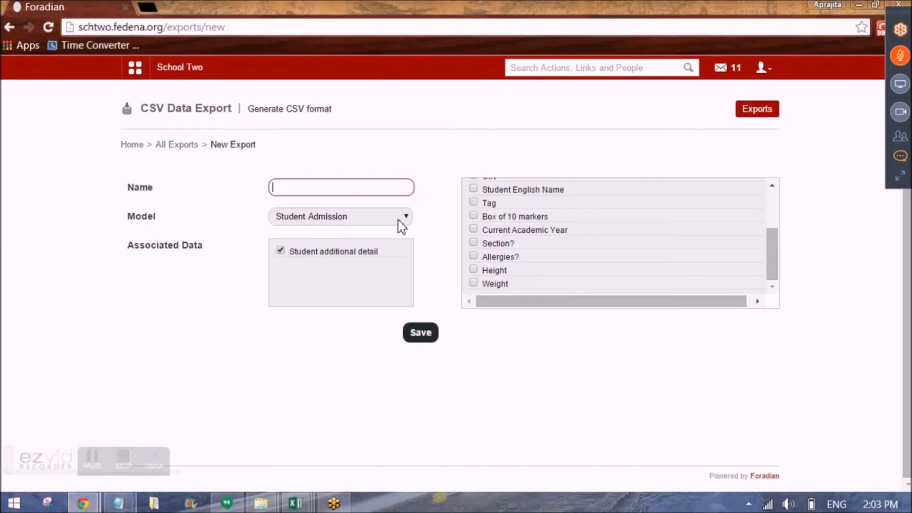
click(473, 269)
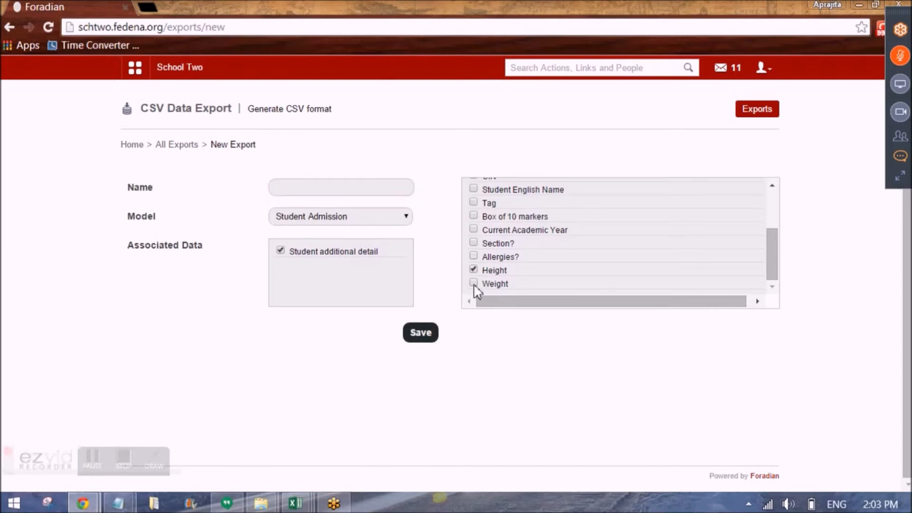
click(473, 283)
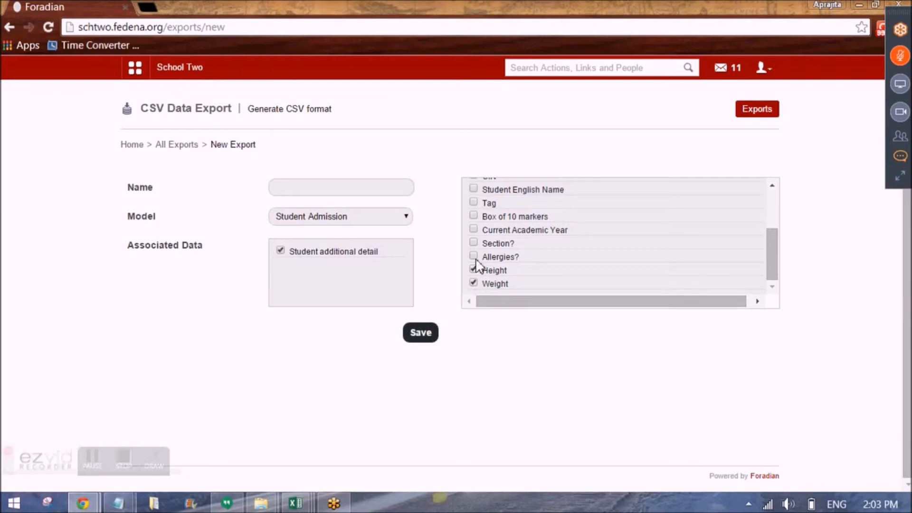
click(474, 257)
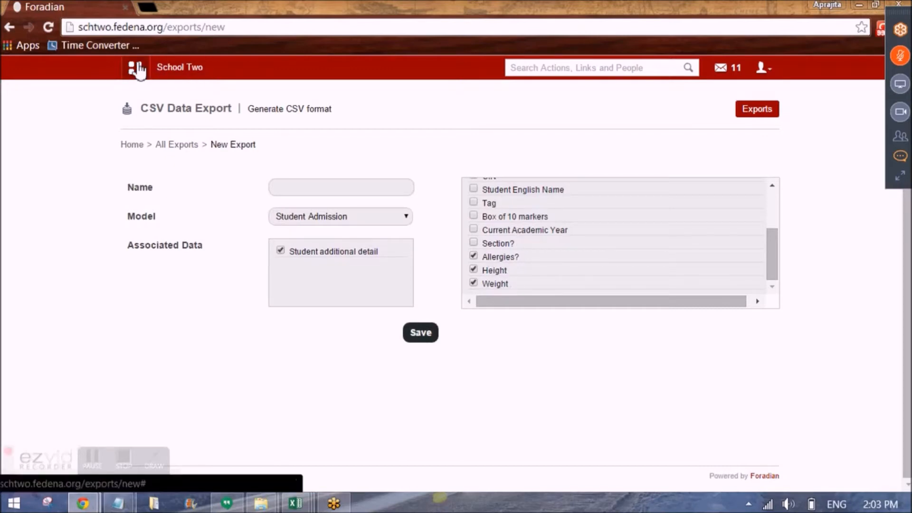
Step: Reach the admission Additional Details settings through Configuration and review them
click(135, 66)
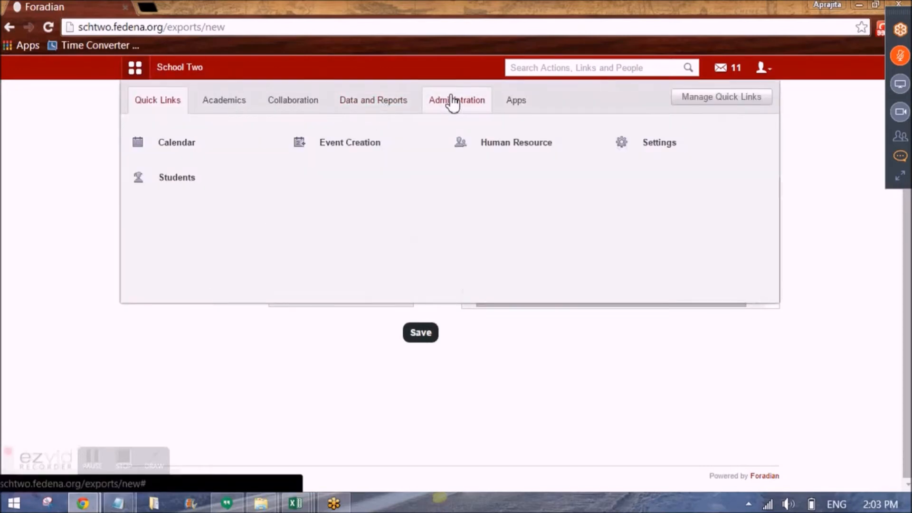
click(456, 99)
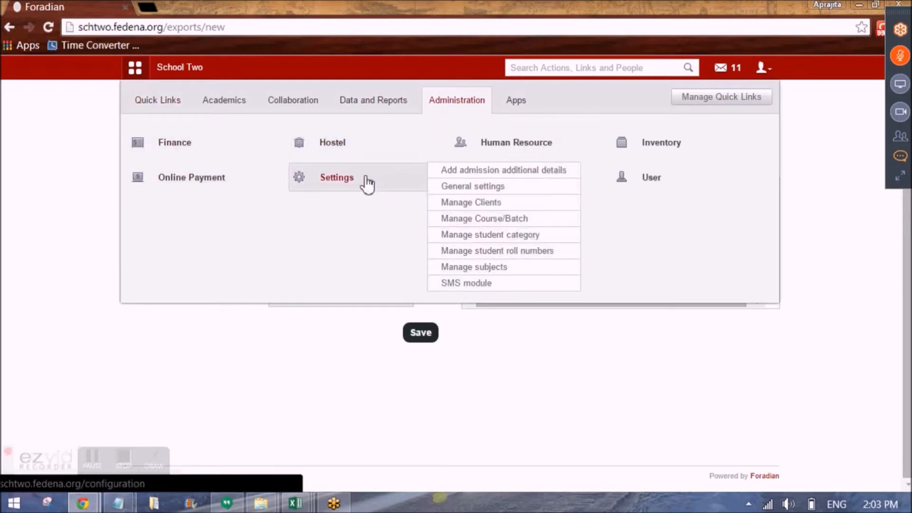
click(337, 177)
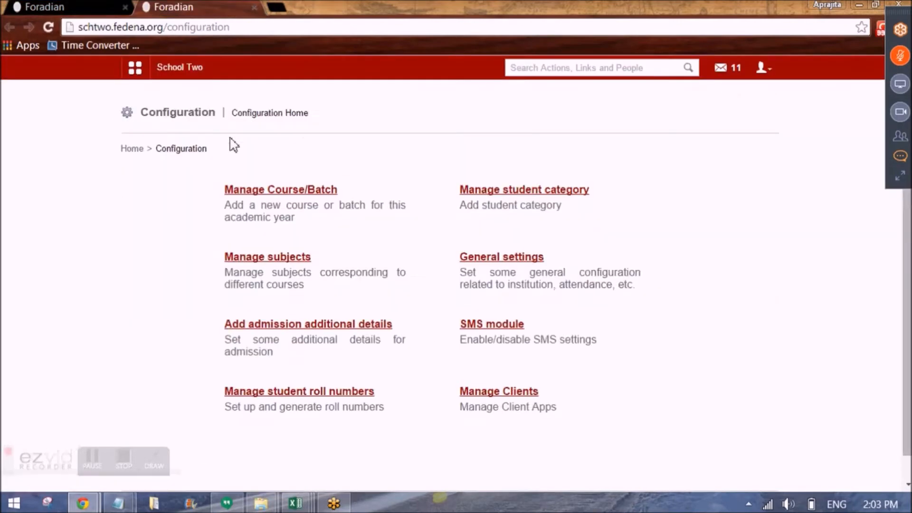
mouse_move(307, 324)
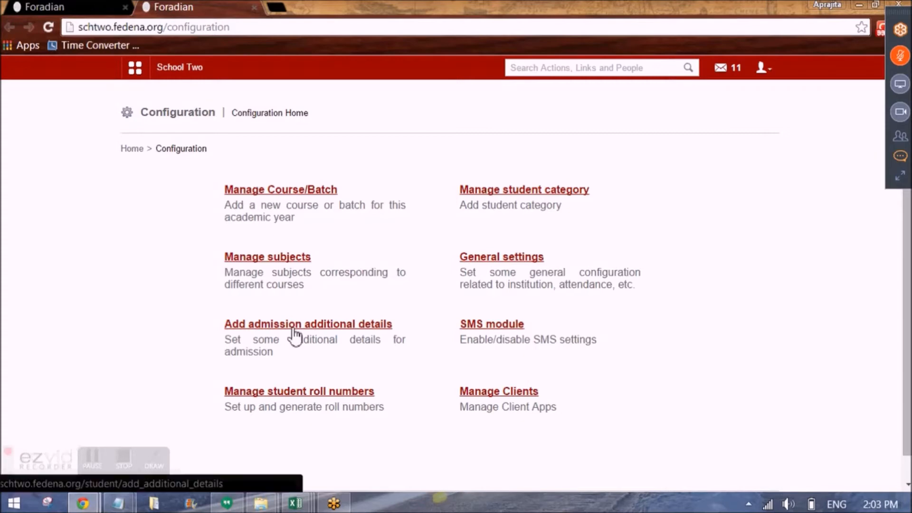
click(308, 324)
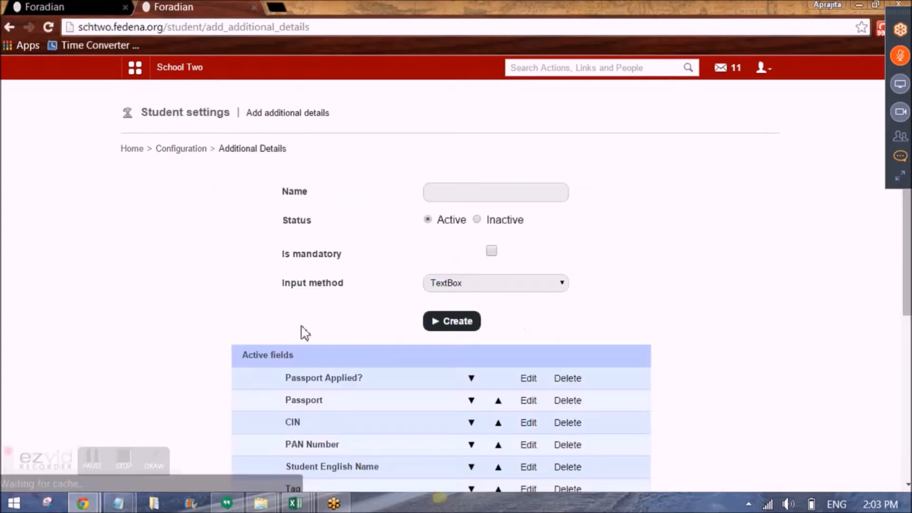
scroll(down, 3)
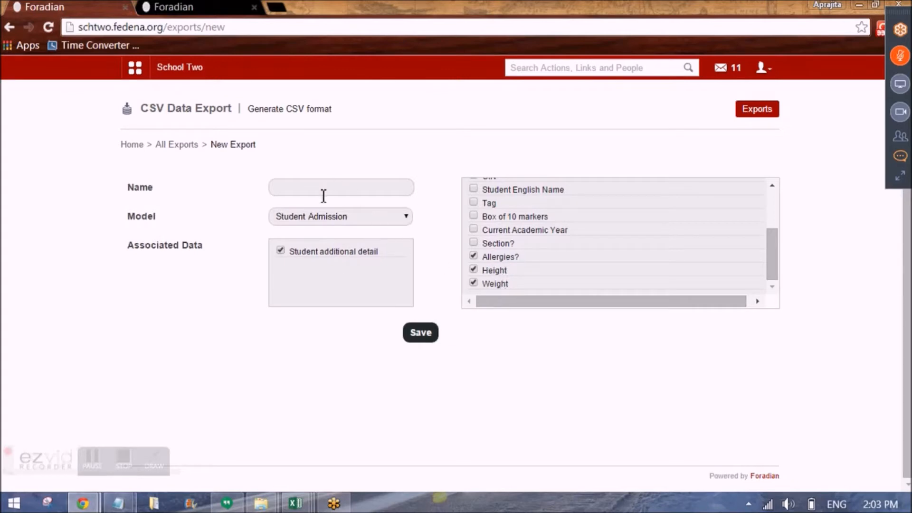
Step: Name the export 'Template for Student Admission 2015' and save it
text(Template for Student Admis)
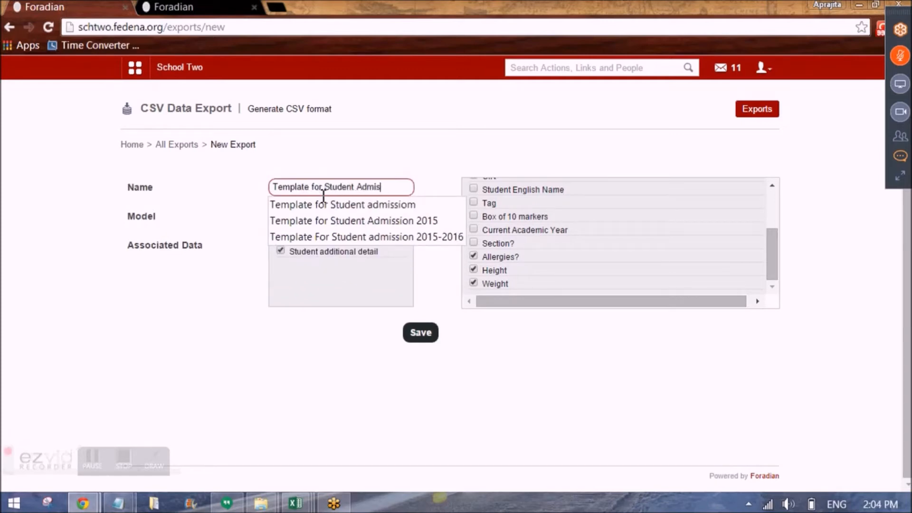
click(353, 220)
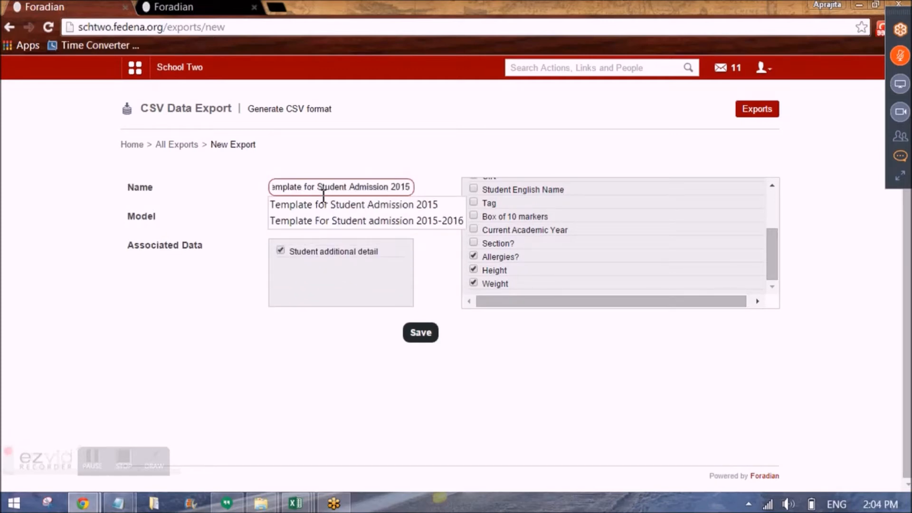
click(352, 204)
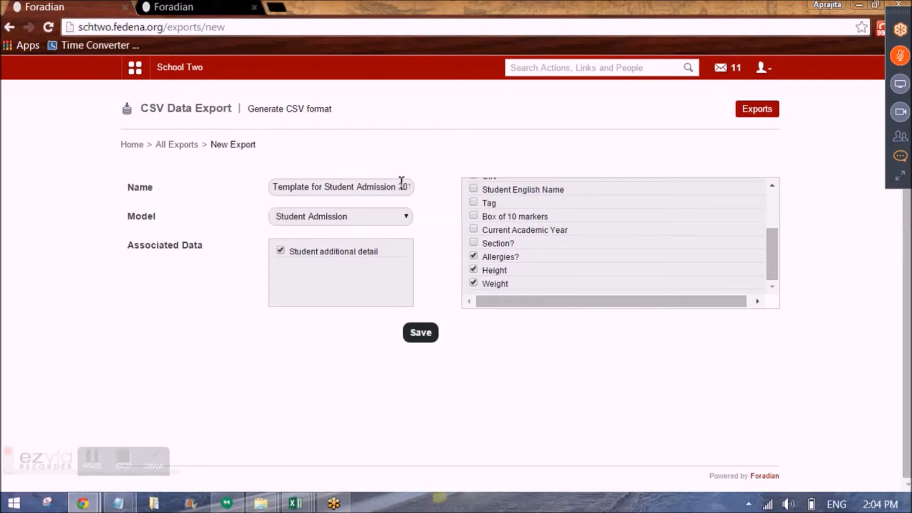
click(420, 332)
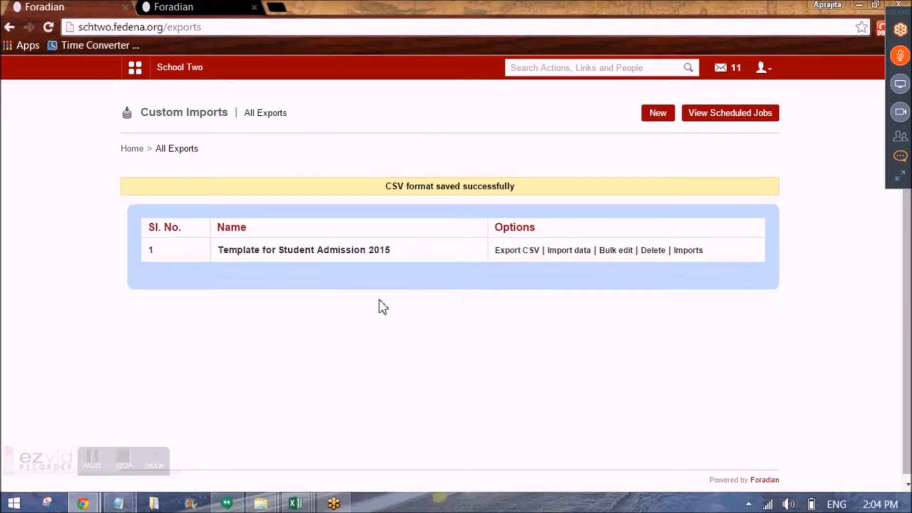
mouse_move(516, 249)
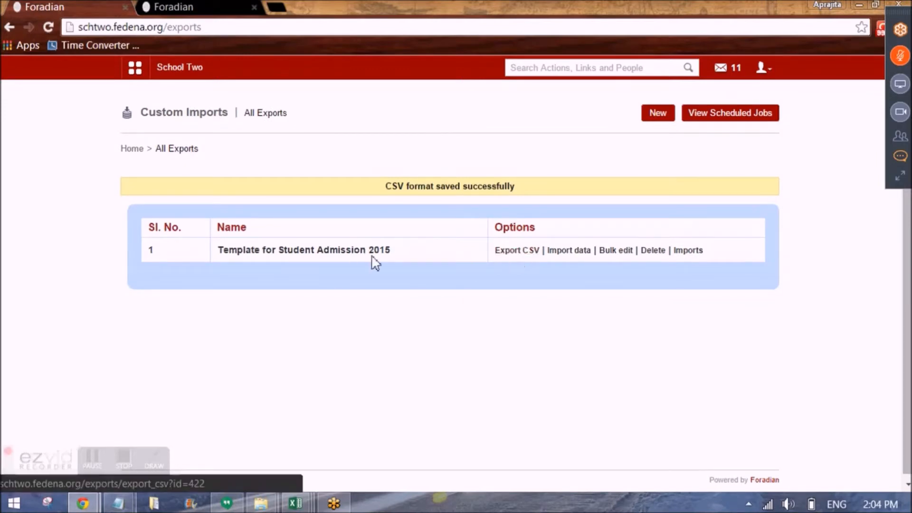
mouse_move(517, 250)
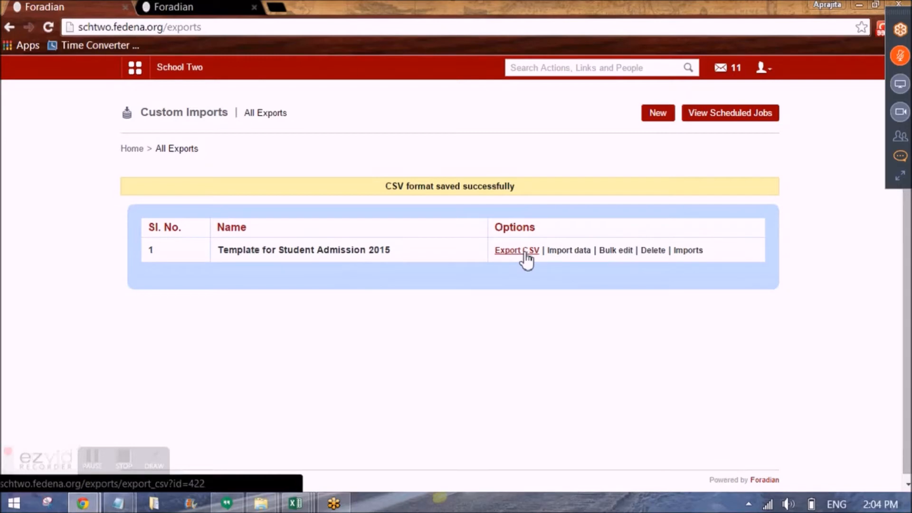
Step: Export the saved template as a CSV file and view it in Excel
click(516, 250)
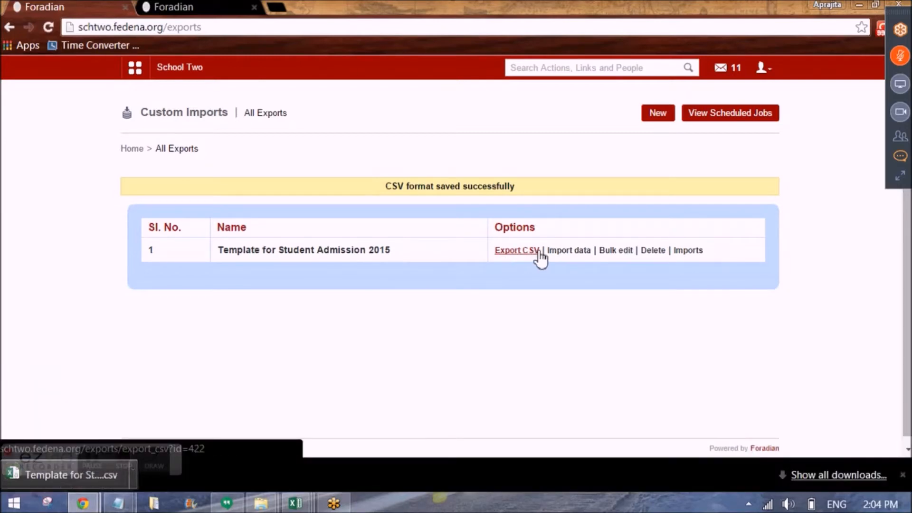
click(516, 250)
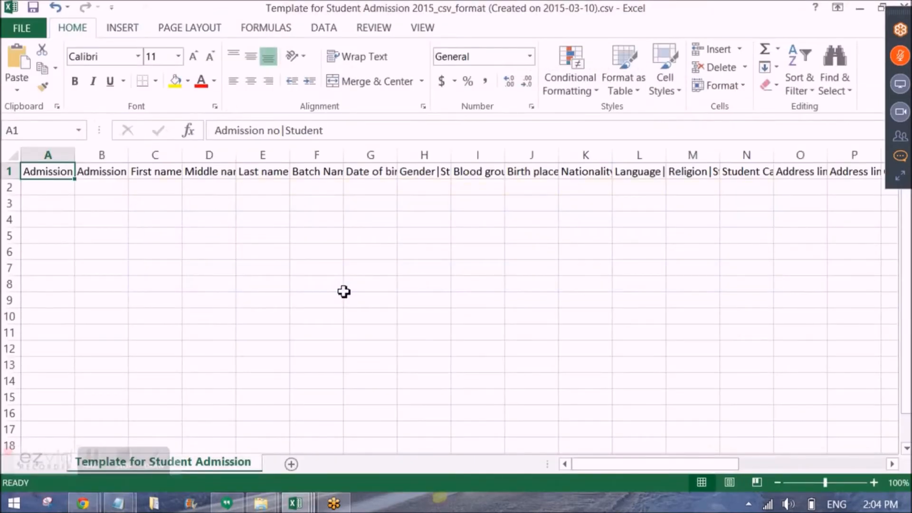
click(155, 171)
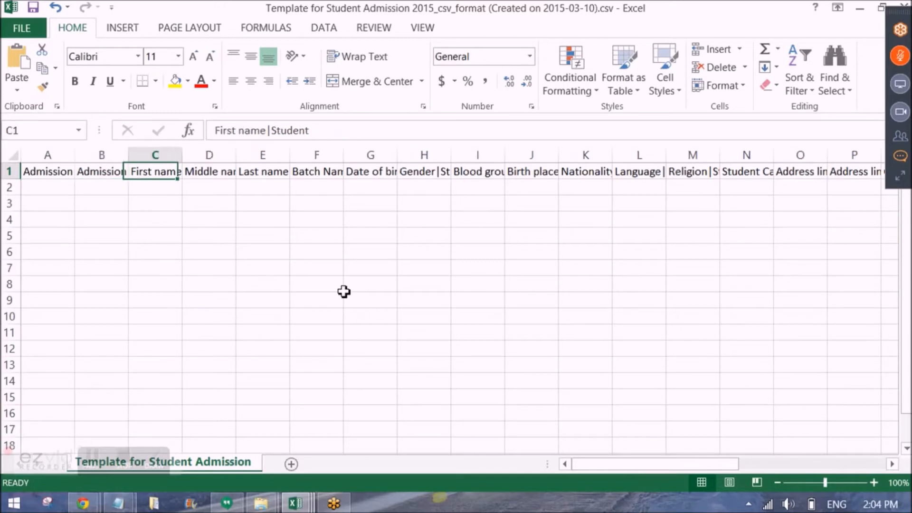
click(423, 171)
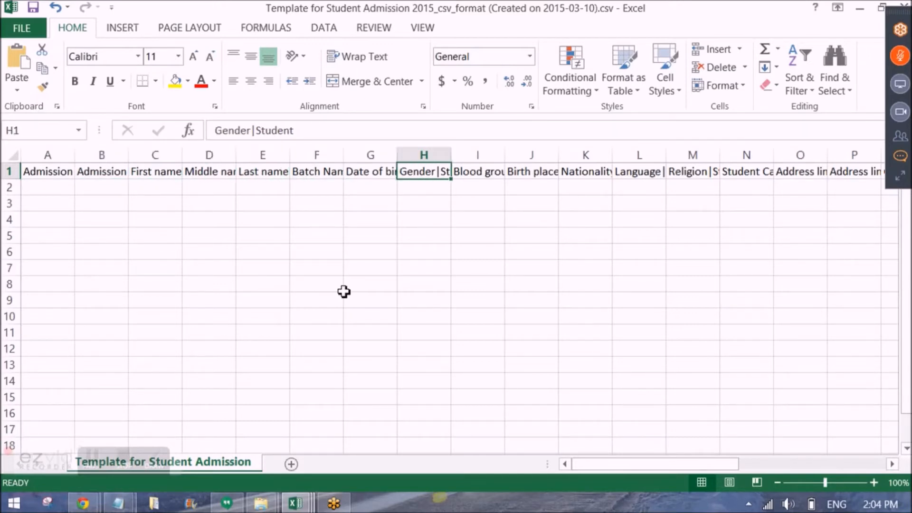
click(692, 171)
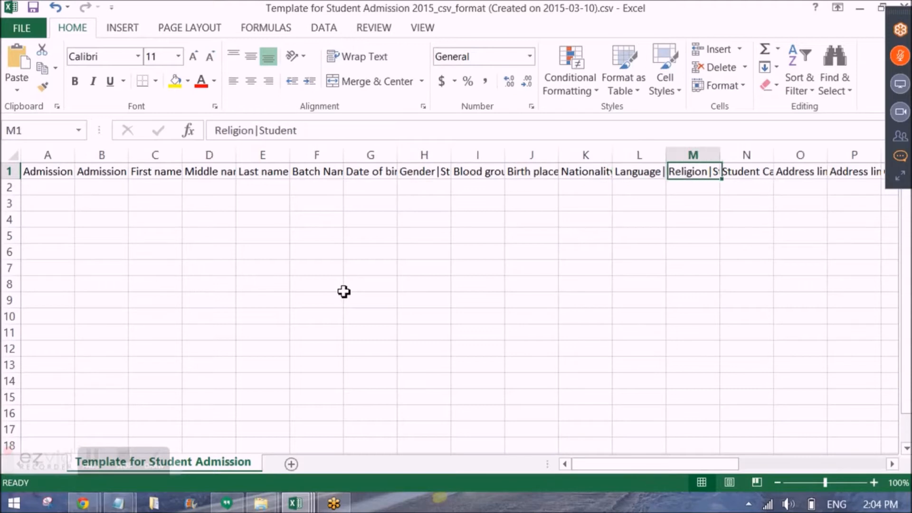
click(47, 171)
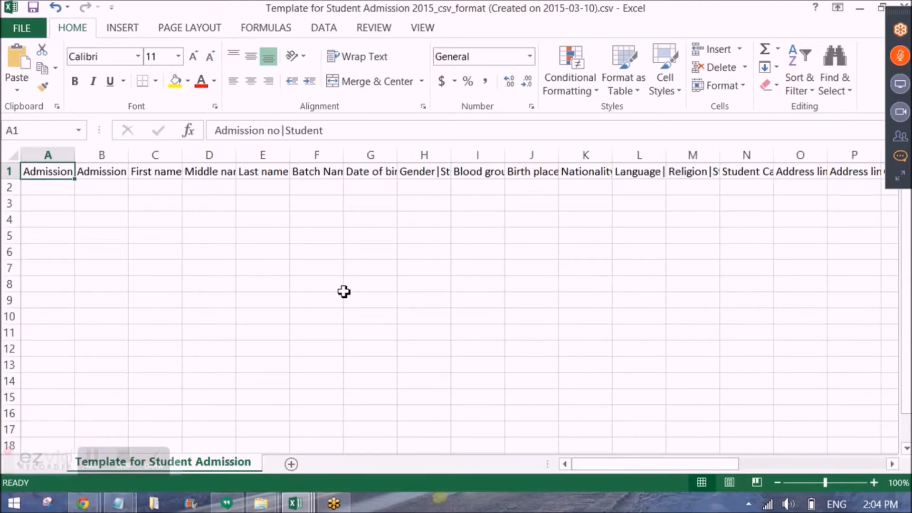
click(155, 171)
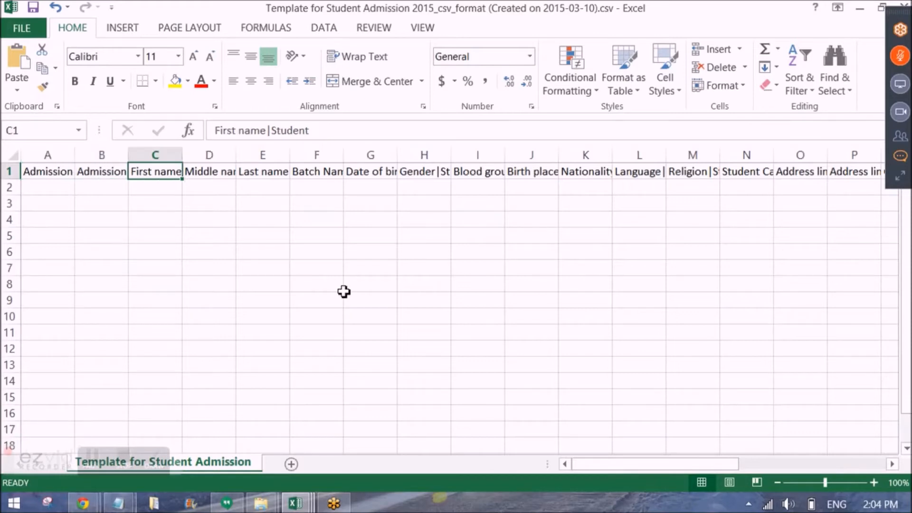
click(208, 171)
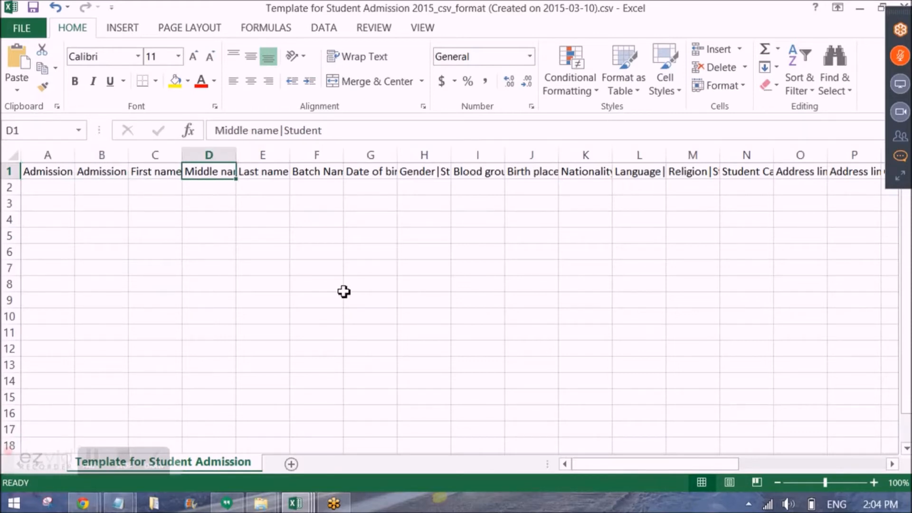
click(585, 171)
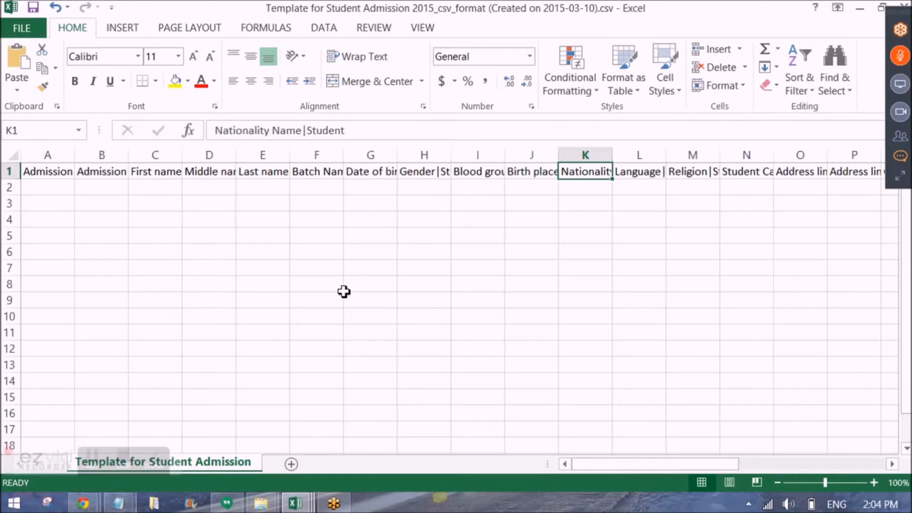
scroll(right, 3)
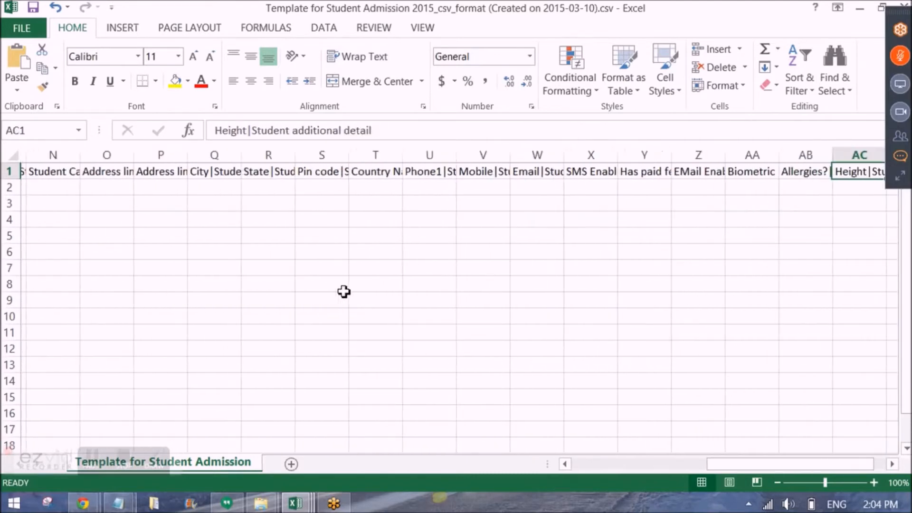
scroll(right, 3)
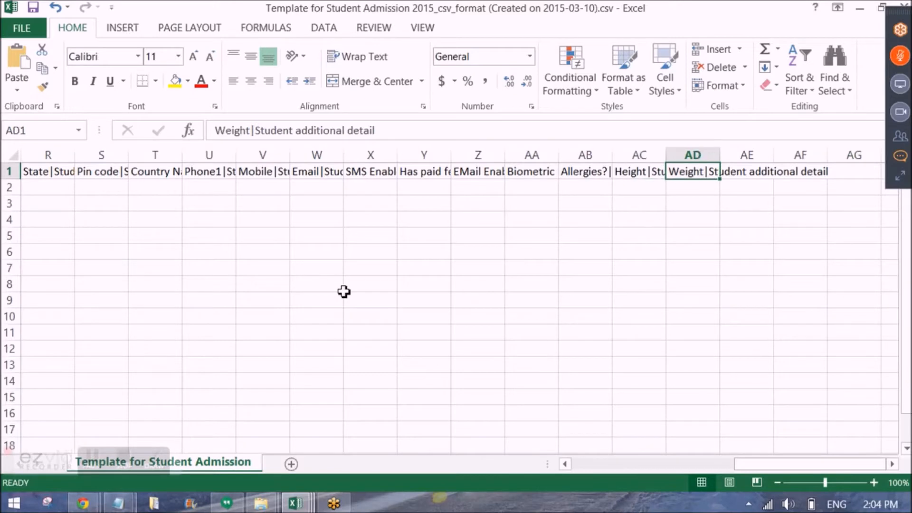
click(584, 171)
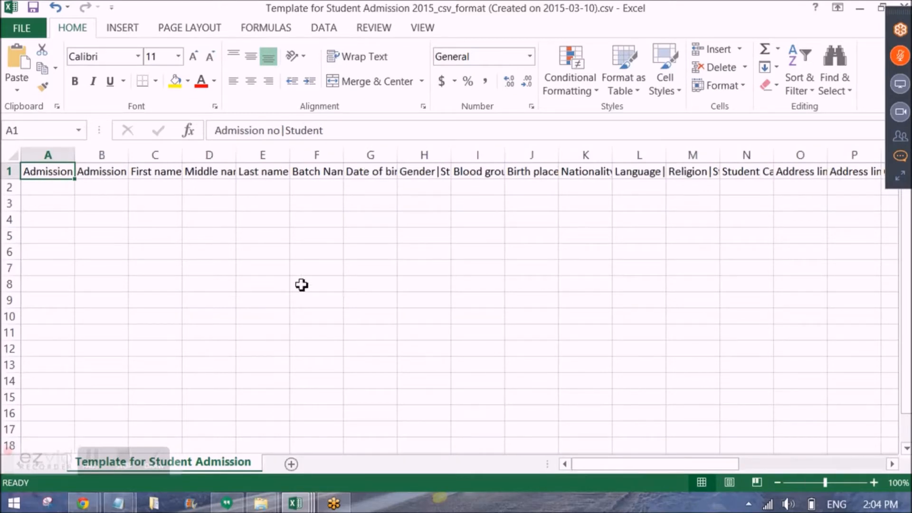
drag(47, 187, 48, 349)
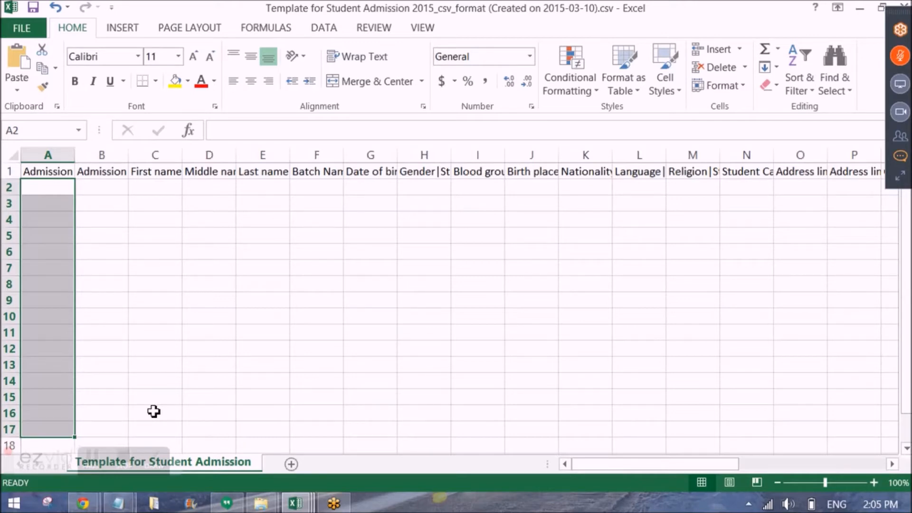
mouse_move(304, 278)
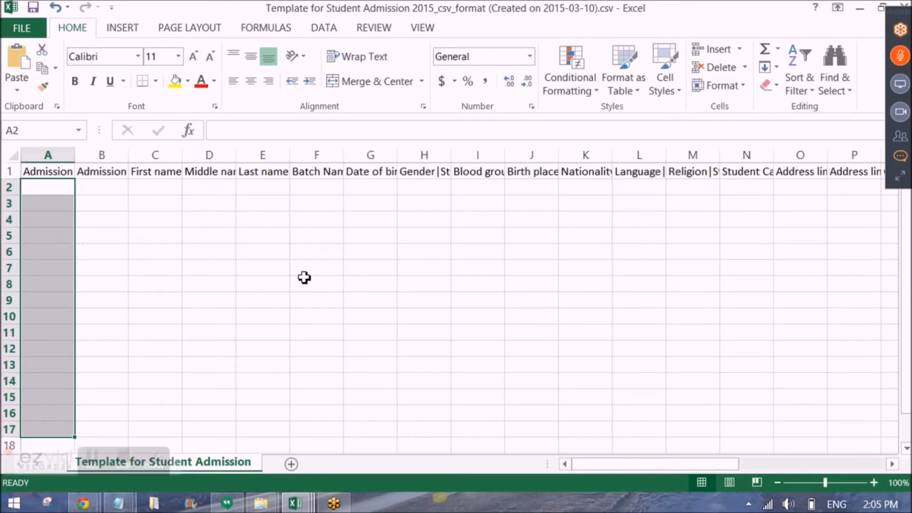
mouse_move(104, 200)
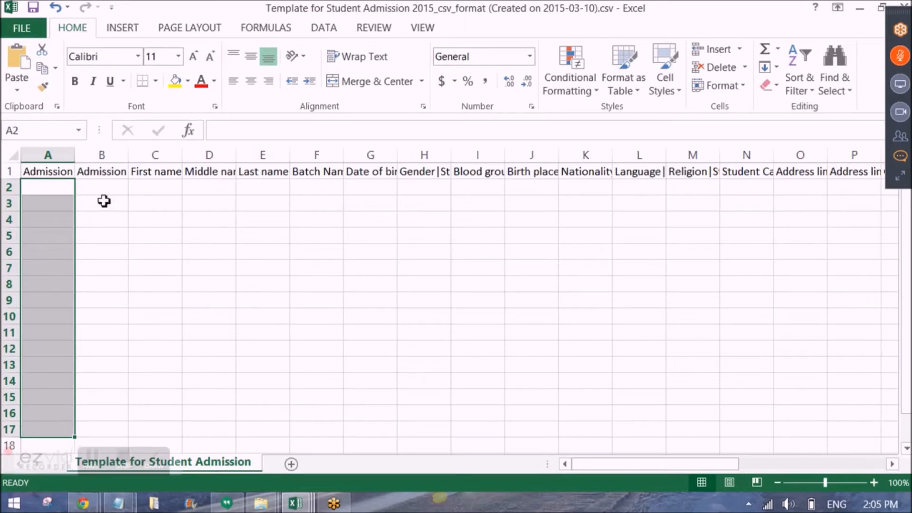
click(208, 171)
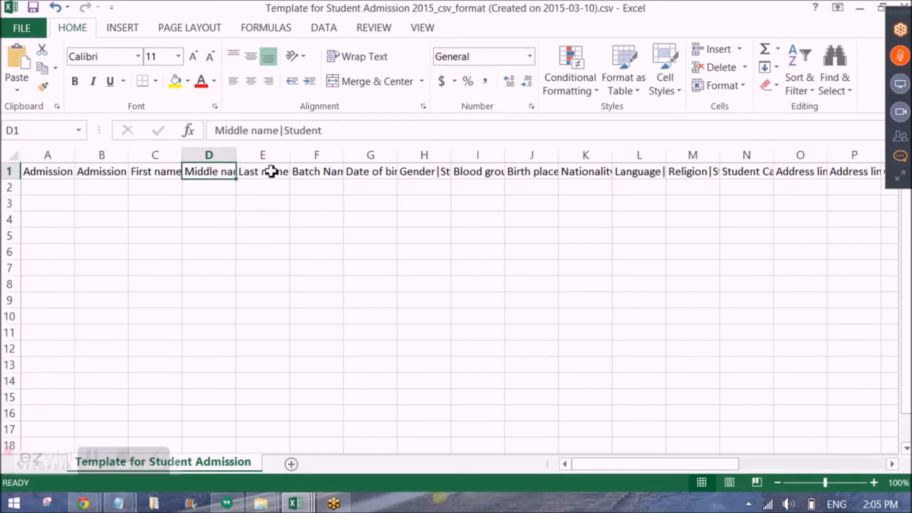
click(477, 171)
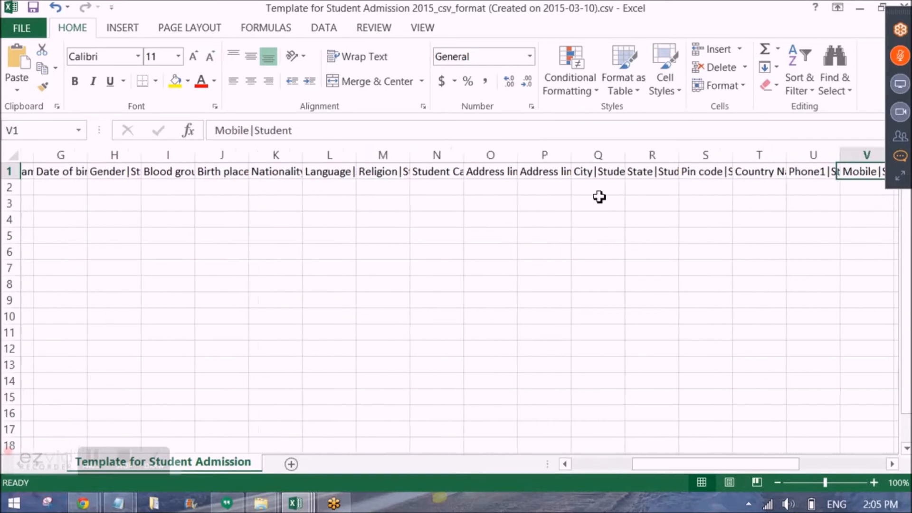
scroll(right, 3)
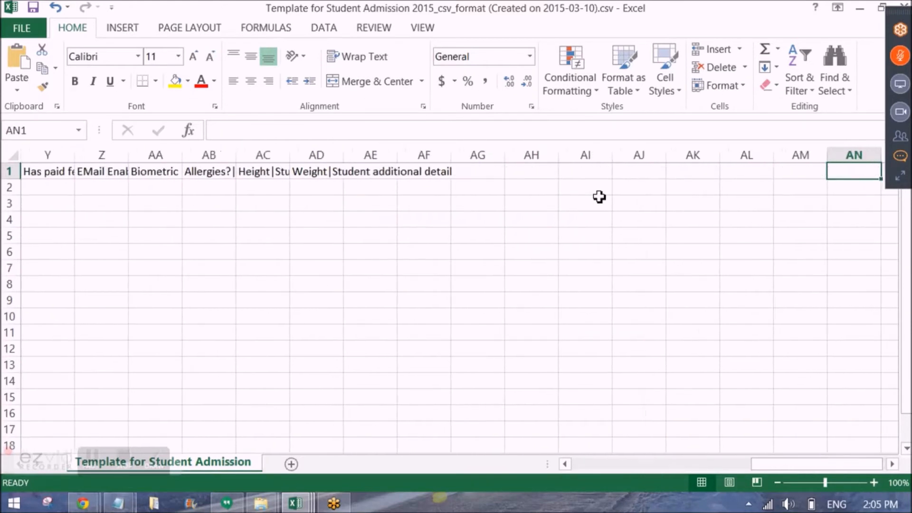
click(315, 171)
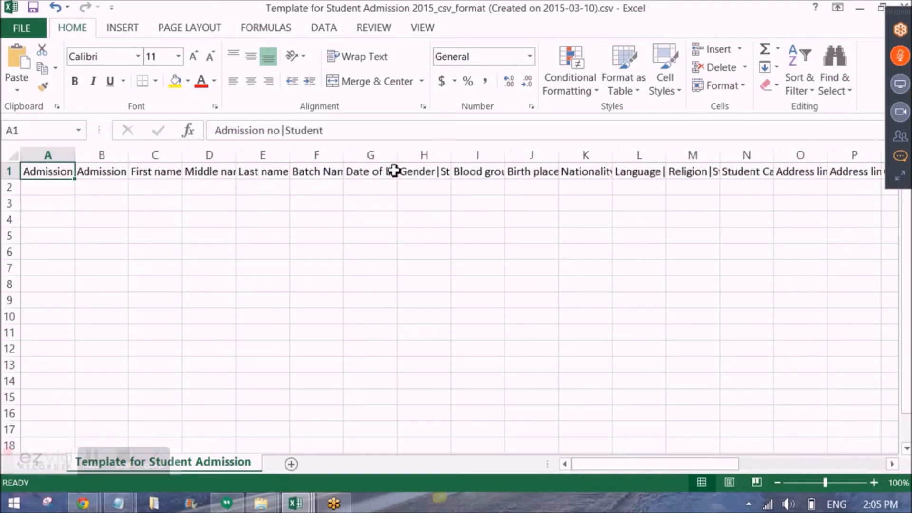
click(48, 186)
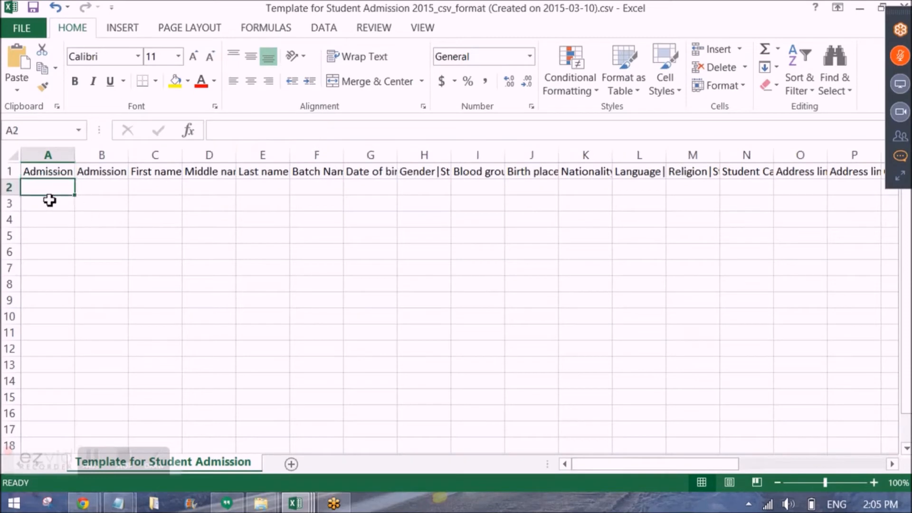
drag(47, 187, 57, 382)
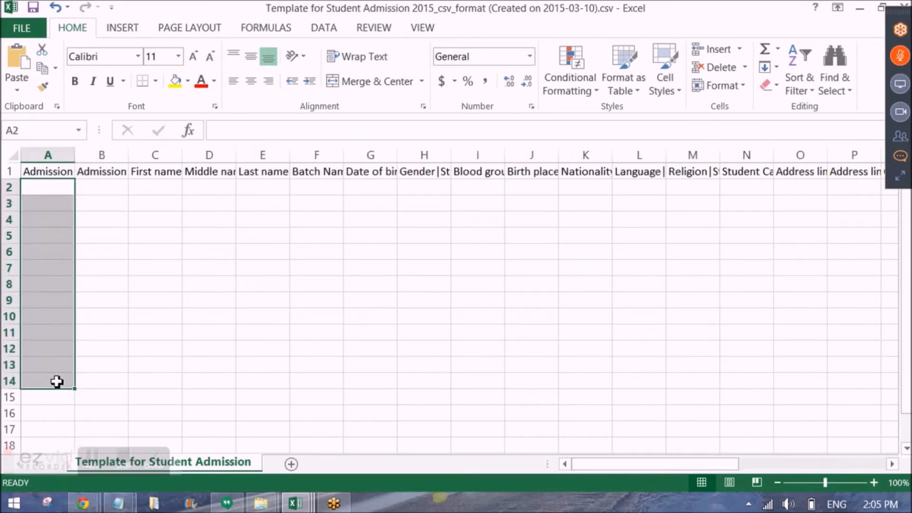
click(48, 171)
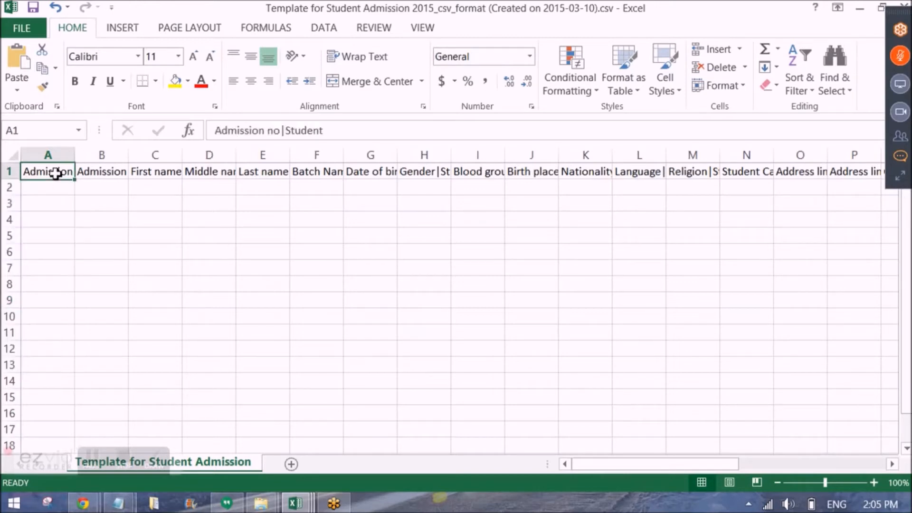
click(48, 187)
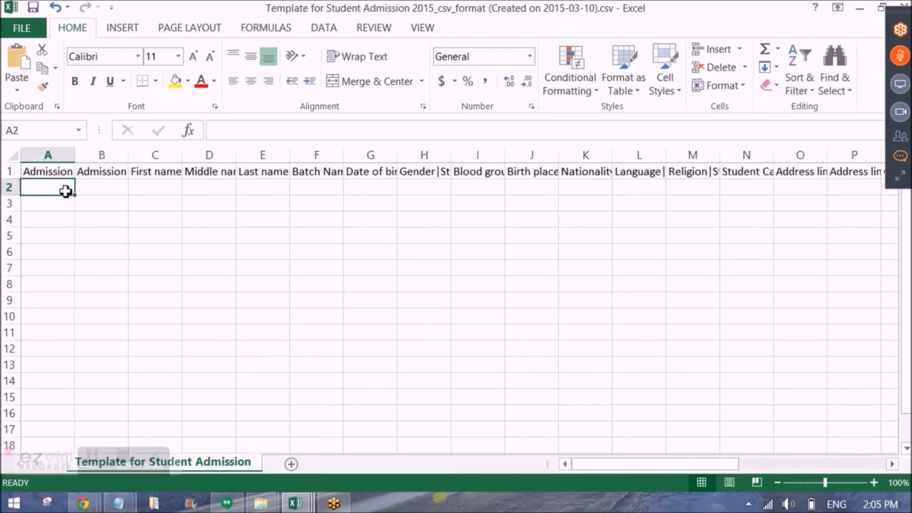
click(101, 187)
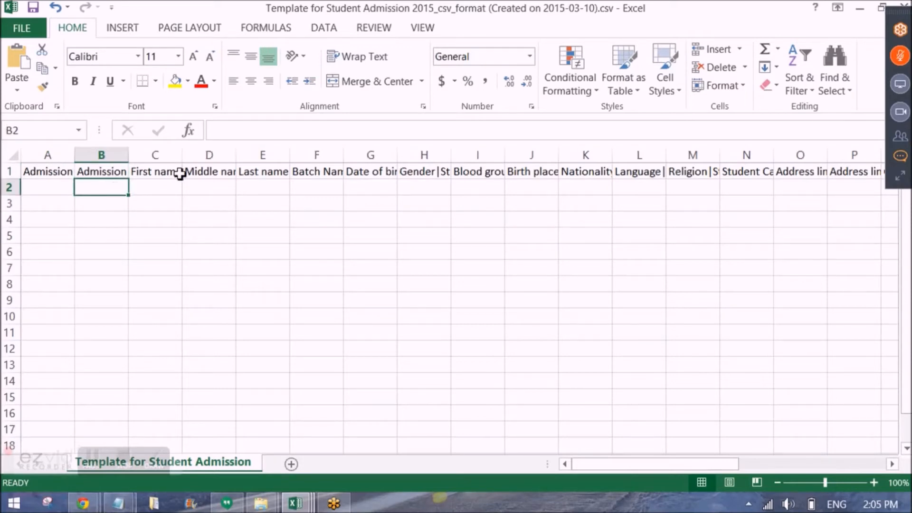
click(155, 187)
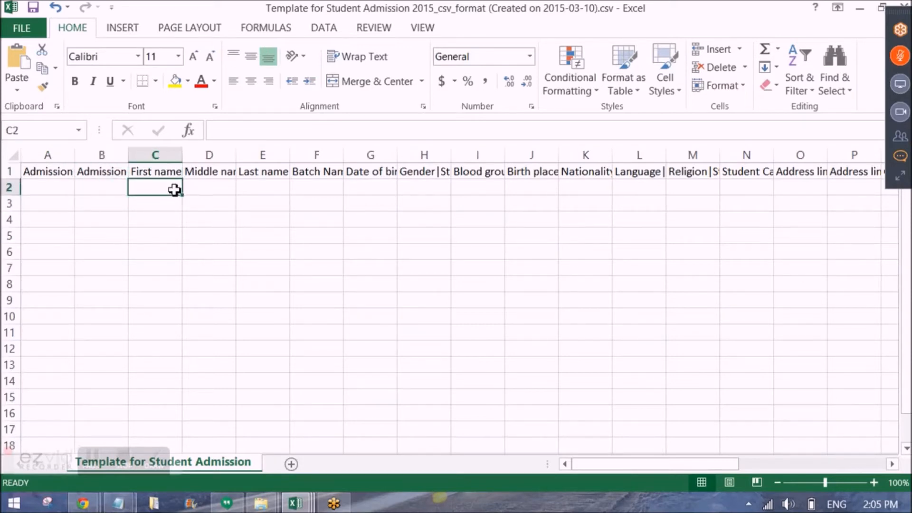
click(316, 187)
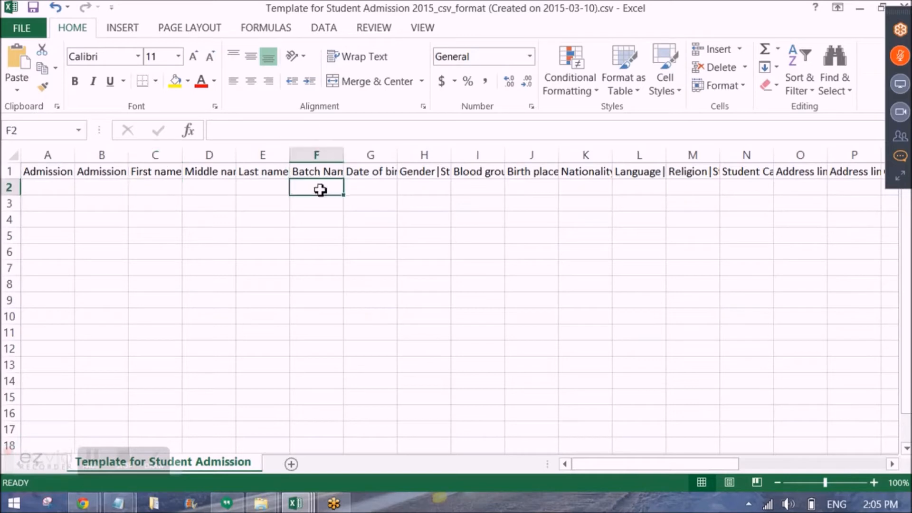
click(370, 187)
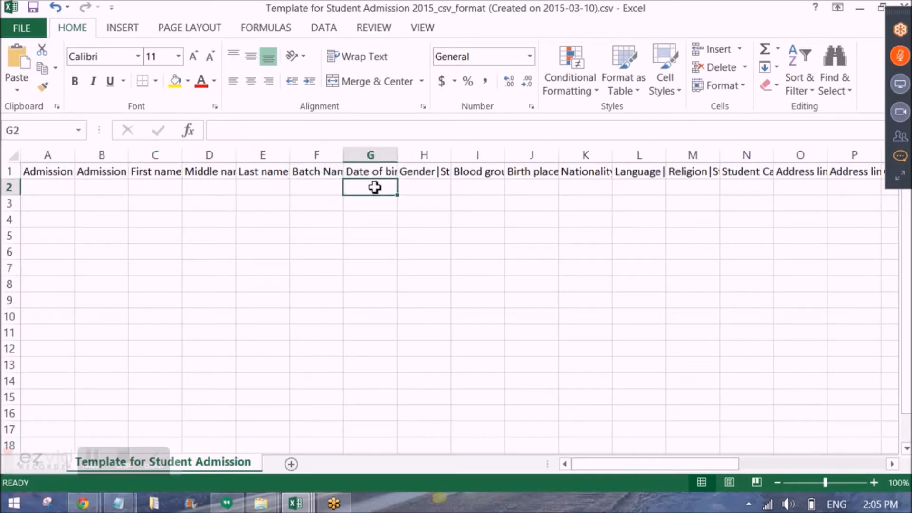
click(424, 187)
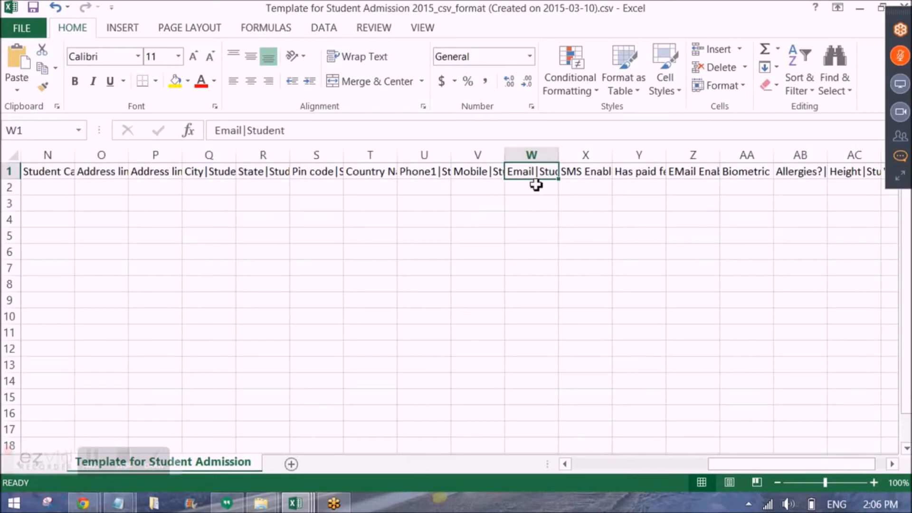
click(530, 187)
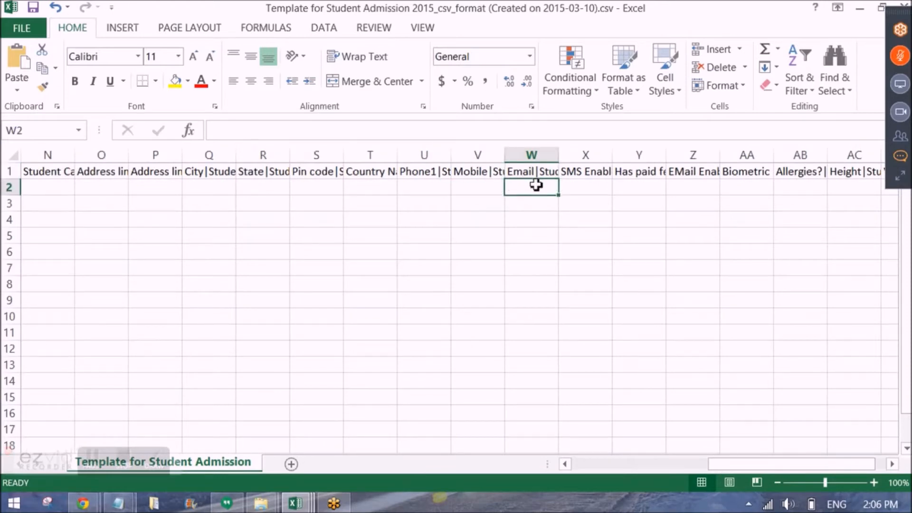
drag(844, 464, 693, 464)
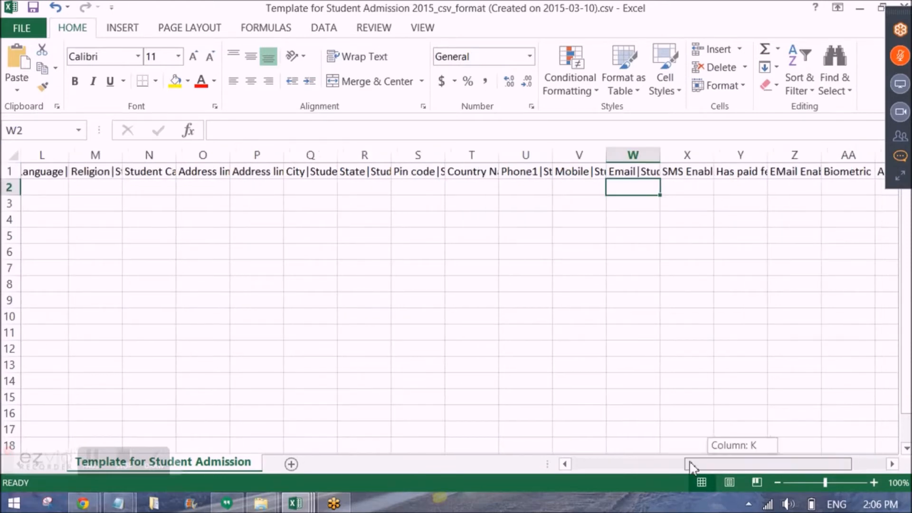
drag(693, 464, 564, 464)
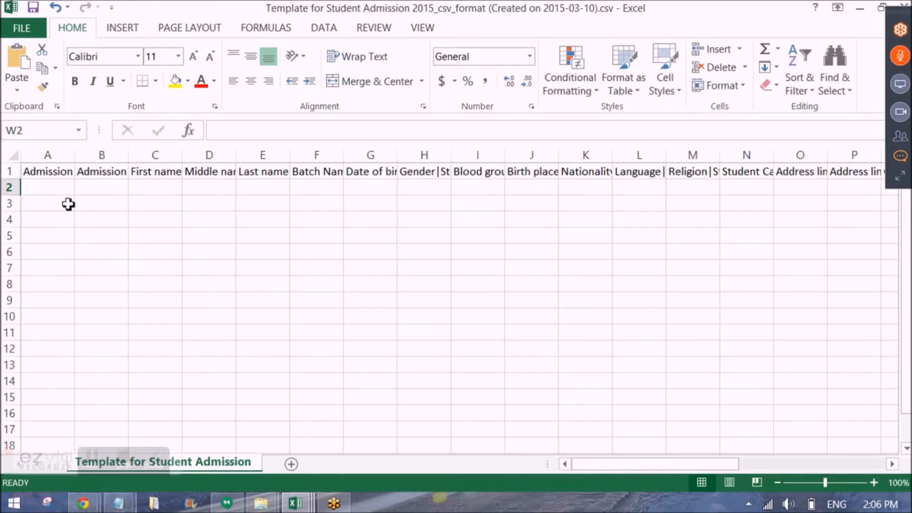
mouse_move(691, 284)
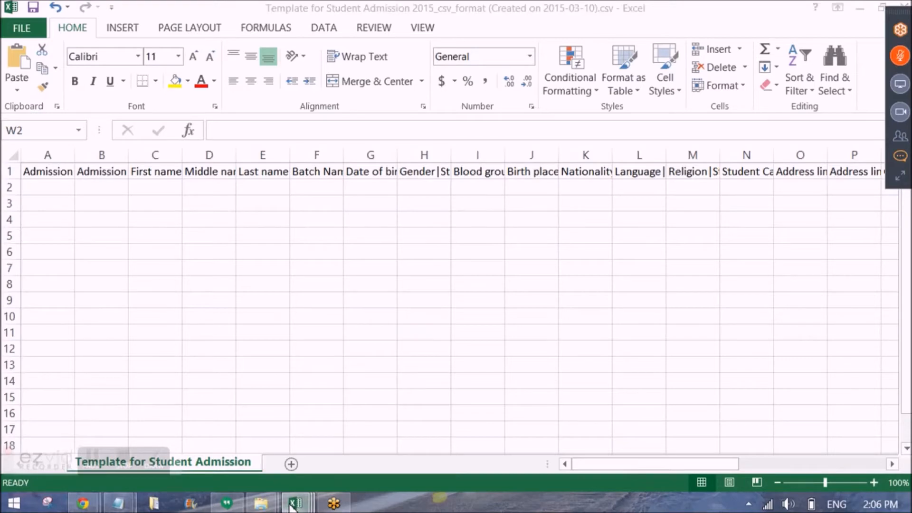
mouse_move(296, 502)
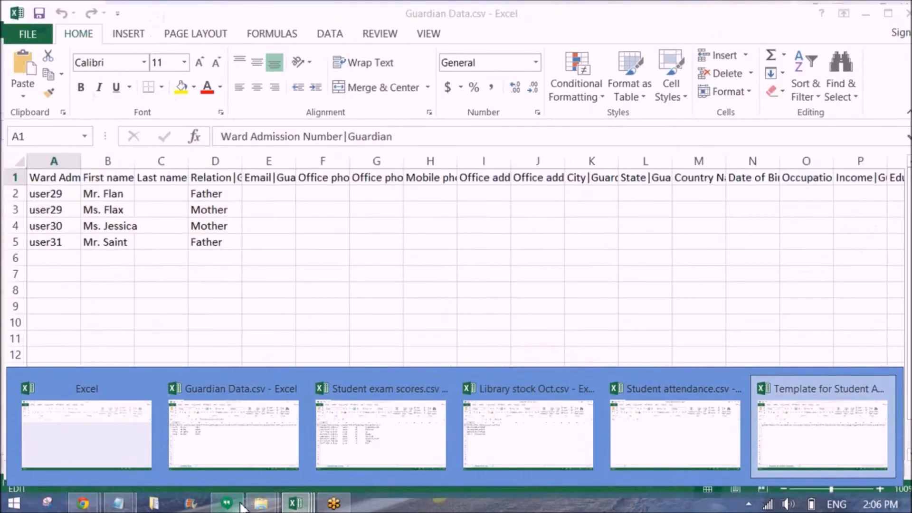
Step: Open the Help folder inside the Fedena folder in File Explorer
click(260, 504)
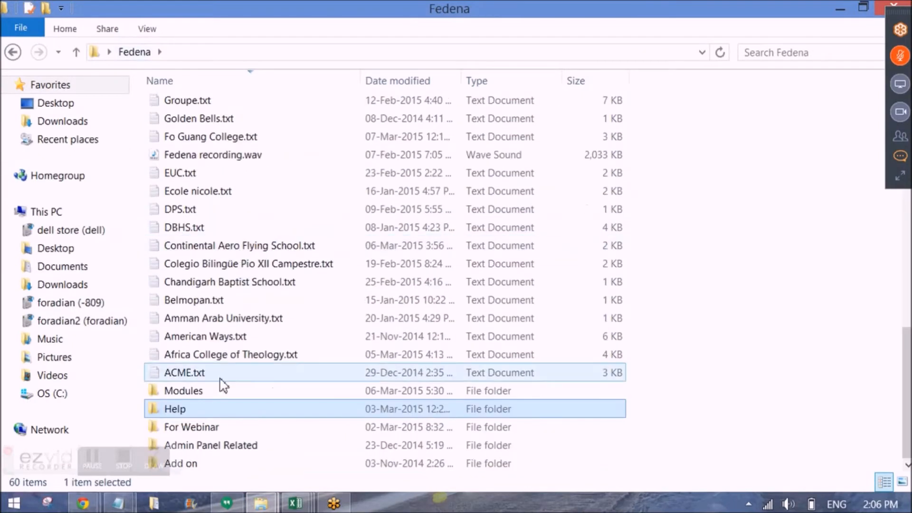
click(175, 409)
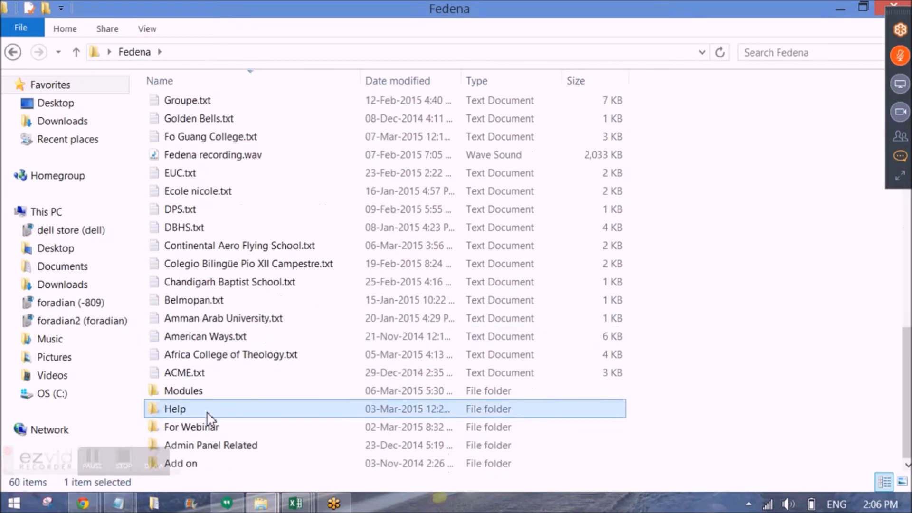
double_click(175, 408)
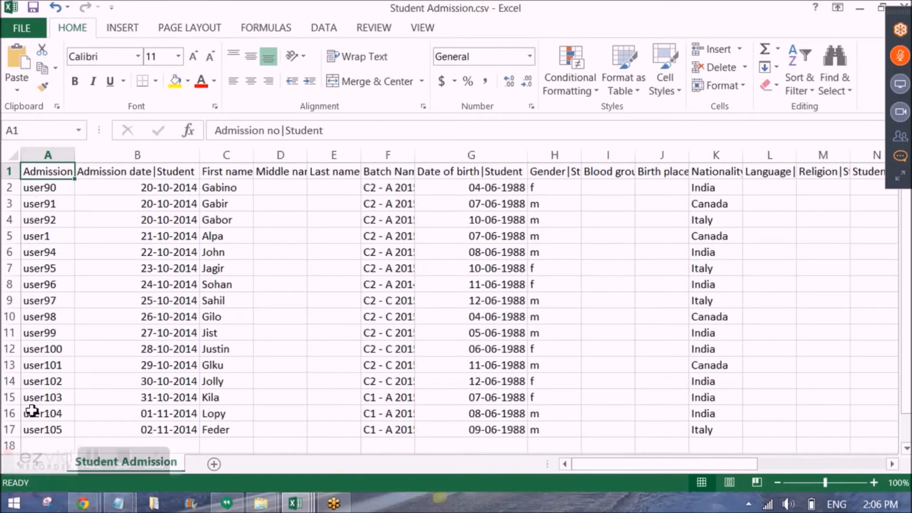
Step: Review the filled admission rows and widen the Batch Name column so names like C2 - A 2015 read in full
click(48, 187)
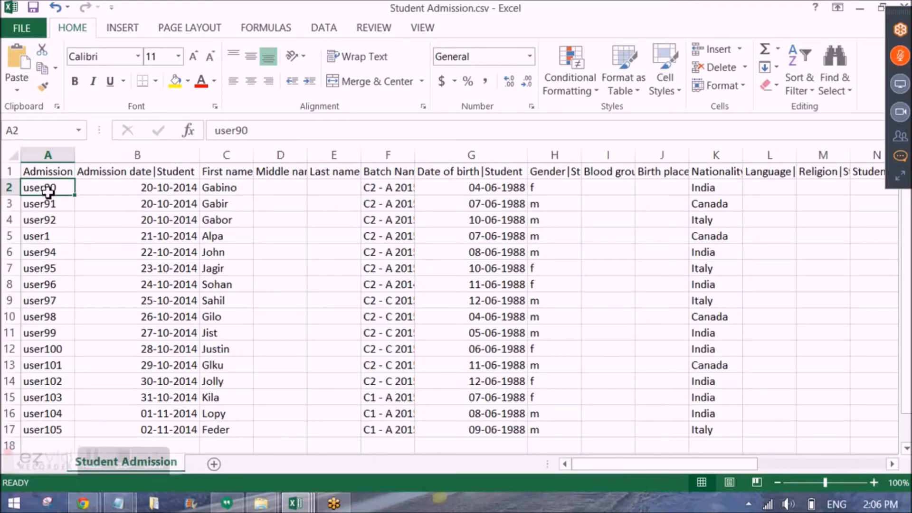
click(137, 188)
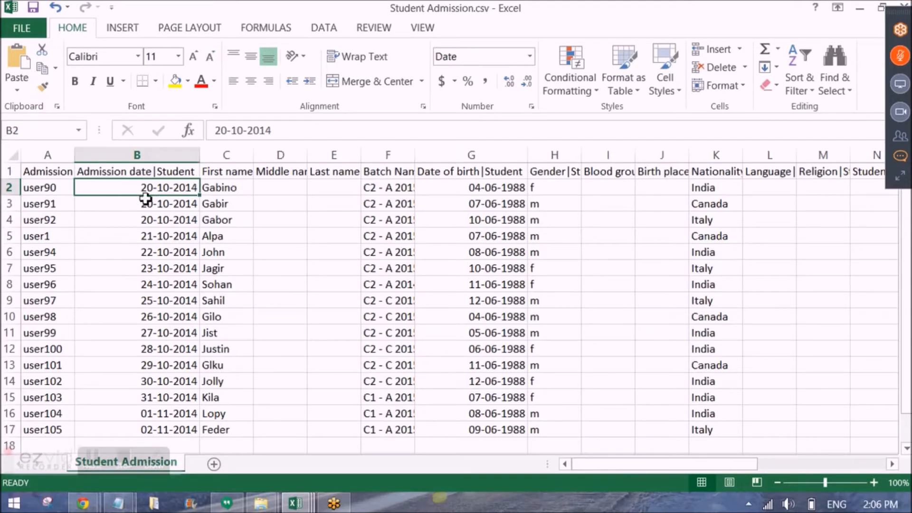
mouse_move(160, 202)
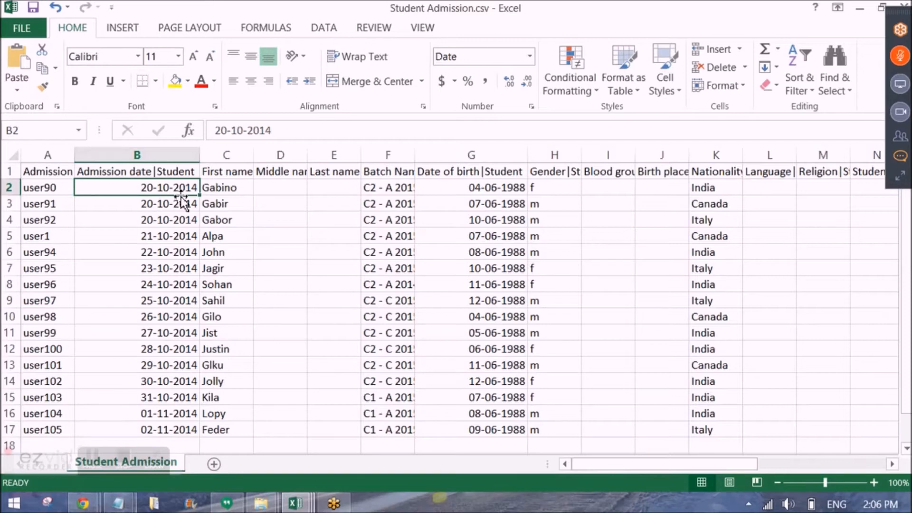
click(226, 187)
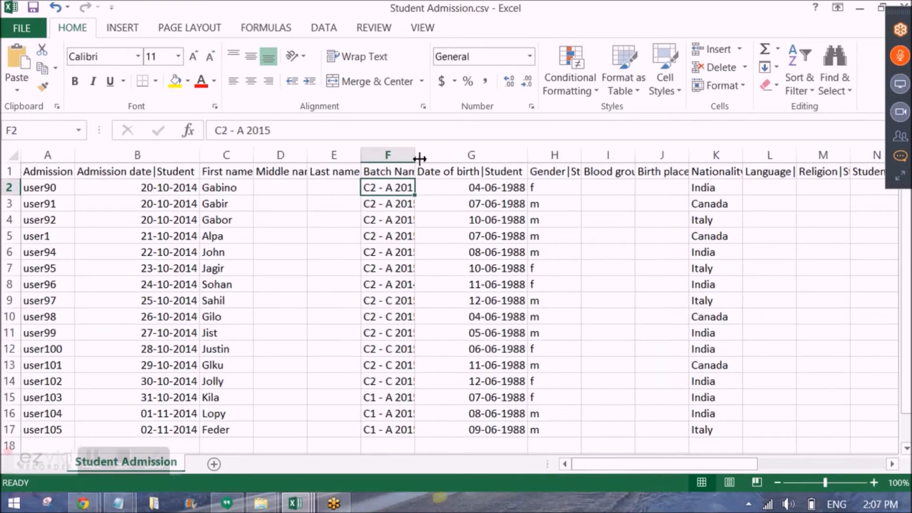
drag(415, 155, 435, 155)
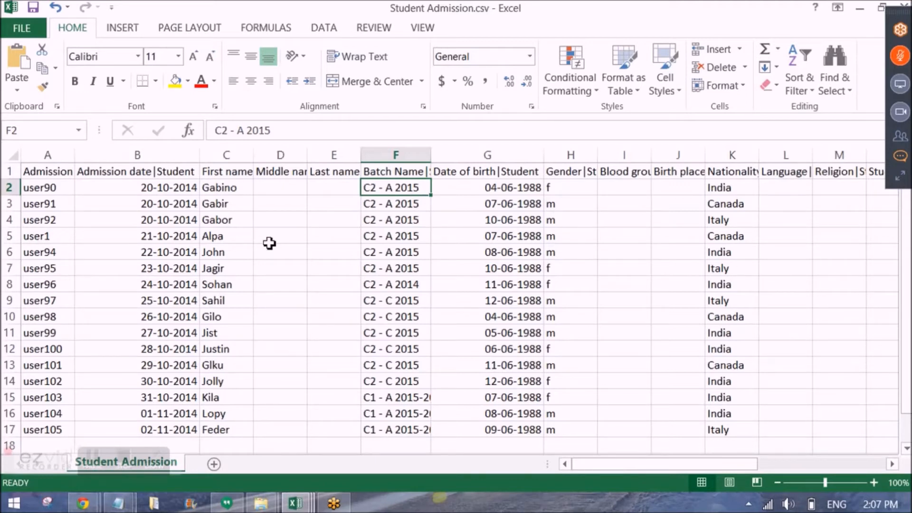
mouse_move(287, 230)
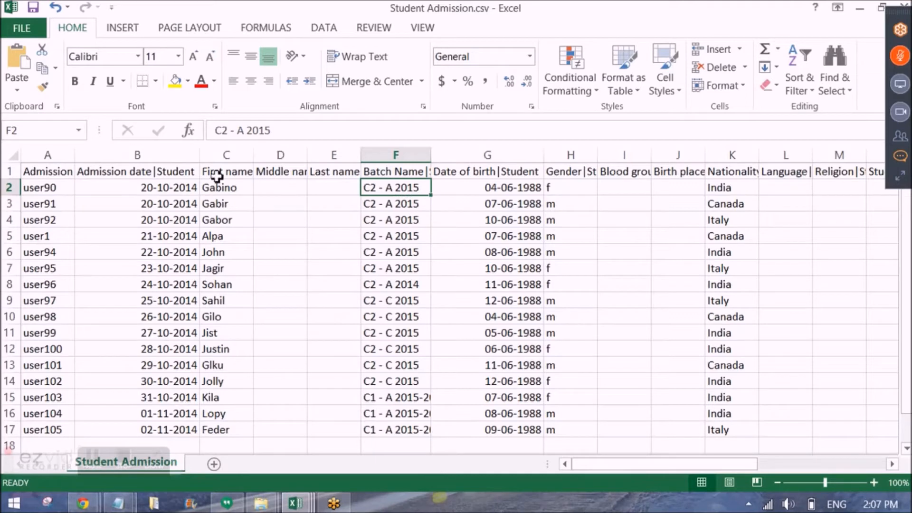
mouse_move(497, 184)
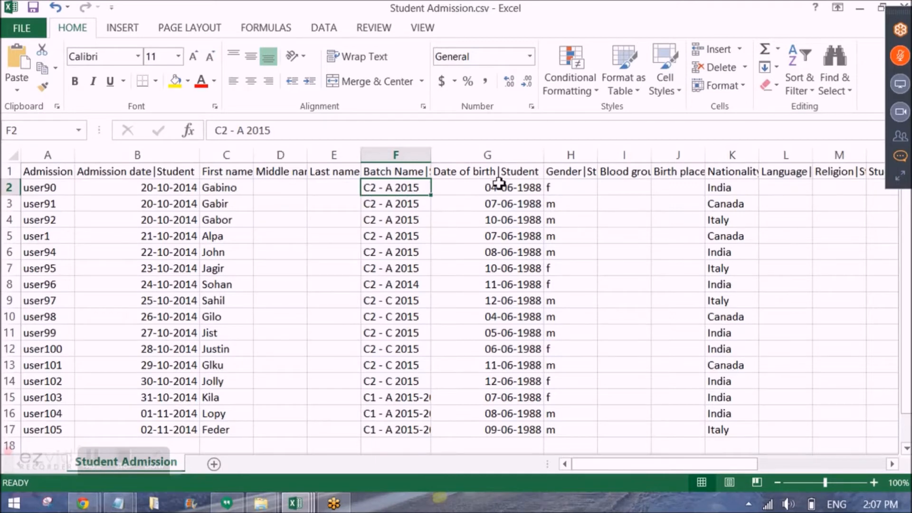
click(487, 187)
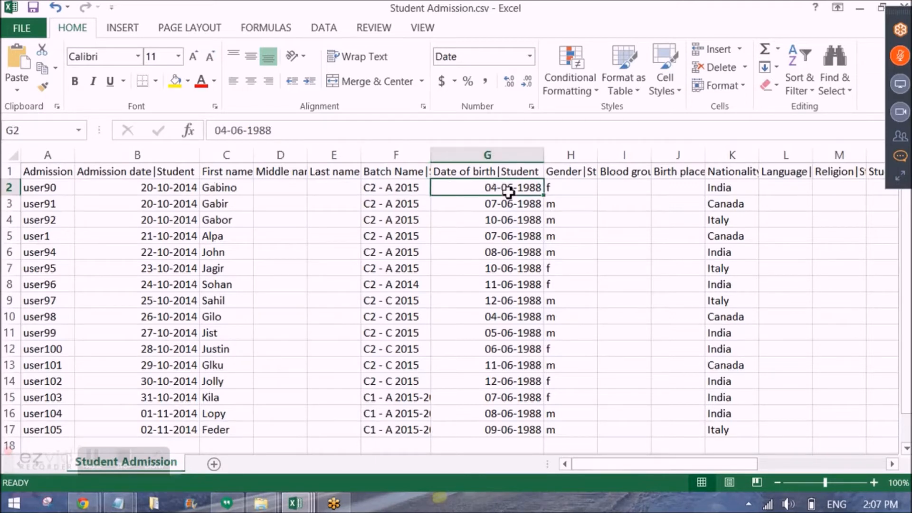
mouse_move(573, 200)
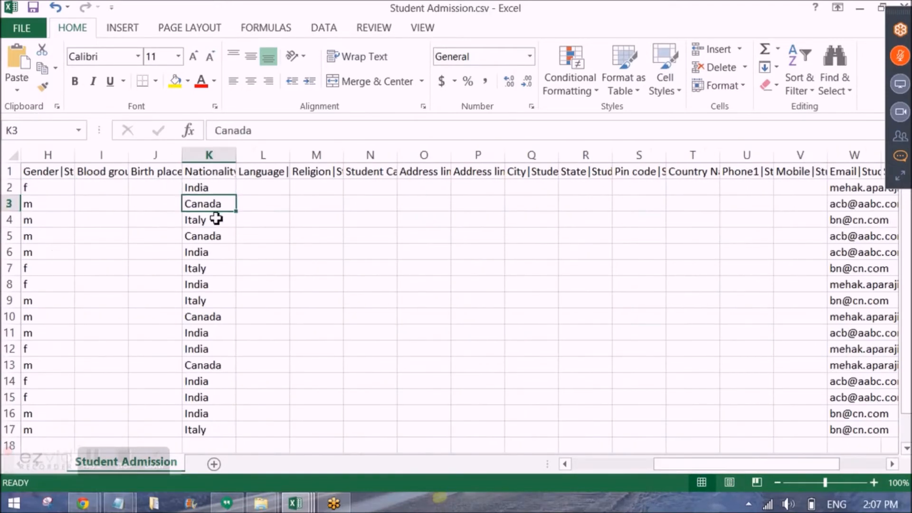
Step: Review the Nationality and Email entries of the filled sheet, leaving values unchanged
click(209, 220)
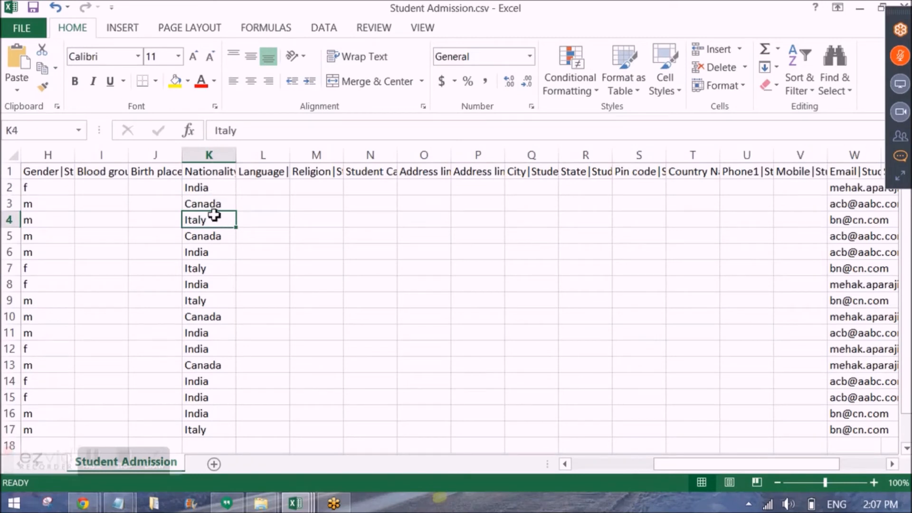
mouse_move(213, 204)
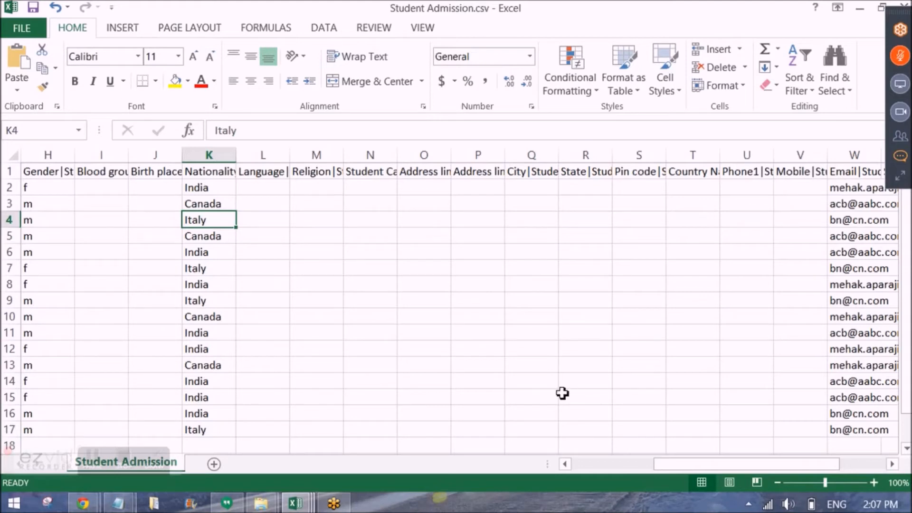
scroll(right, 3)
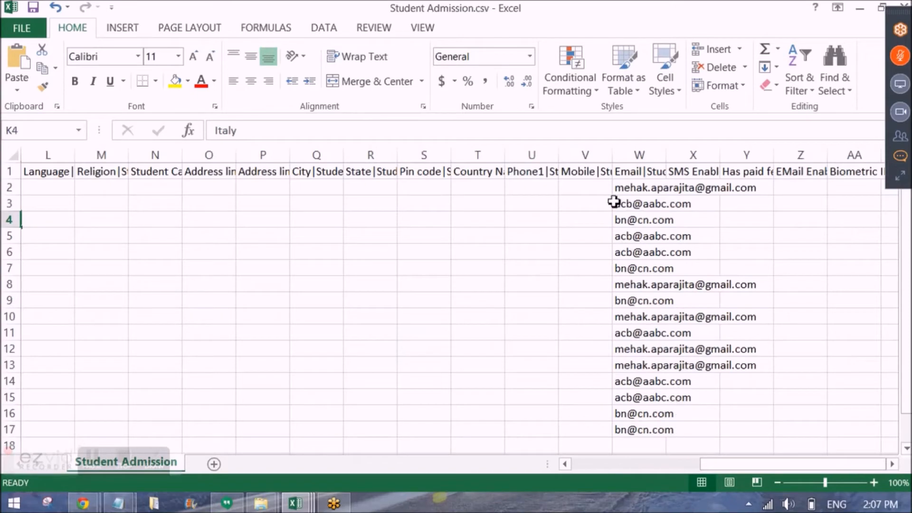
scroll(left, 3)
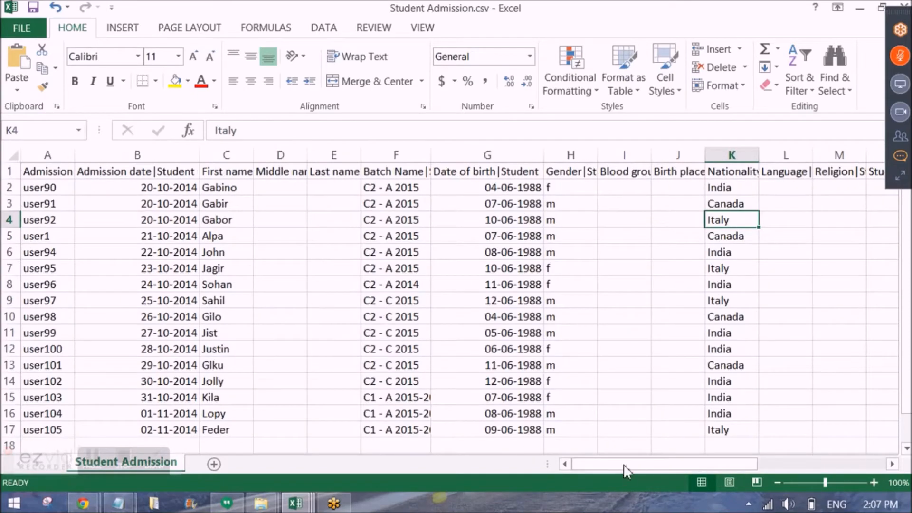
drag(625, 464, 786, 464)
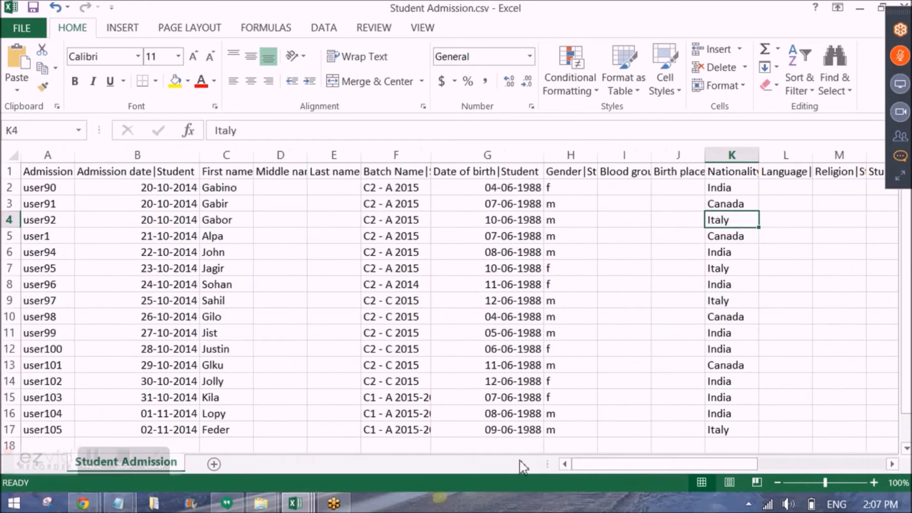
mouse_move(212, 252)
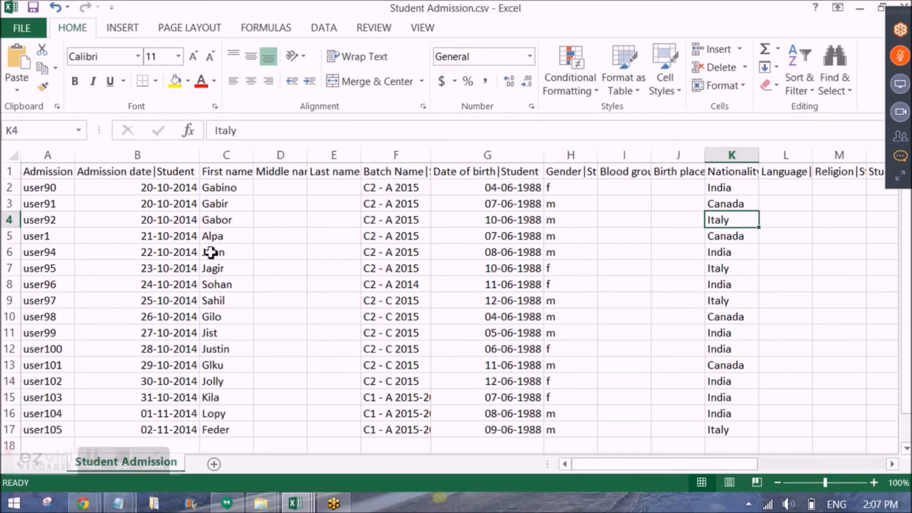
mouse_move(82, 502)
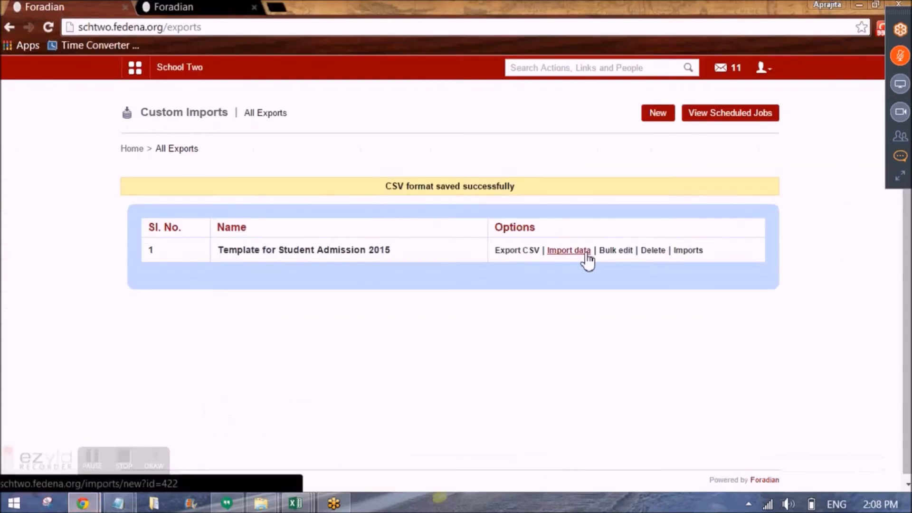
Step: Import data into the admission template by uploading the Student Admission CSV from the foradian folder
click(568, 250)
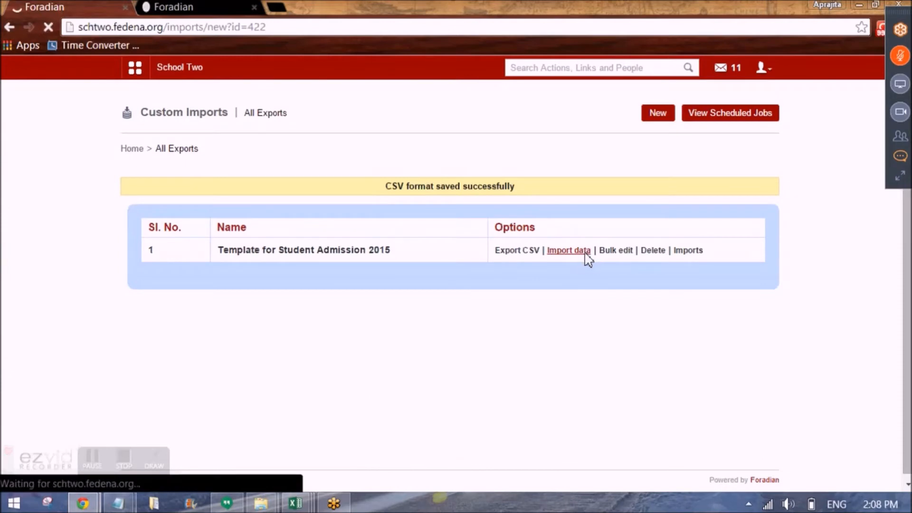
click(568, 250)
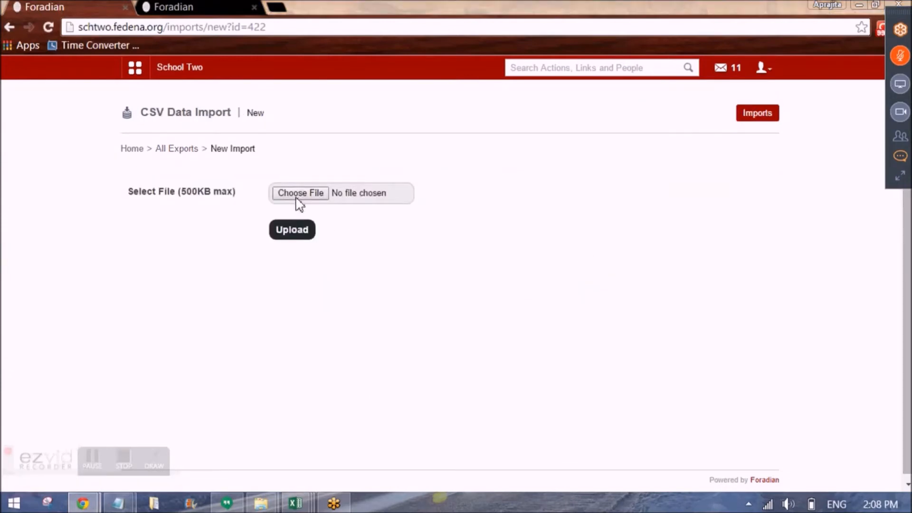
click(300, 193)
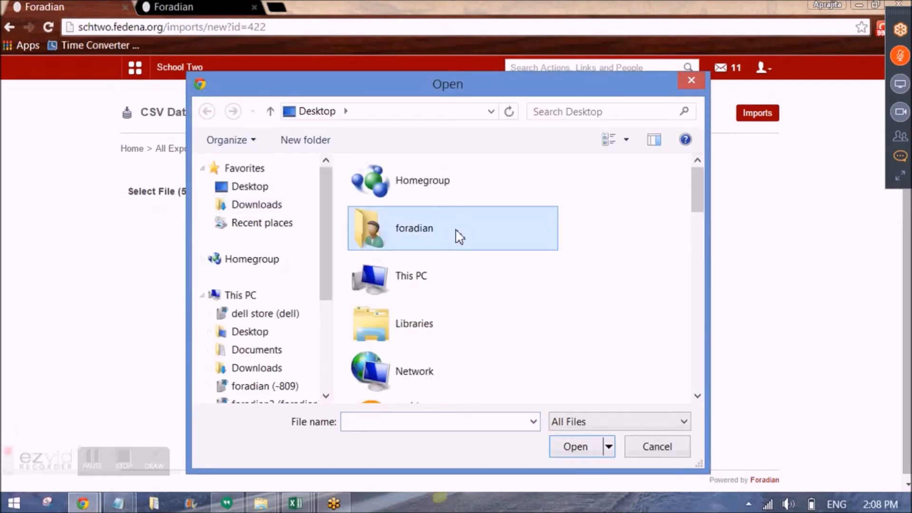
double_click(414, 228)
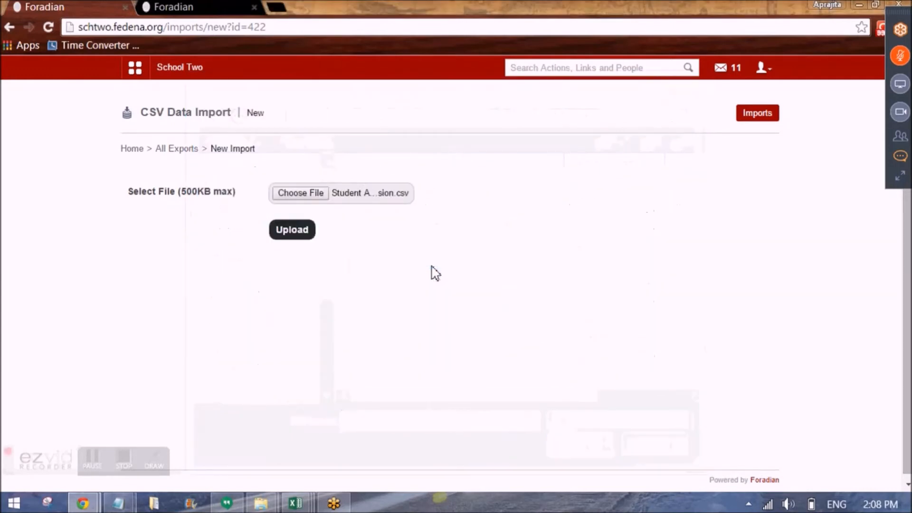
click(291, 229)
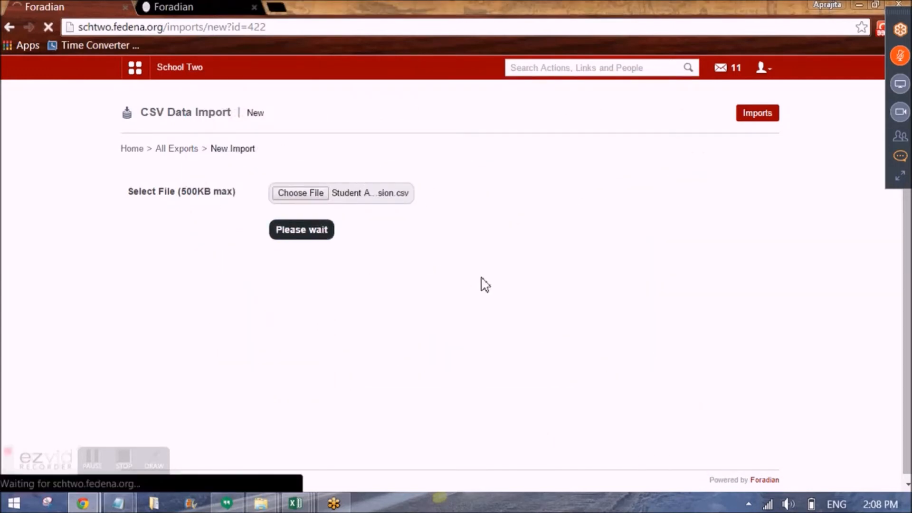
click(301, 229)
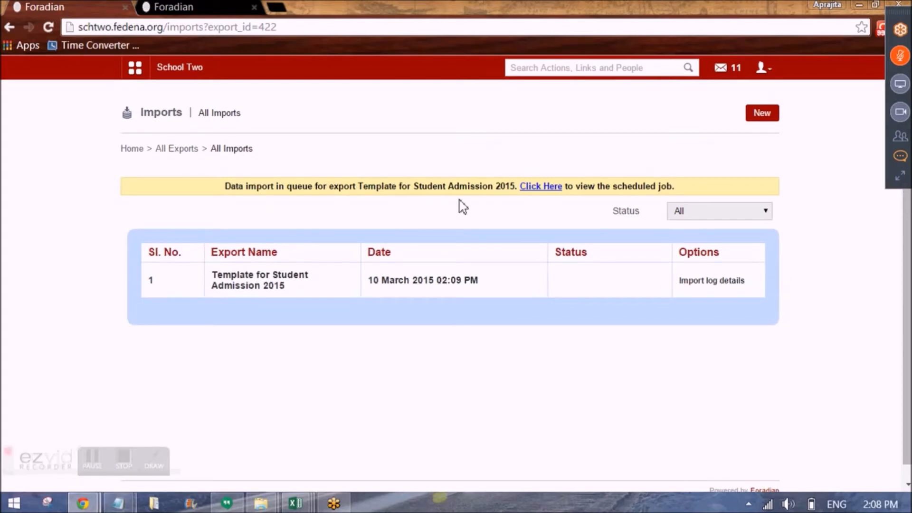
mouse_move(235, 224)
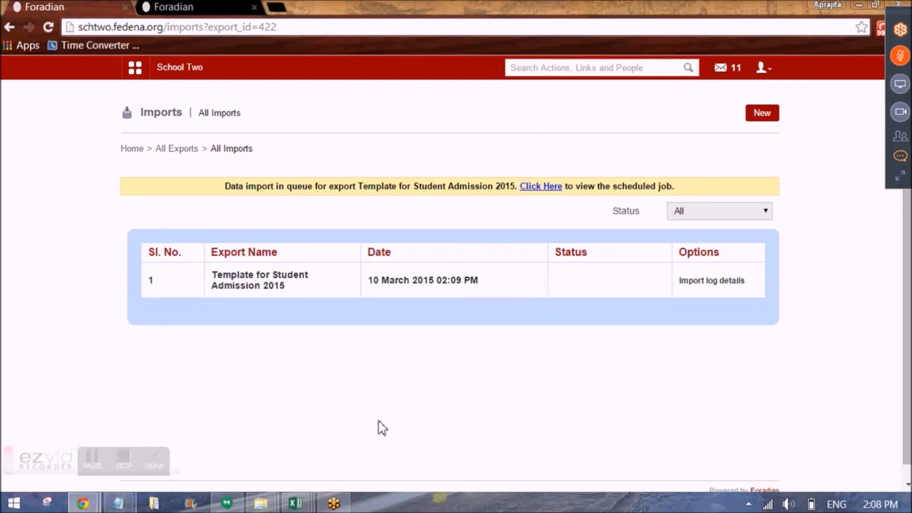
Step: Open the import log details for the queued Template for Student Admission 2015 import
click(295, 502)
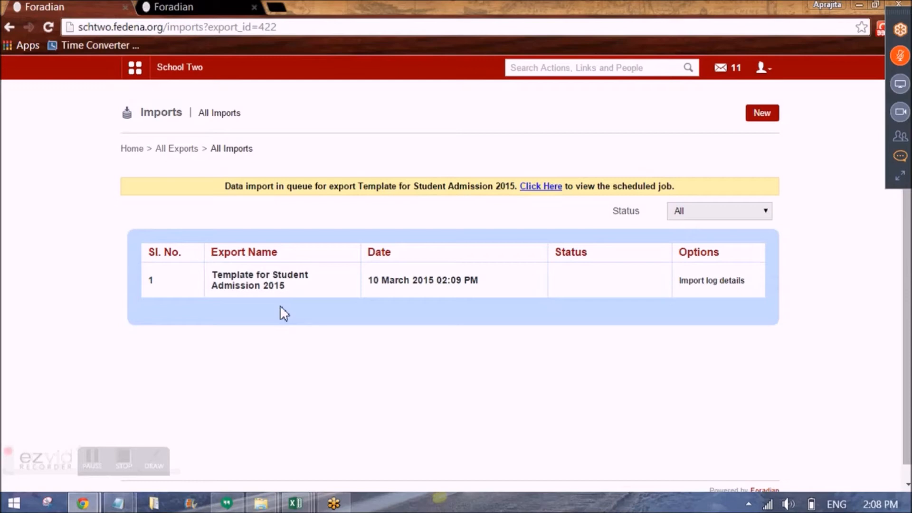
mouse_move(711, 280)
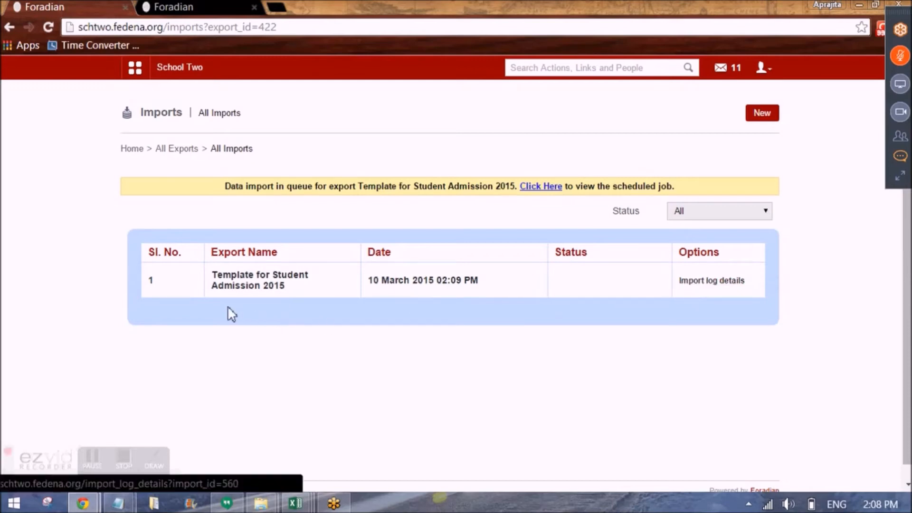
click(711, 280)
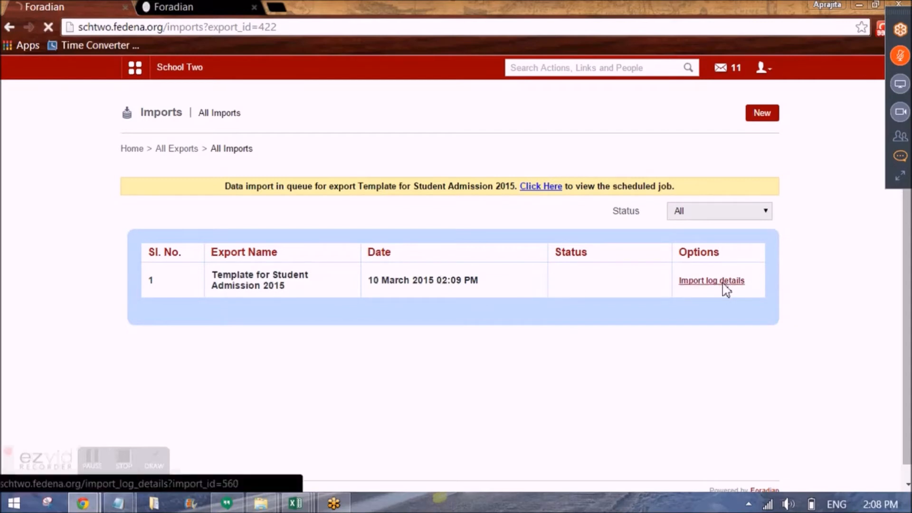
Step: Scroll through the Log Details table to see each admission row's upload result
click(711, 280)
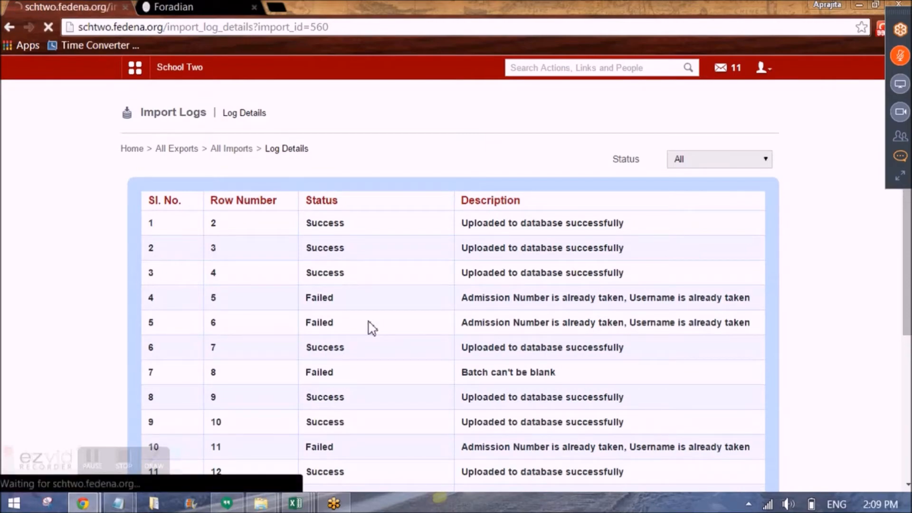
scroll(down, 3)
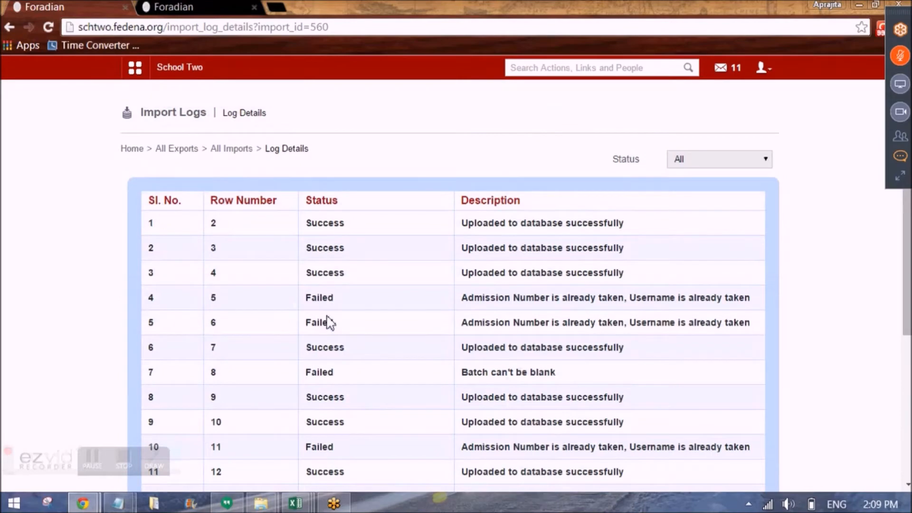
scroll(down, 3)
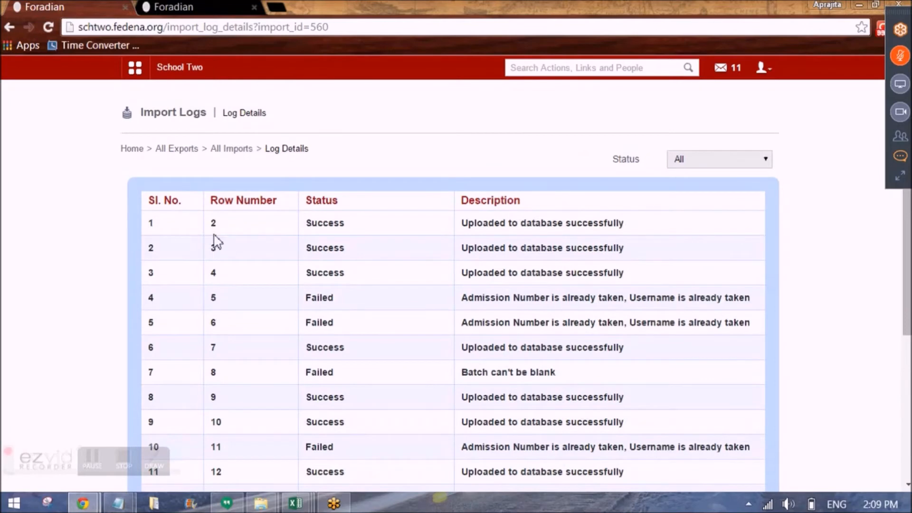
mouse_move(258, 405)
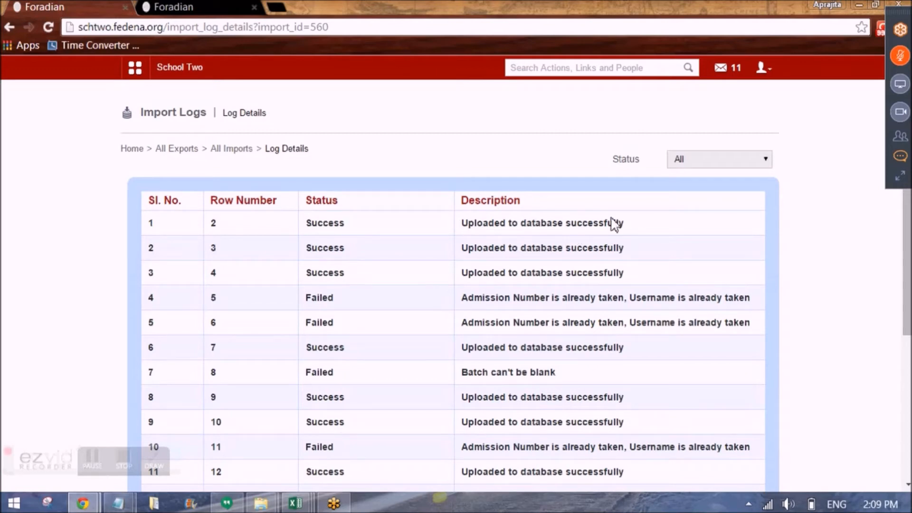
mouse_move(619, 224)
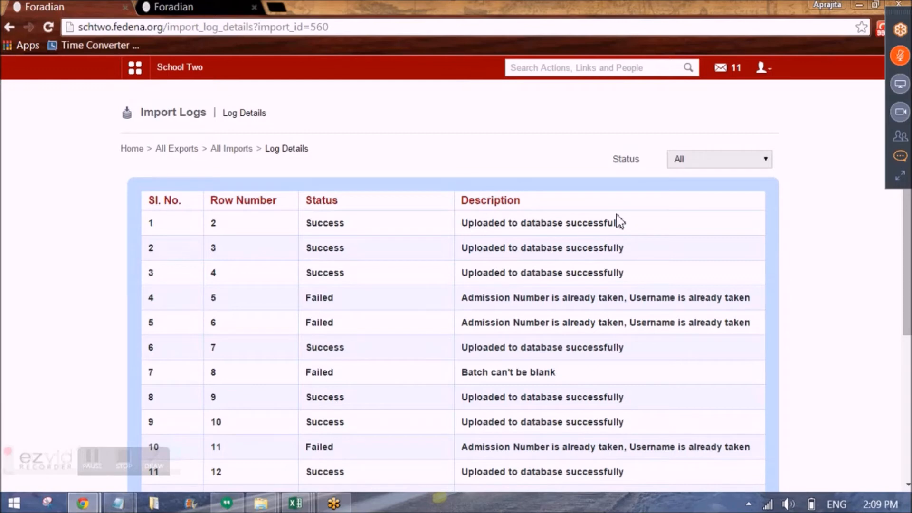
scroll(down, 3)
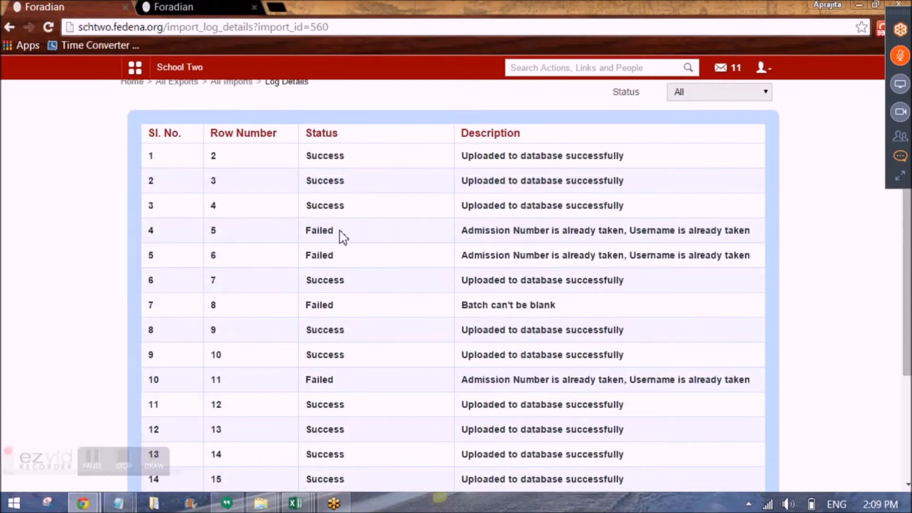
Step: Highlight the 'admission number already taken' error text and bring up the open Excel workbooks
double_click(319, 230)
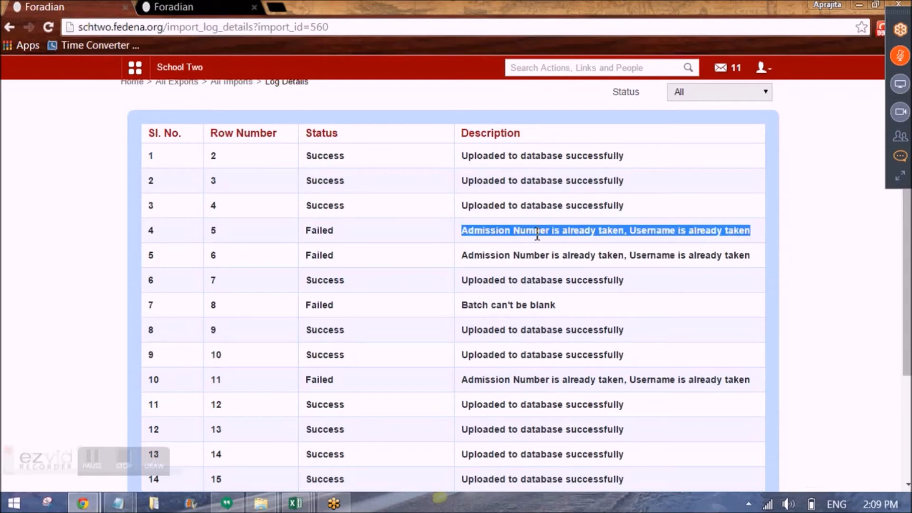
double_click(532, 230)
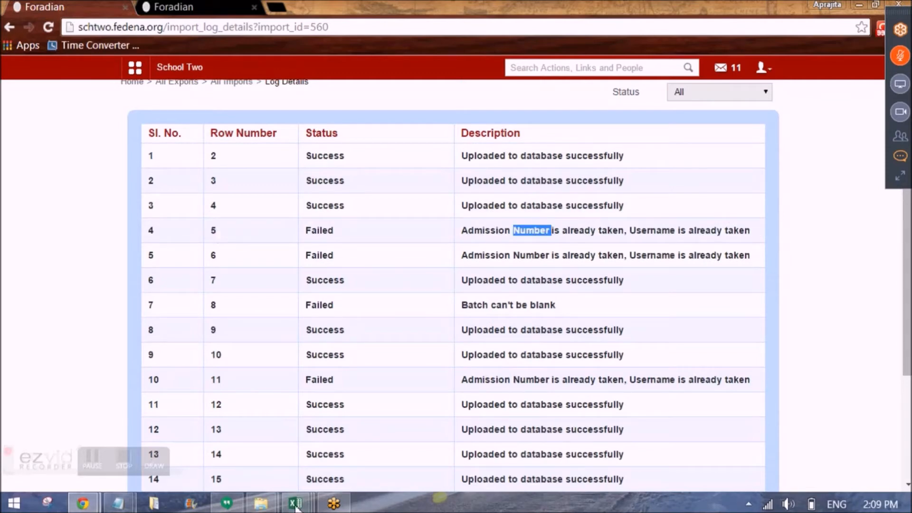
click(294, 502)
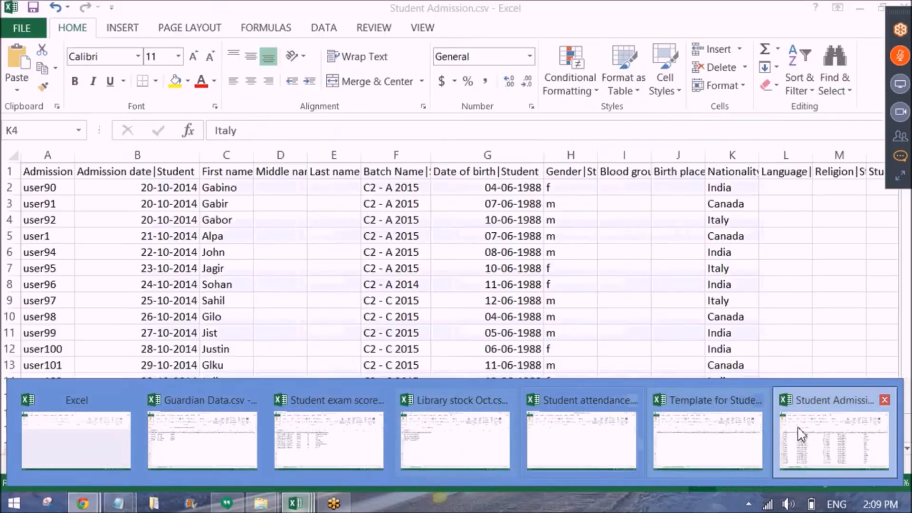
Step: Return to the Log Details page and highlight the failed row with a blank batch, checking through row 17
click(833, 439)
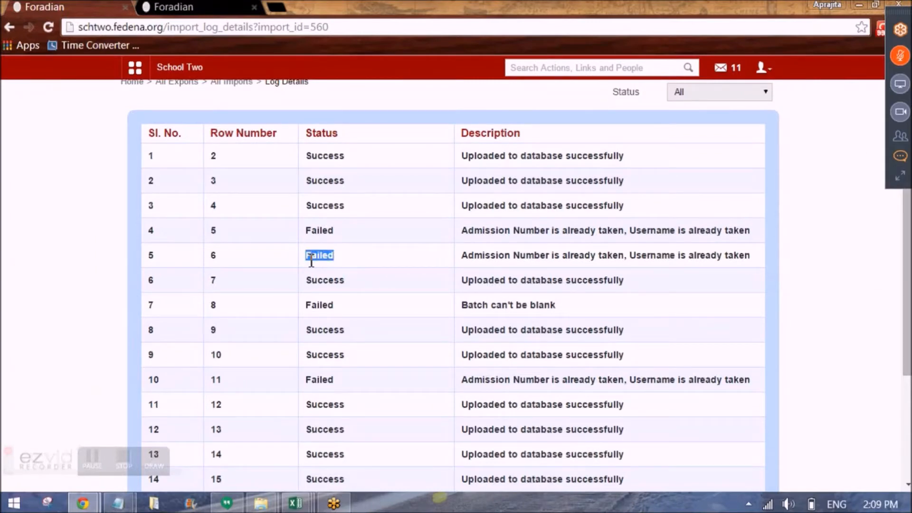
scroll(down, 3)
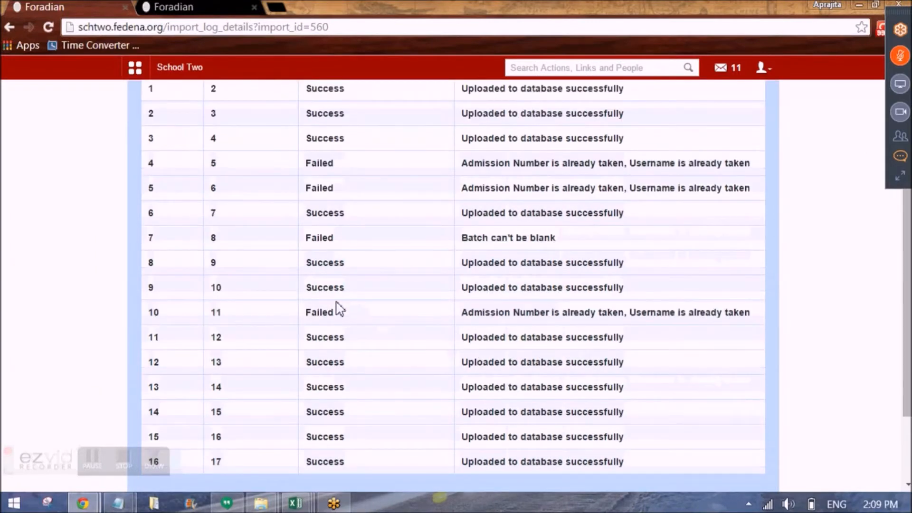
mouse_move(444, 384)
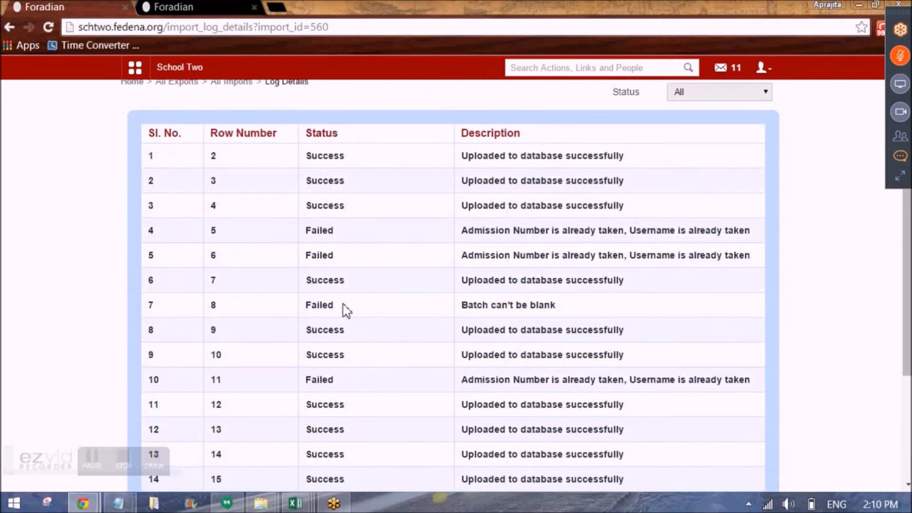
double_click(508, 305)
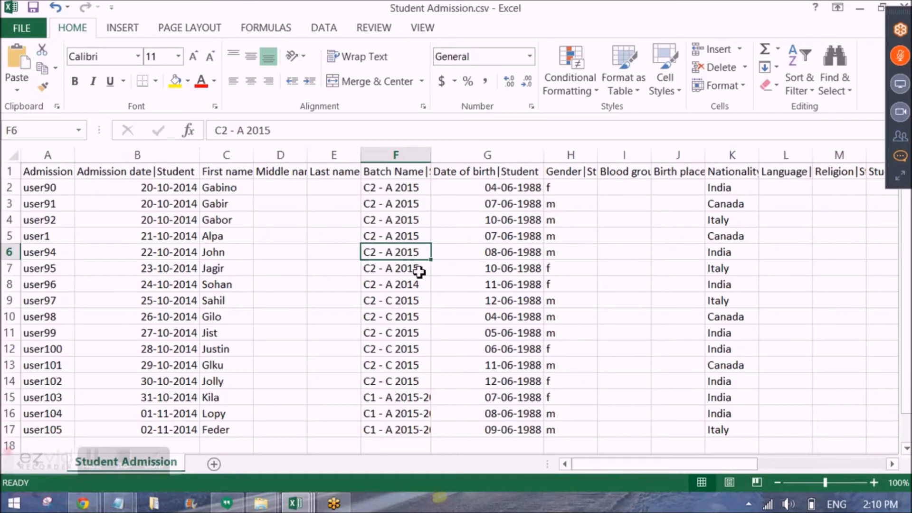
Step: Inspect the Batch Name cells of failed rows in Student Admission.csv, such as Sohan's C2 - A 2014
click(395, 285)
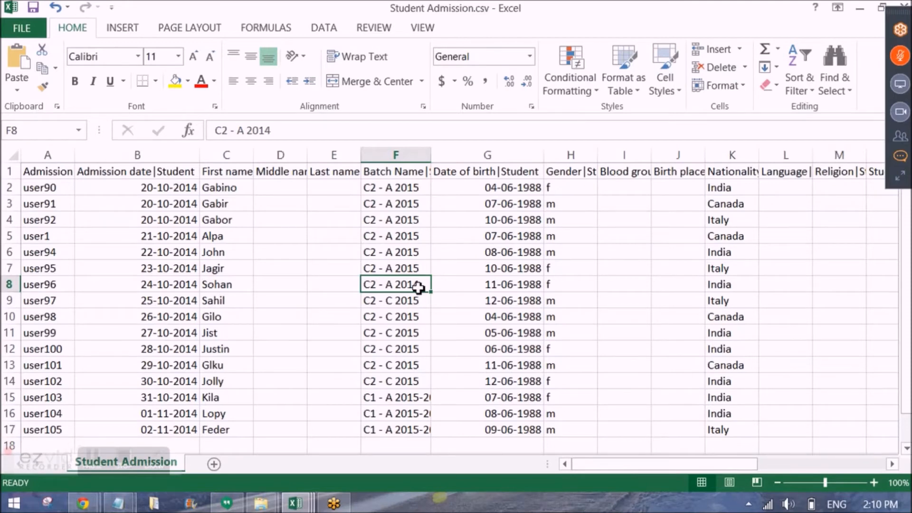
mouse_move(354, 289)
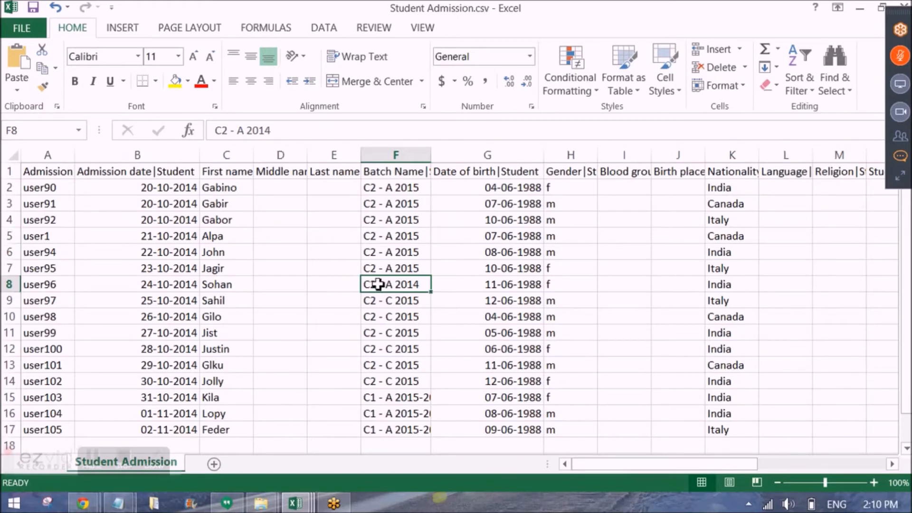
double_click(390, 285)
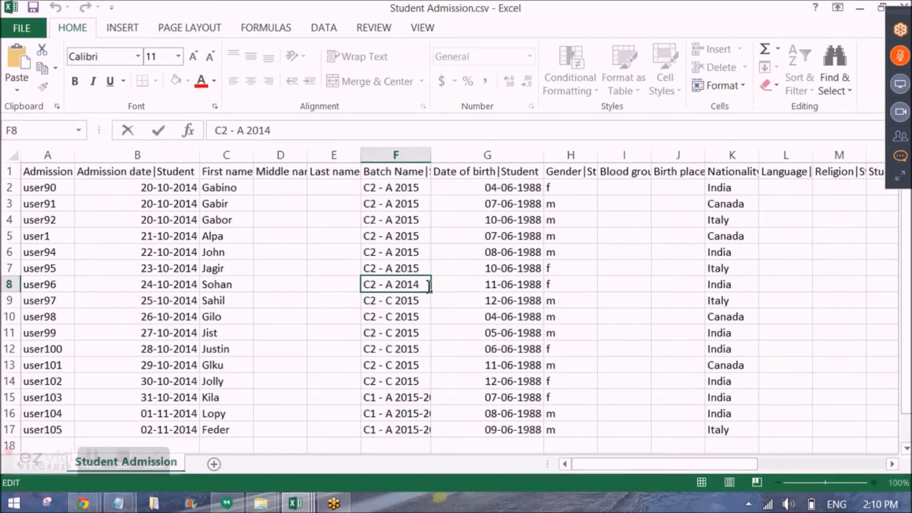
click(395, 349)
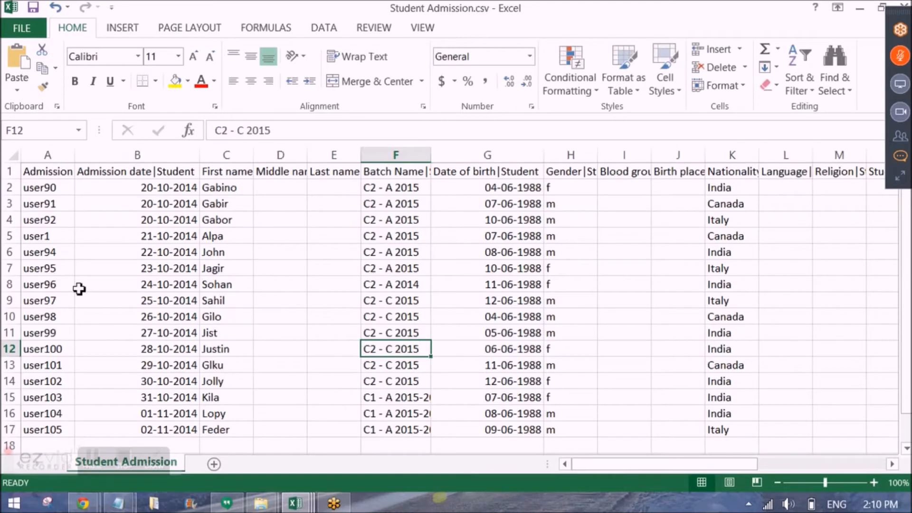
mouse_move(431, 389)
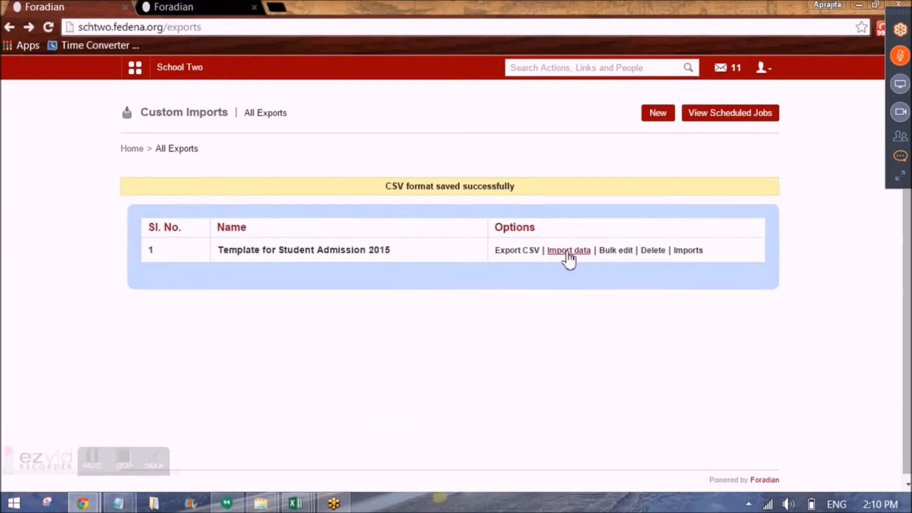
Step: Switch through the Student Admission spreadsheet and go to Fedena's Student details search page
click(569, 250)
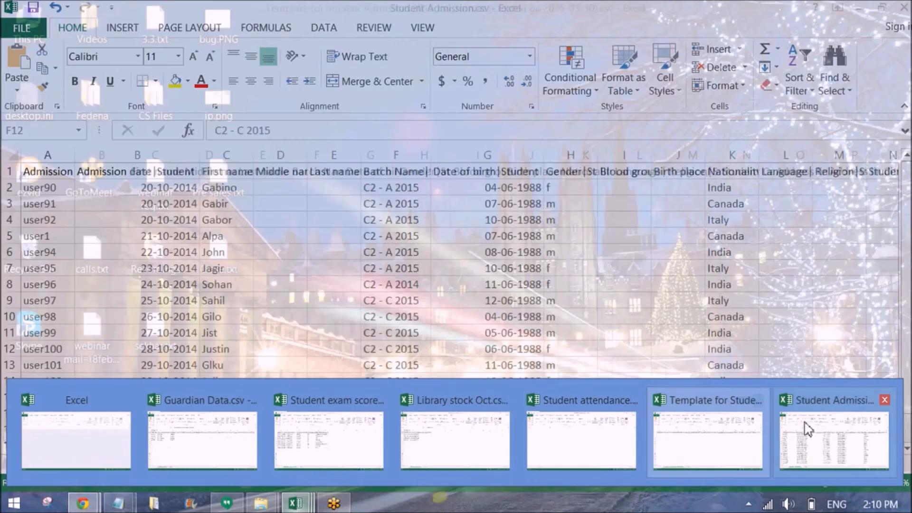
click(833, 434)
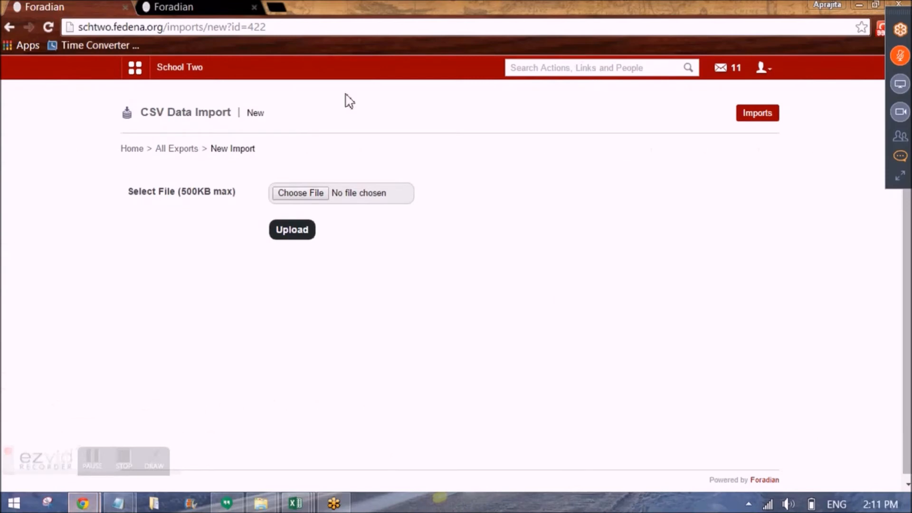
click(134, 68)
text(u)
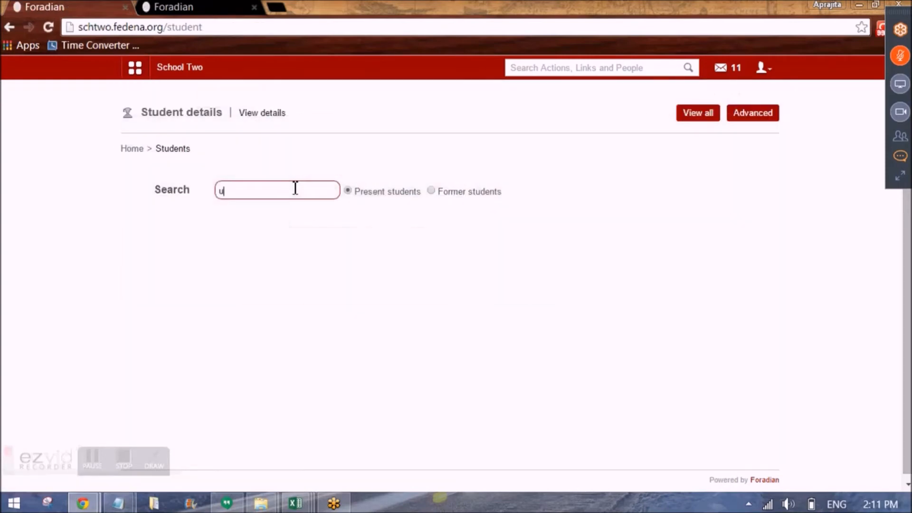
Step: Search for admission number user90 and open Gabino's student profile
text(ser90)
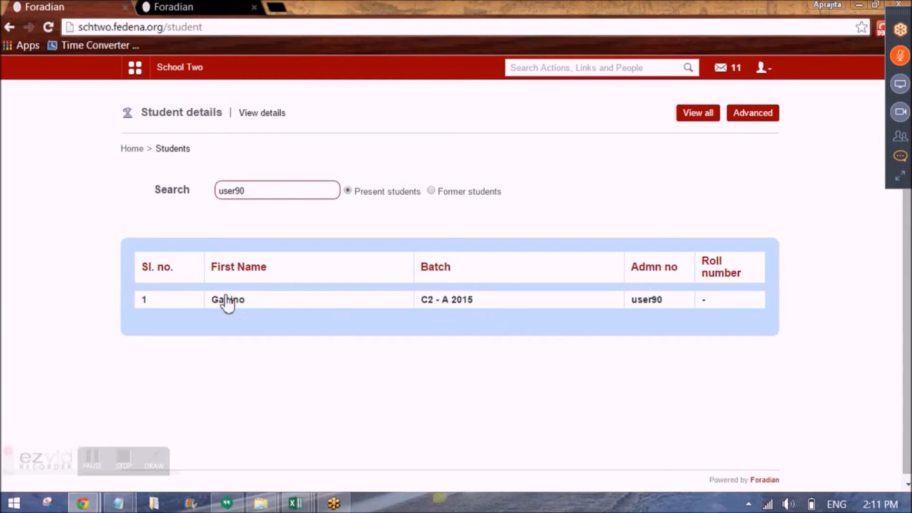
click(227, 300)
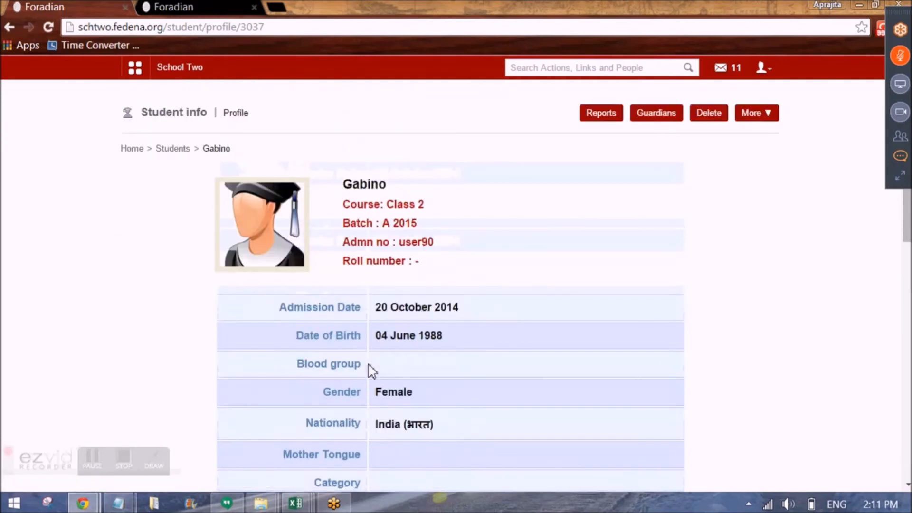
scroll(down, 3)
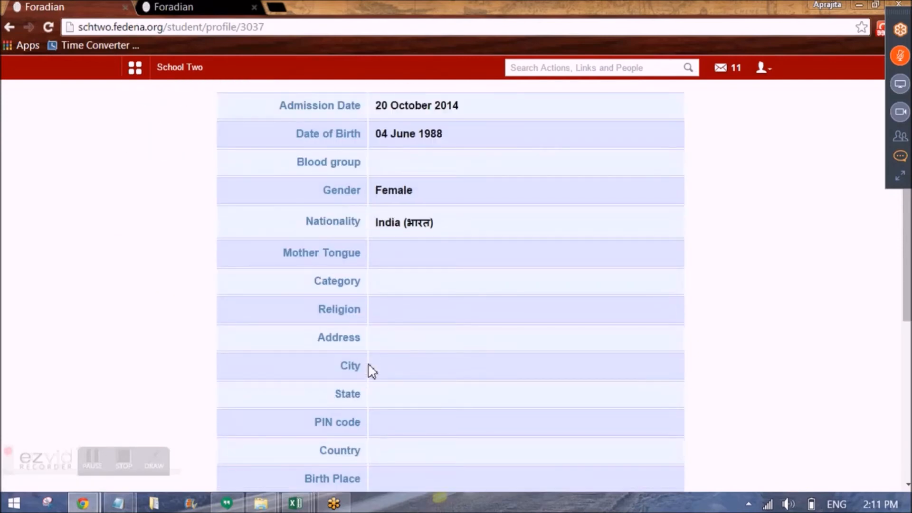
scroll(down, 3)
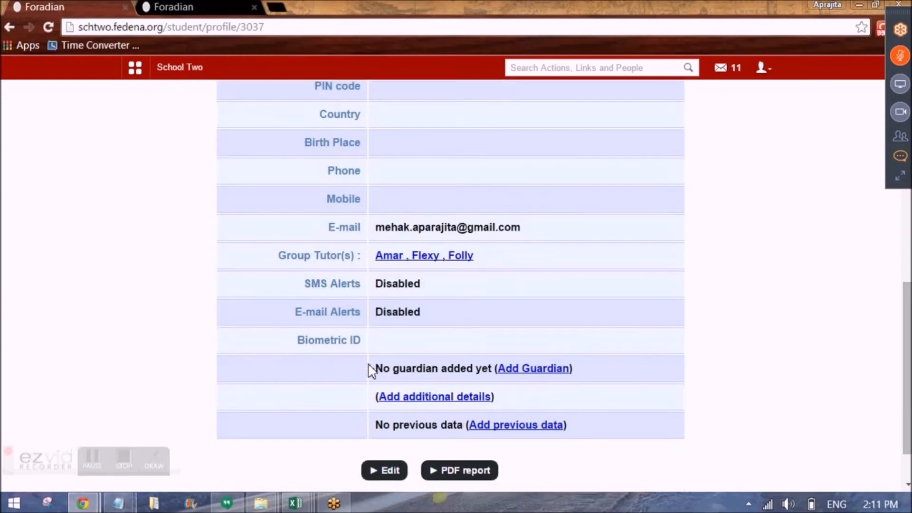
mouse_move(406, 375)
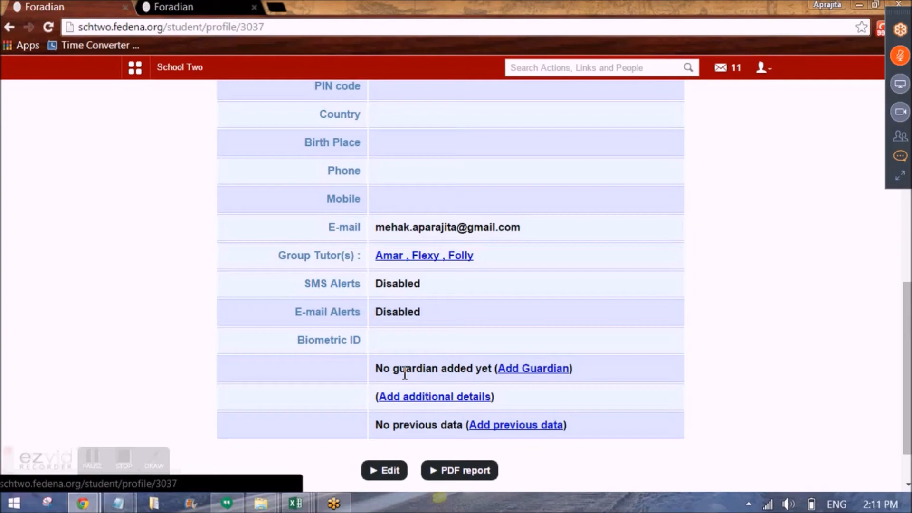
scroll(up, 3)
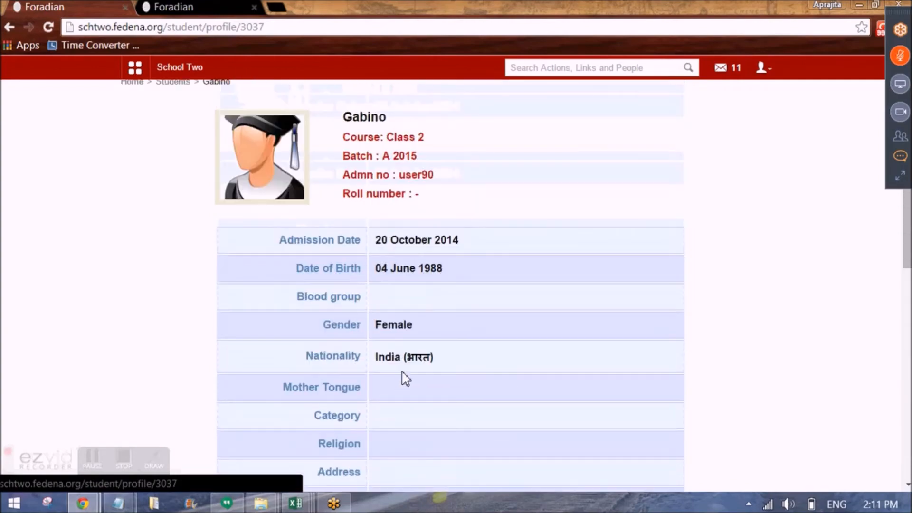
scroll(down, 3)
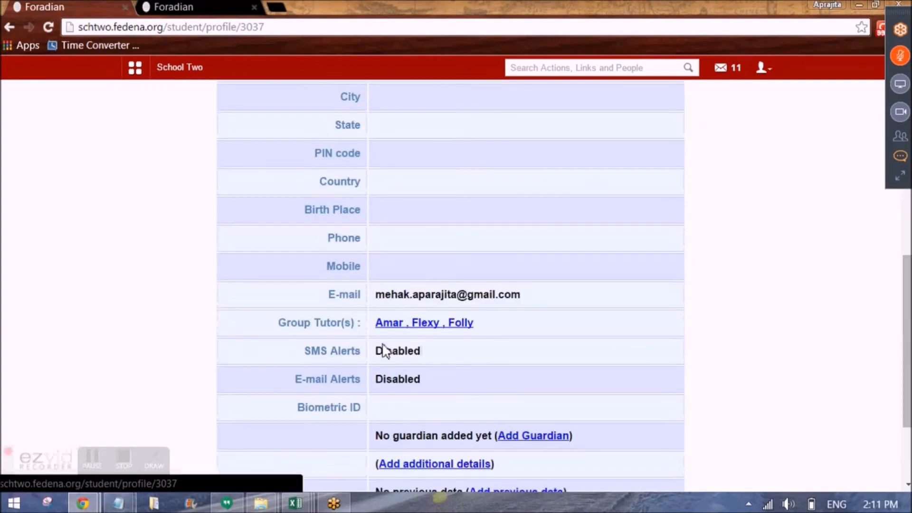
scroll(down, 3)
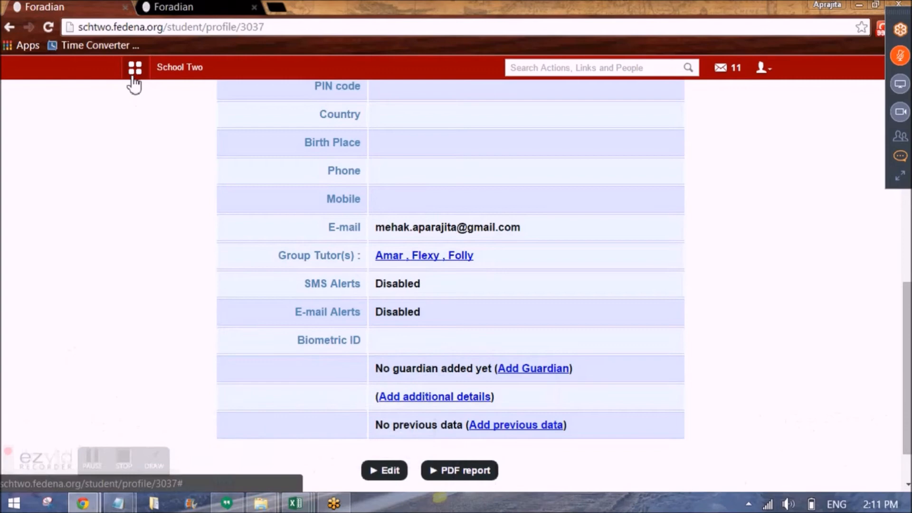
Step: Go to Custom Imports and start a new export template with Guardian Addition as its model
click(134, 67)
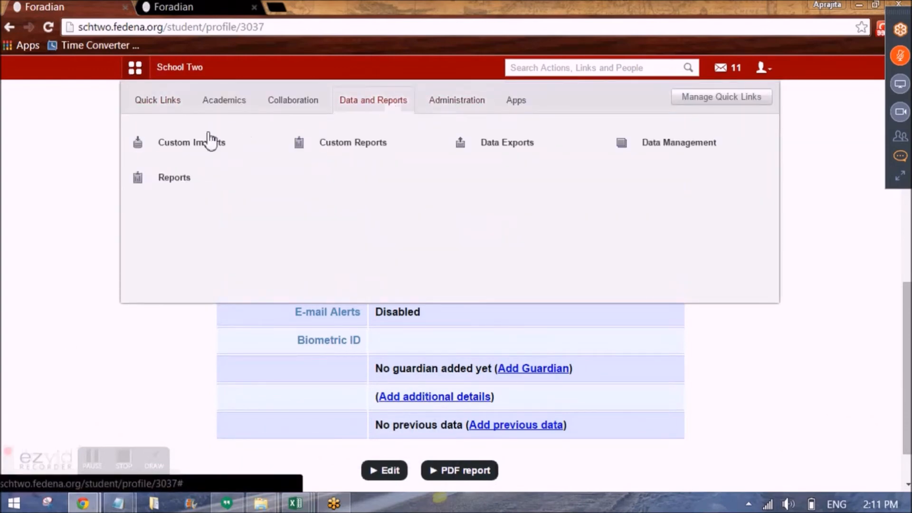
click(191, 141)
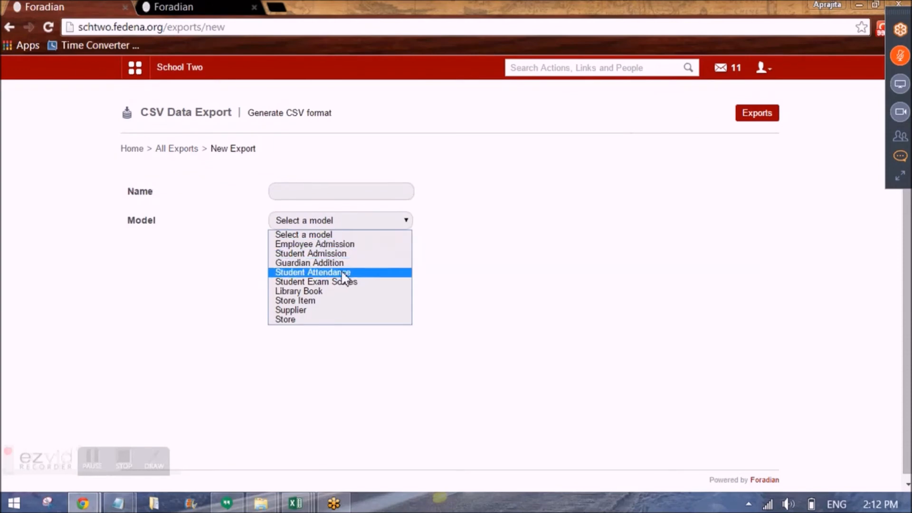
click(310, 262)
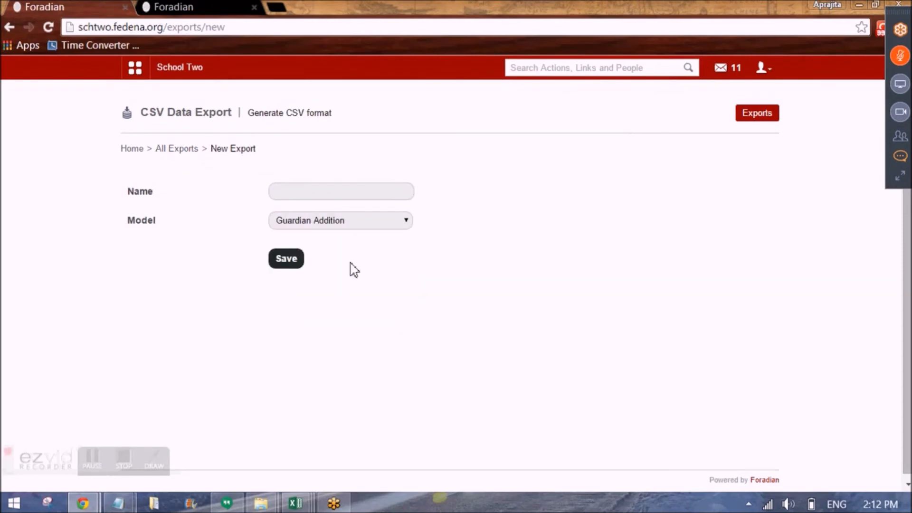
click(341, 191)
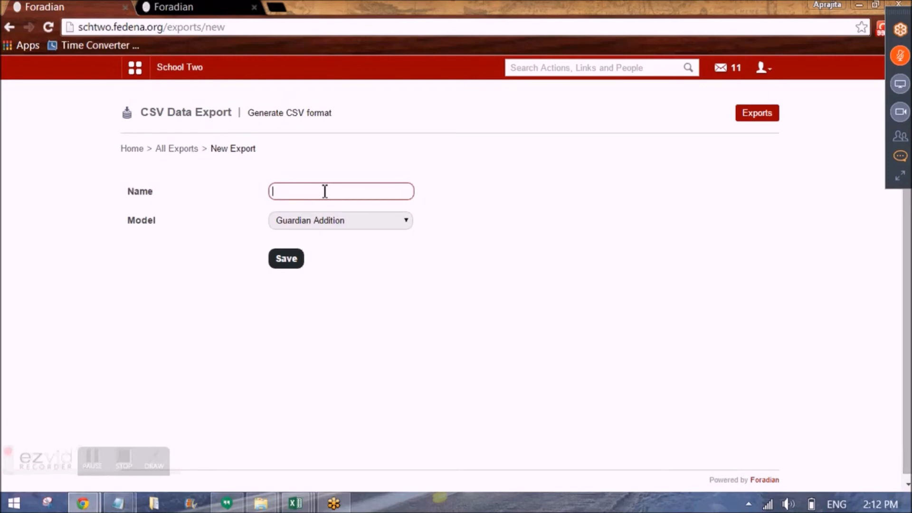
mouse_move(325, 367)
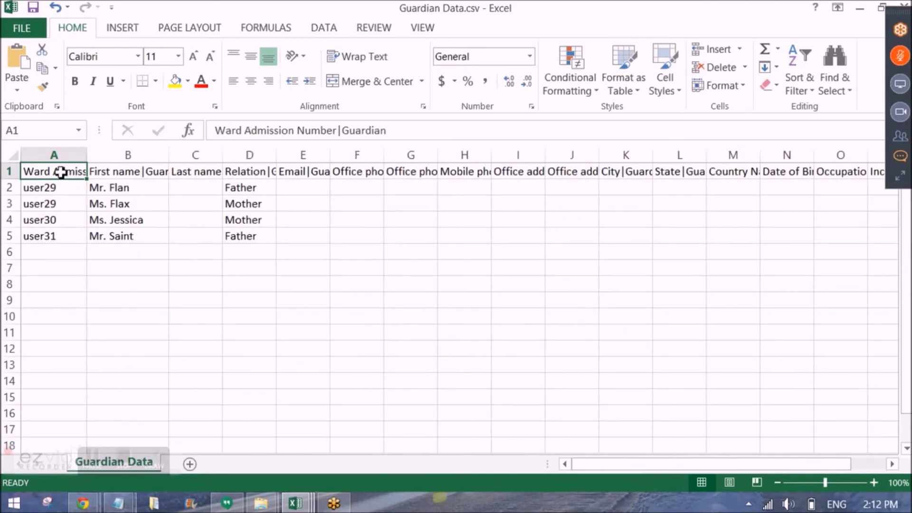
Step: Check the ward admission number header and a ward's admission number in Guardian Data.csv
click(53, 203)
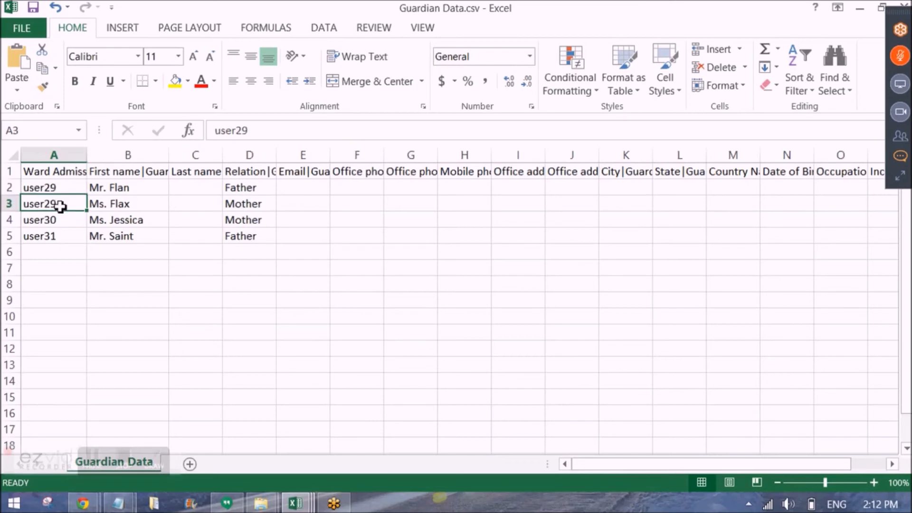
click(53, 236)
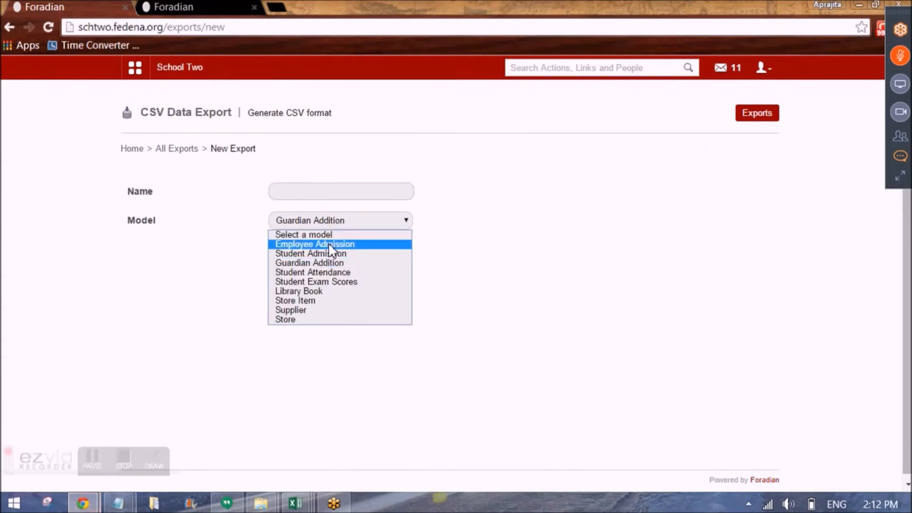
mouse_move(291, 309)
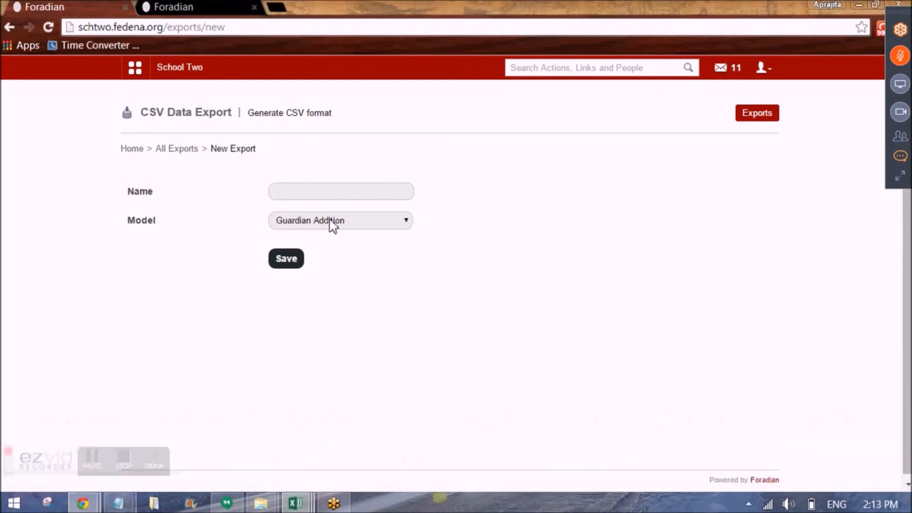
click(340, 220)
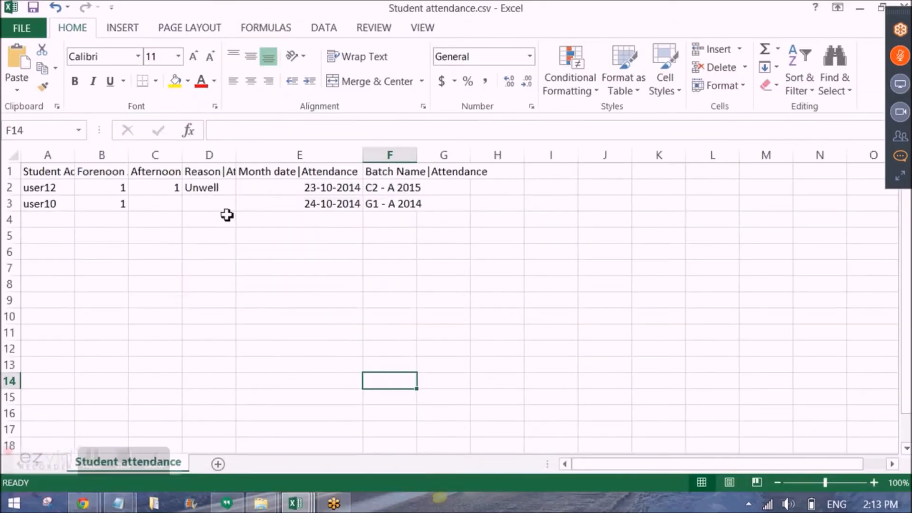
mouse_move(134, 258)
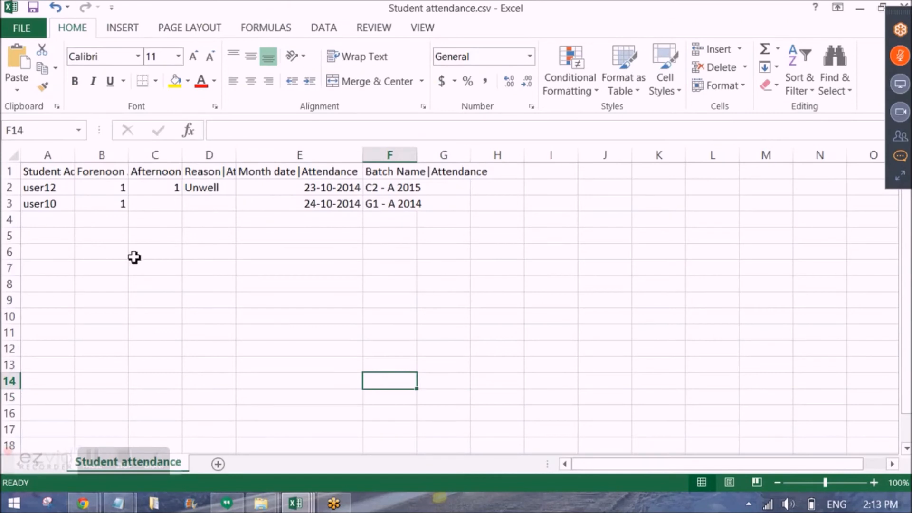
Step: Inspect the Afternoon, Forenoon and Reason 'Unwell' entries in Student attendance.csv
drag(101, 187, 101, 203)
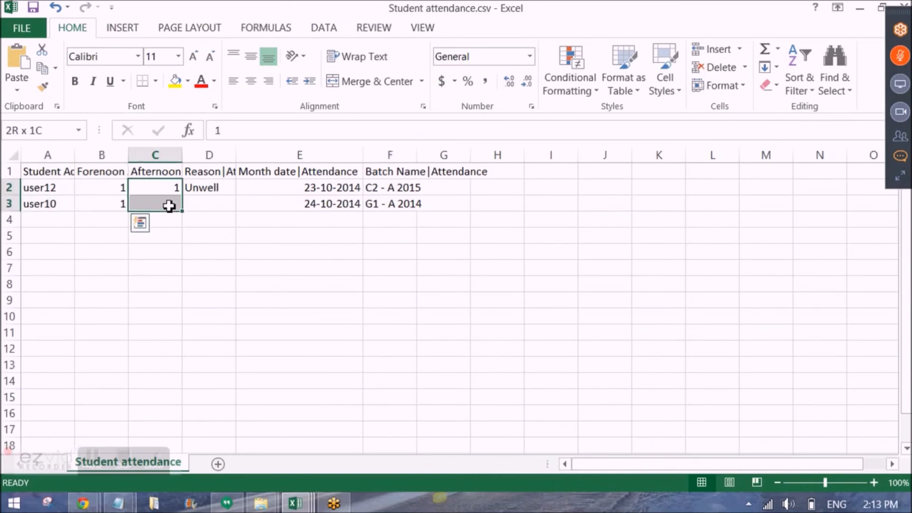
click(155, 171)
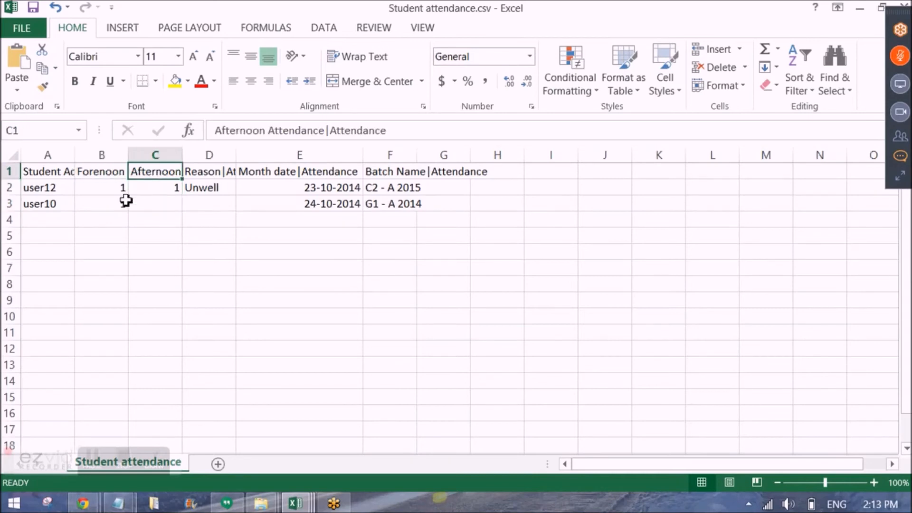
click(102, 187)
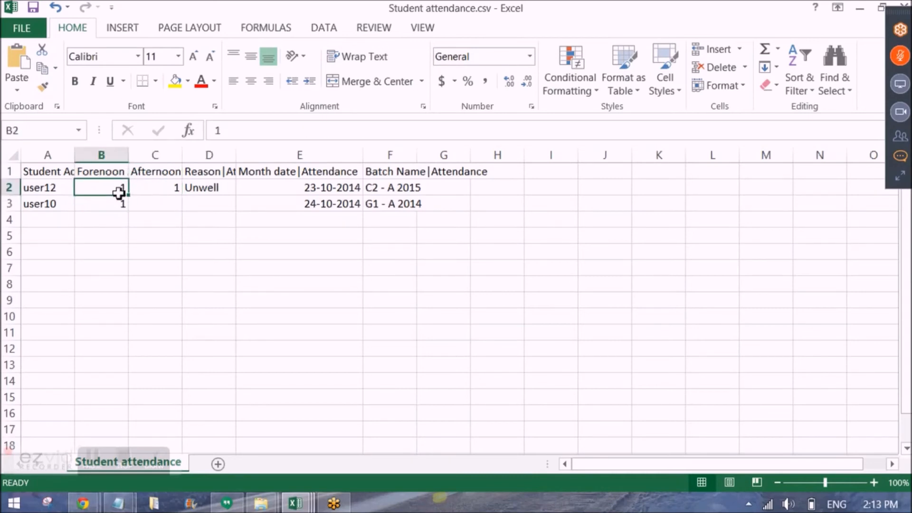
click(208, 187)
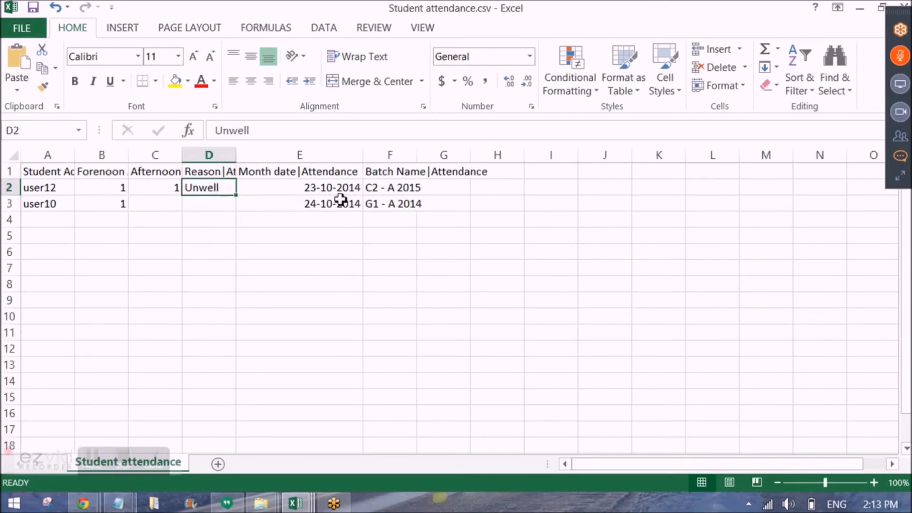
mouse_move(378, 221)
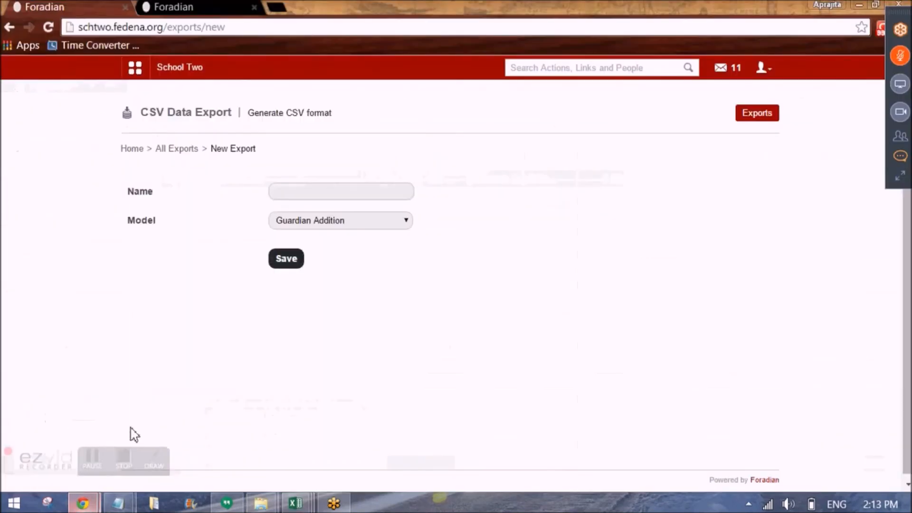
Step: Choose Student Exam Scores as the new export template's model
click(340, 220)
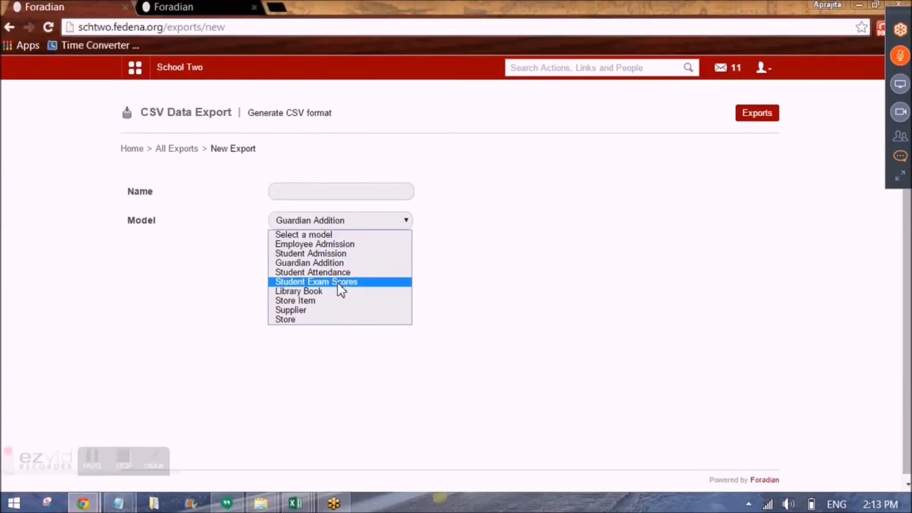
click(316, 282)
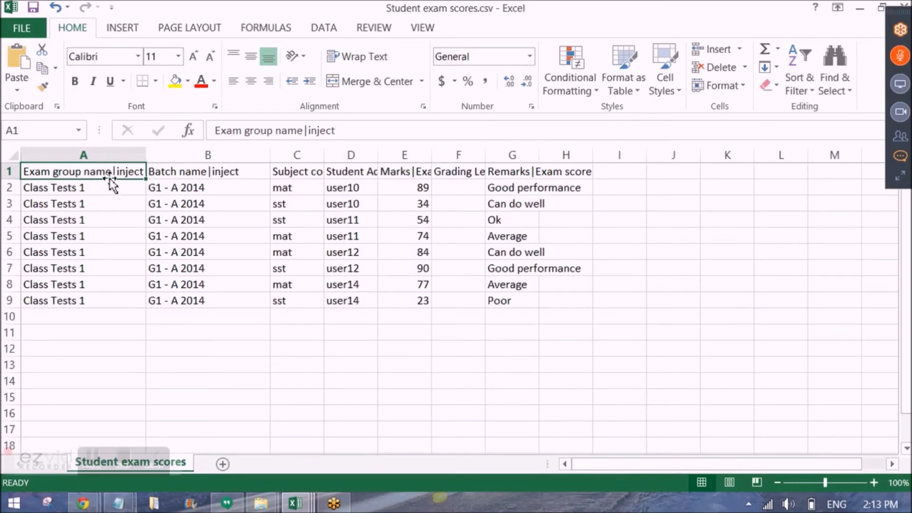
click(84, 187)
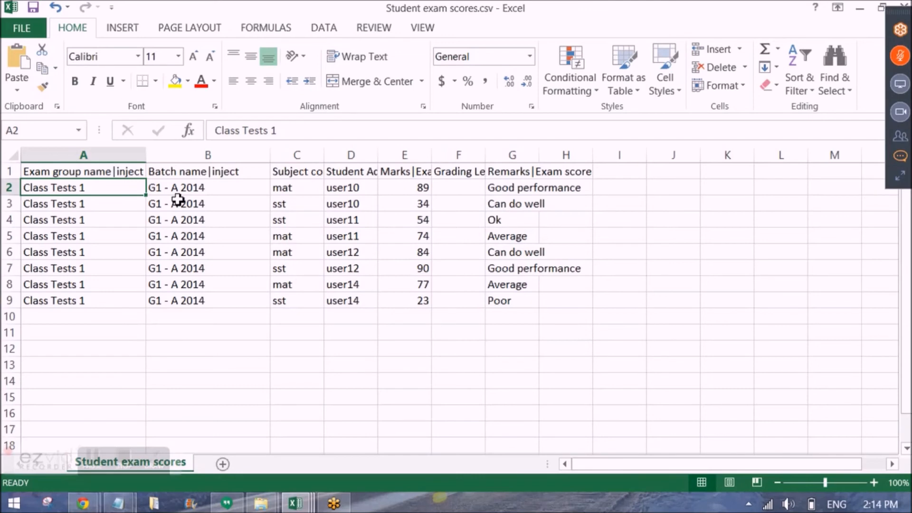
mouse_move(305, 188)
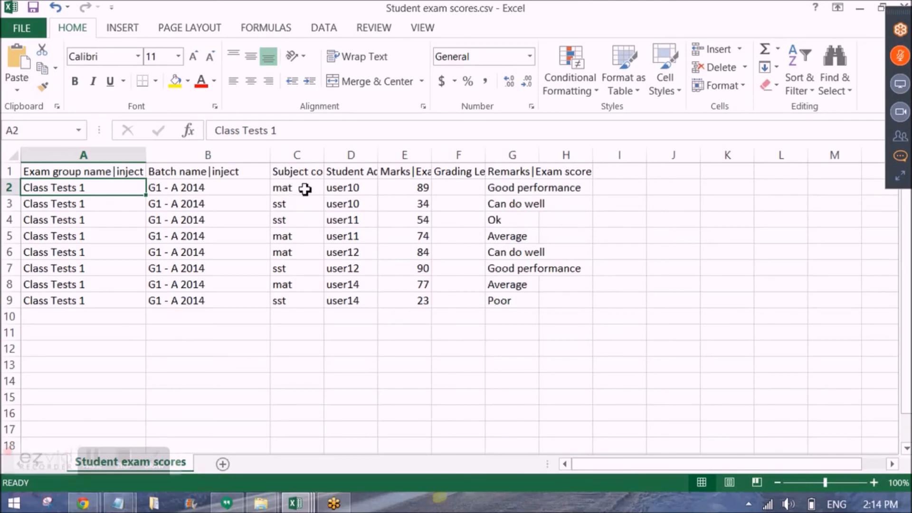
click(296, 187)
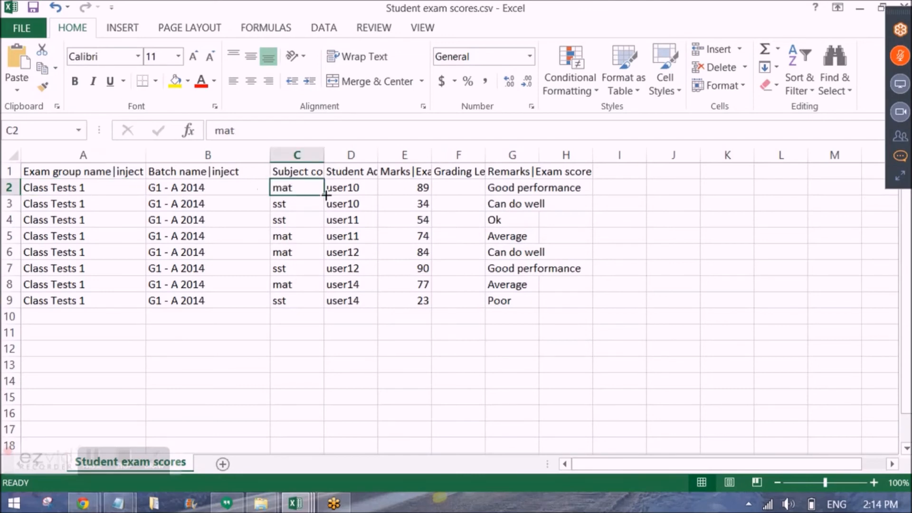
click(351, 187)
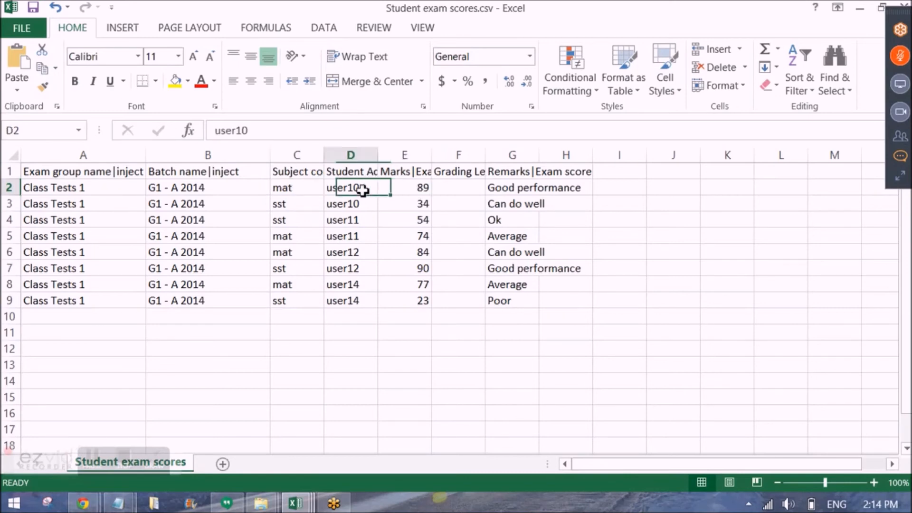
click(511, 188)
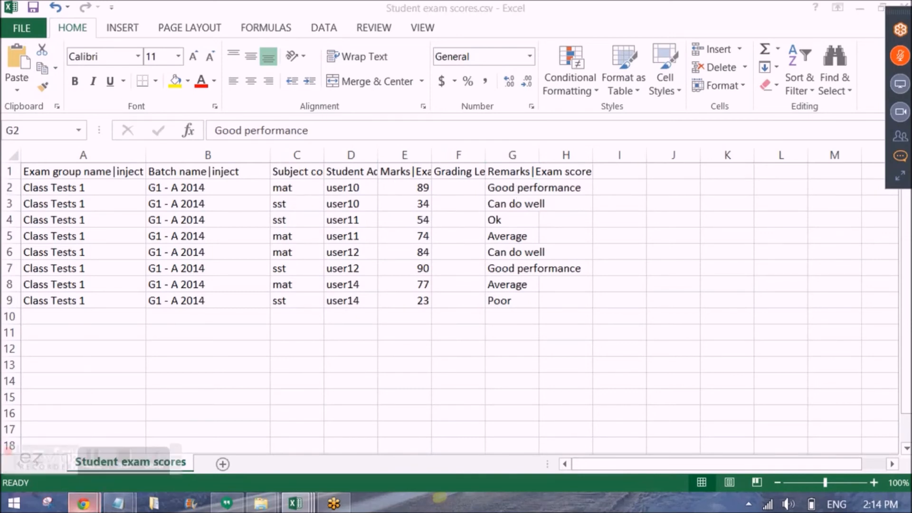
click(340, 220)
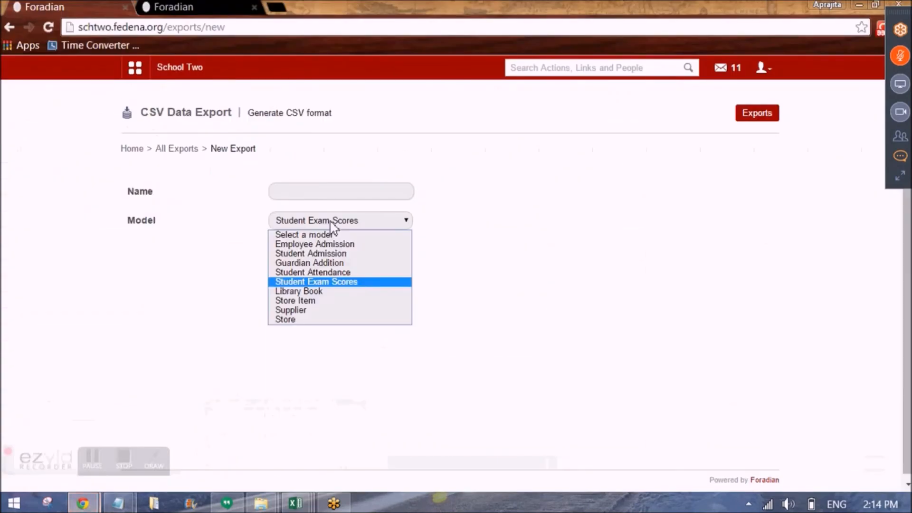
click(299, 290)
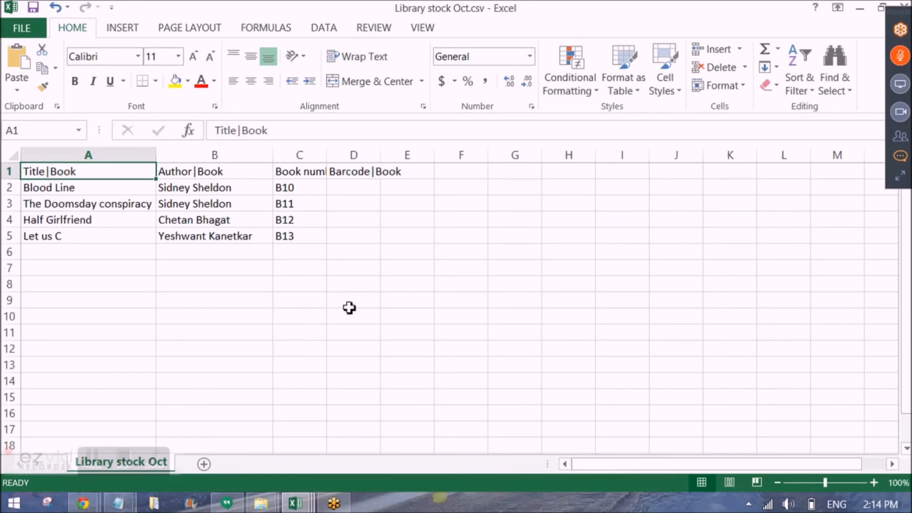
mouse_move(84, 502)
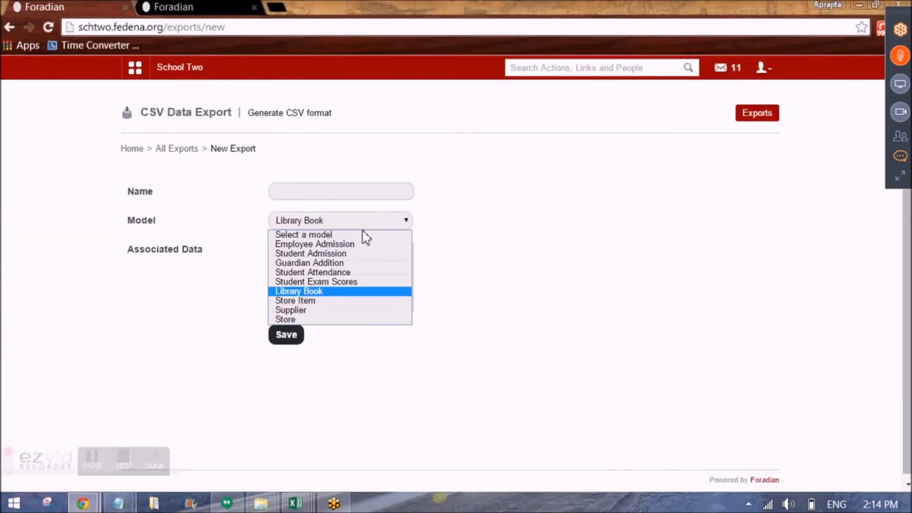
Step: Choose Store Item as the export model and reopen the model list to review the others
click(295, 300)
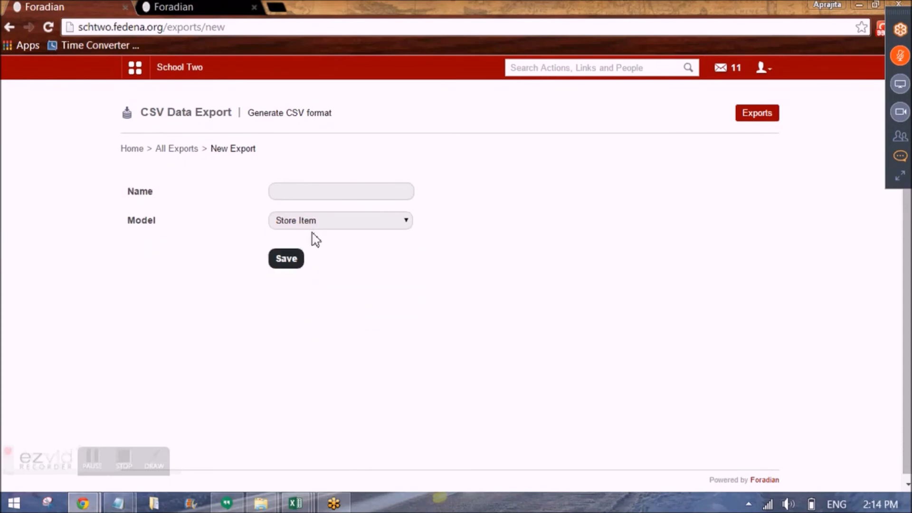
click(341, 220)
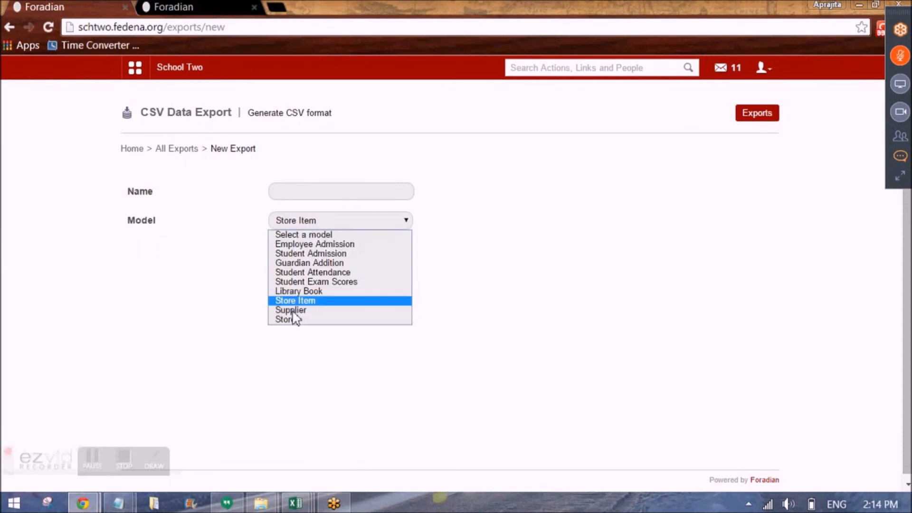
mouse_move(285, 319)
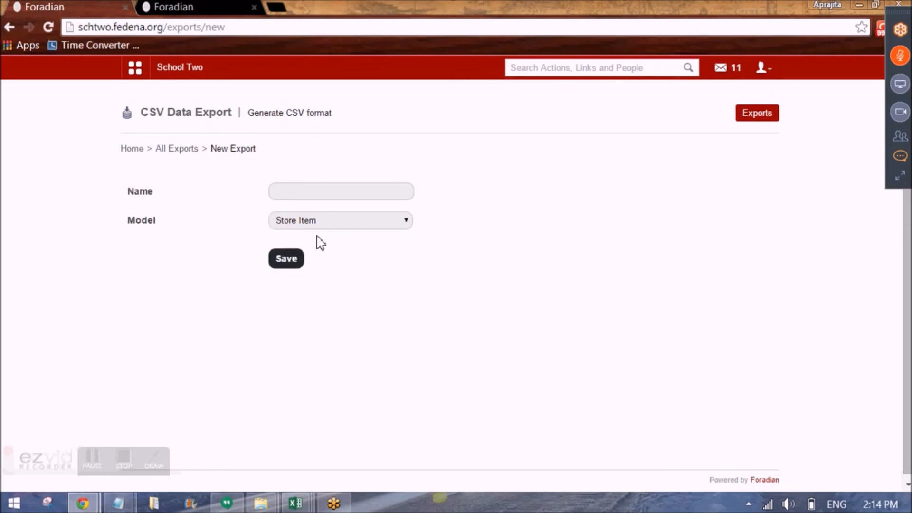
mouse_move(261, 181)
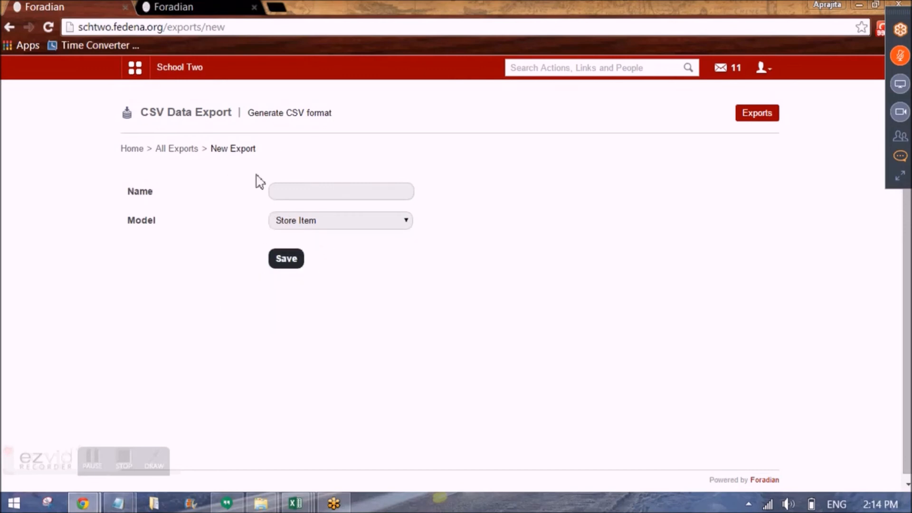
mouse_move(493, 261)
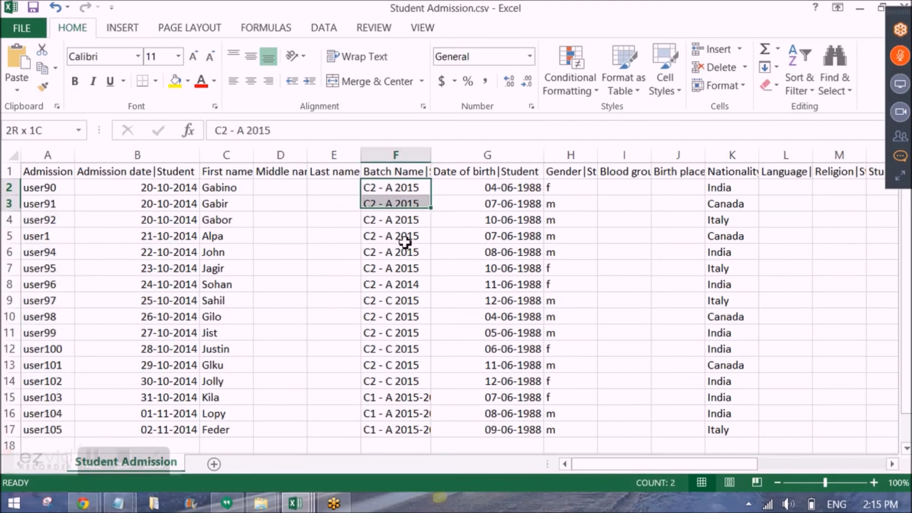
drag(395, 187, 395, 397)
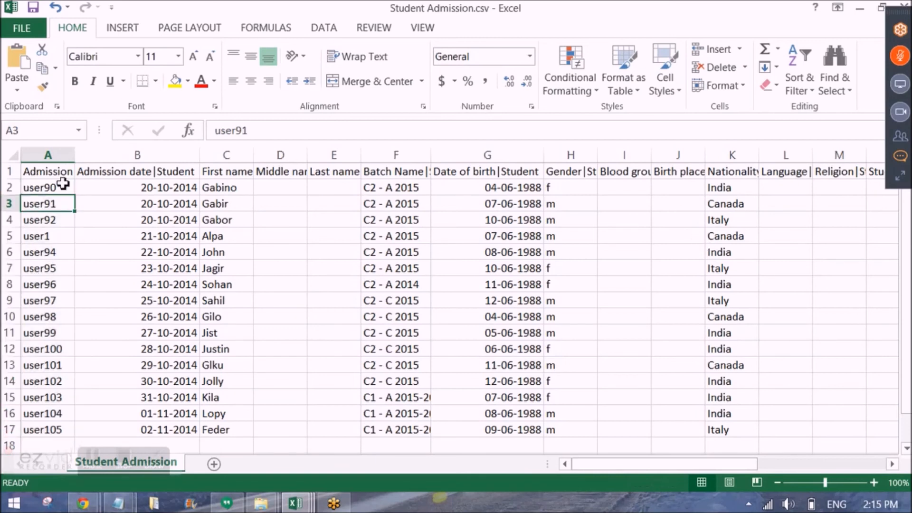
drag(47, 187, 48, 430)
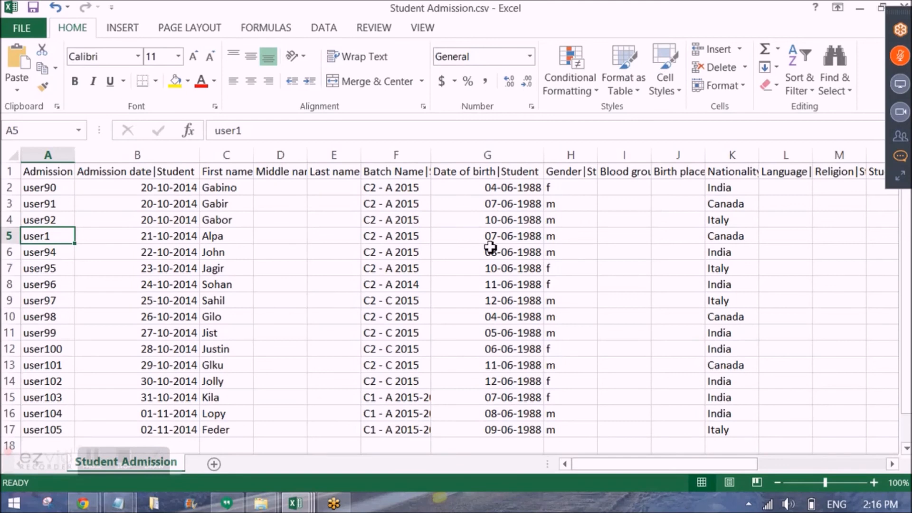
click(226, 284)
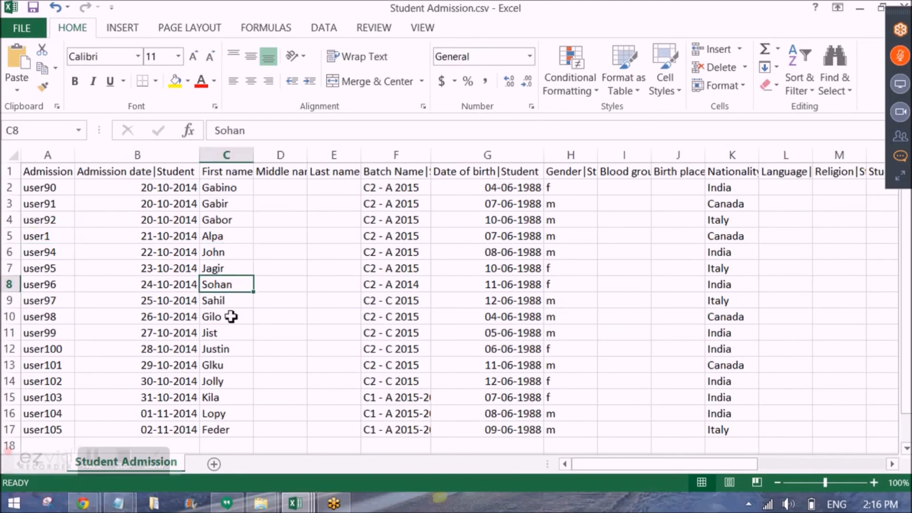
click(226, 316)
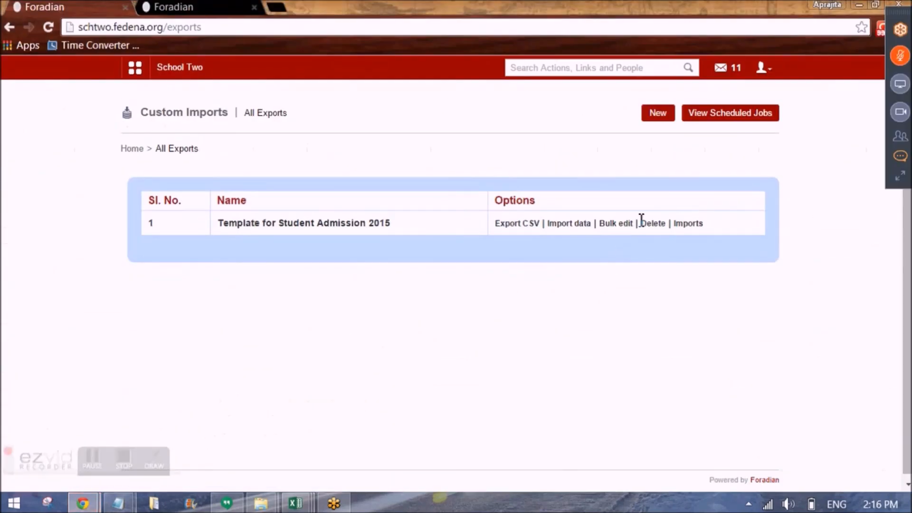
Step: Show the All Exports list with the Template for Student Admission 2015 row
click(568, 223)
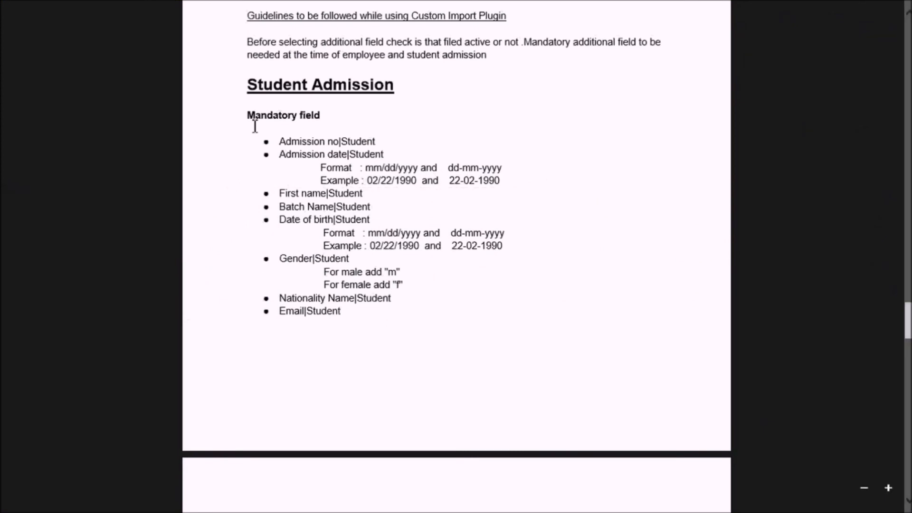
mouse_move(256, 96)
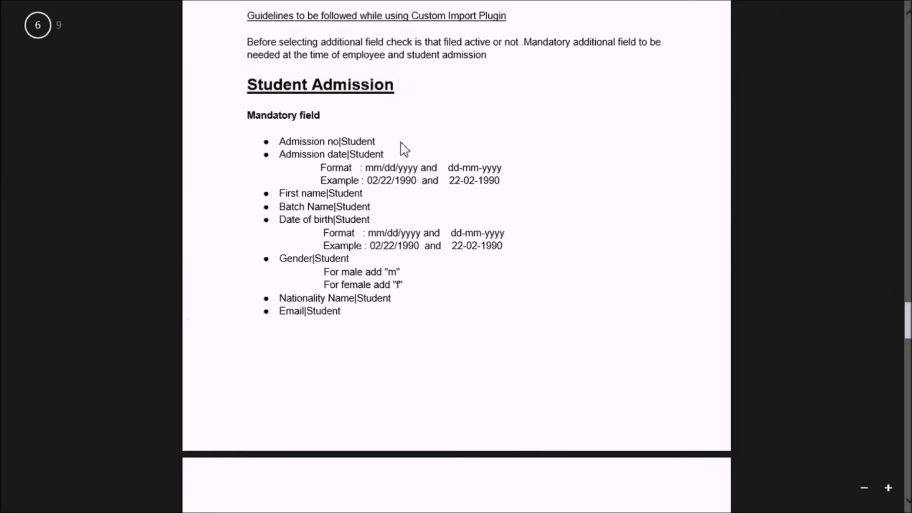
Step: Scroll through the Student Admission mandatory fields, paid-fees and SMS notes in the guidelines PDF
scroll(down, 3)
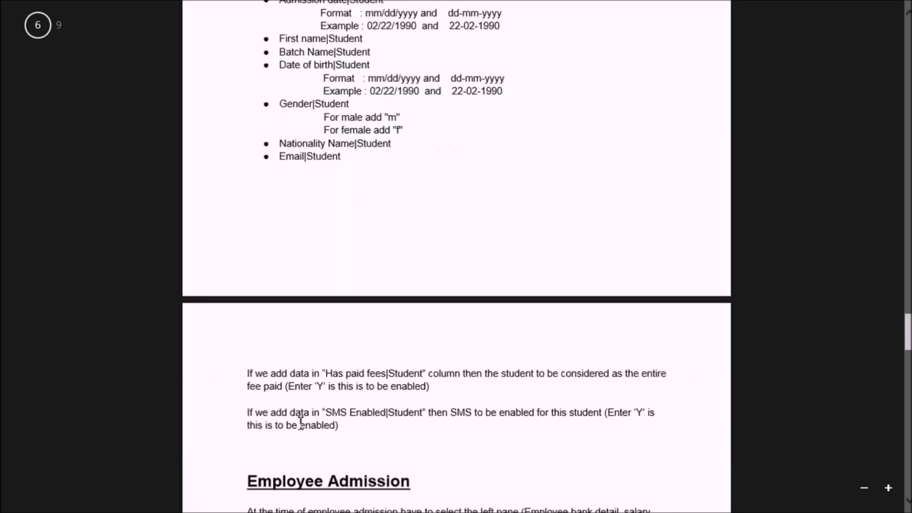
scroll(down, 3)
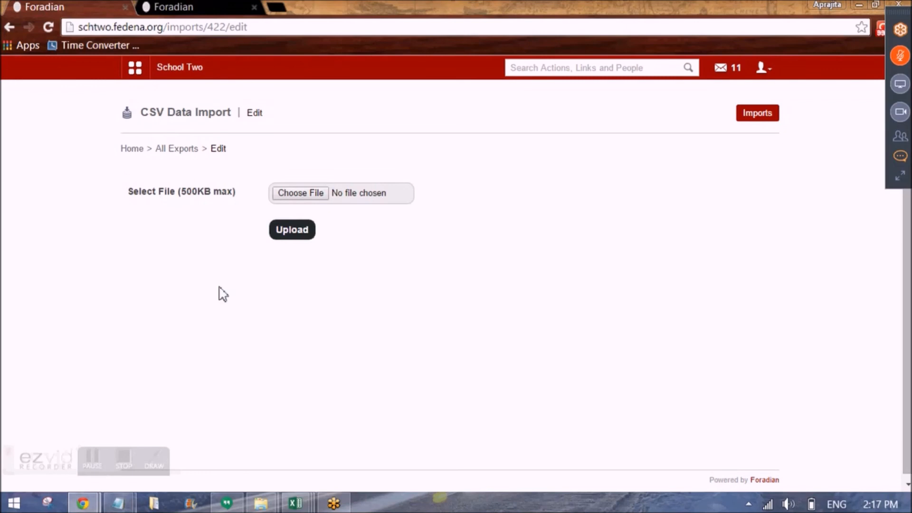
mouse_move(232, 326)
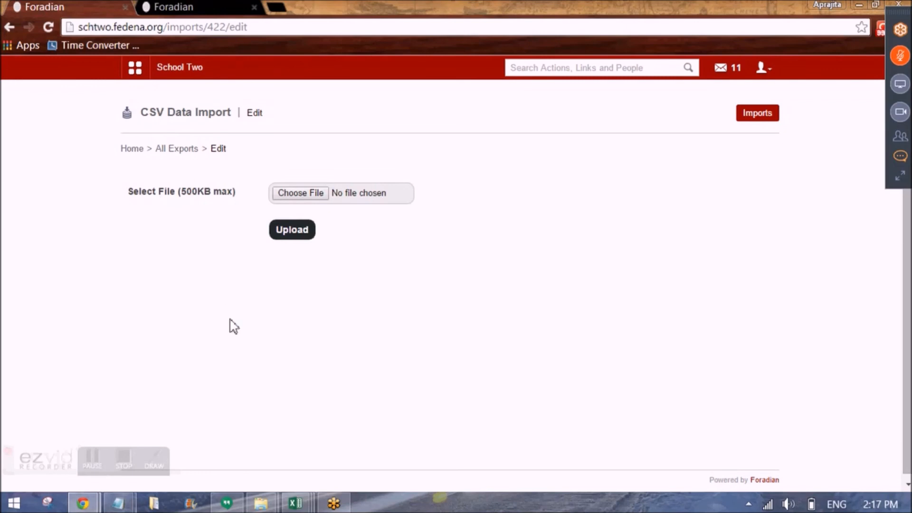
mouse_move(179, 348)
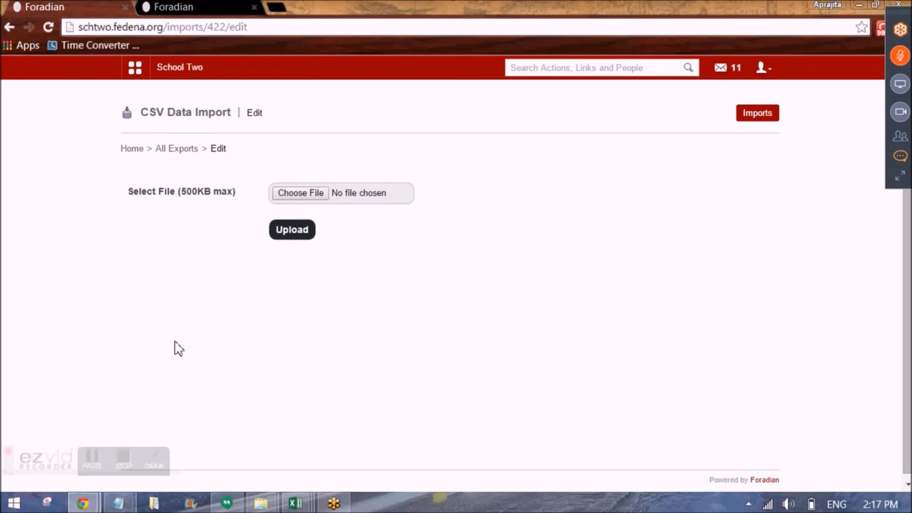